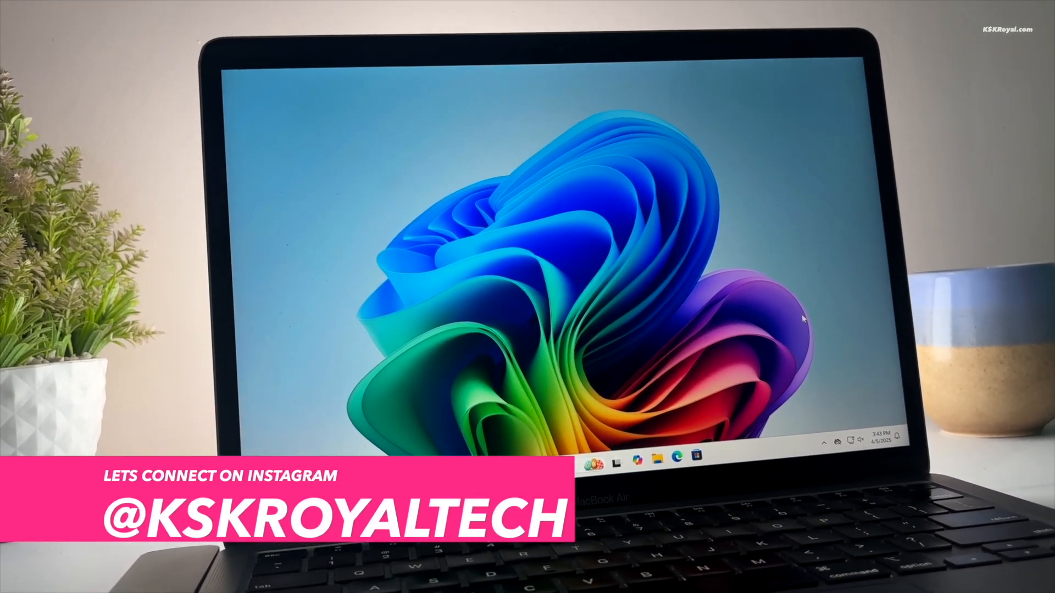
Step: Show the About Windows version details, then open File Explorer at Home from the taskbar
left_click(595, 463)
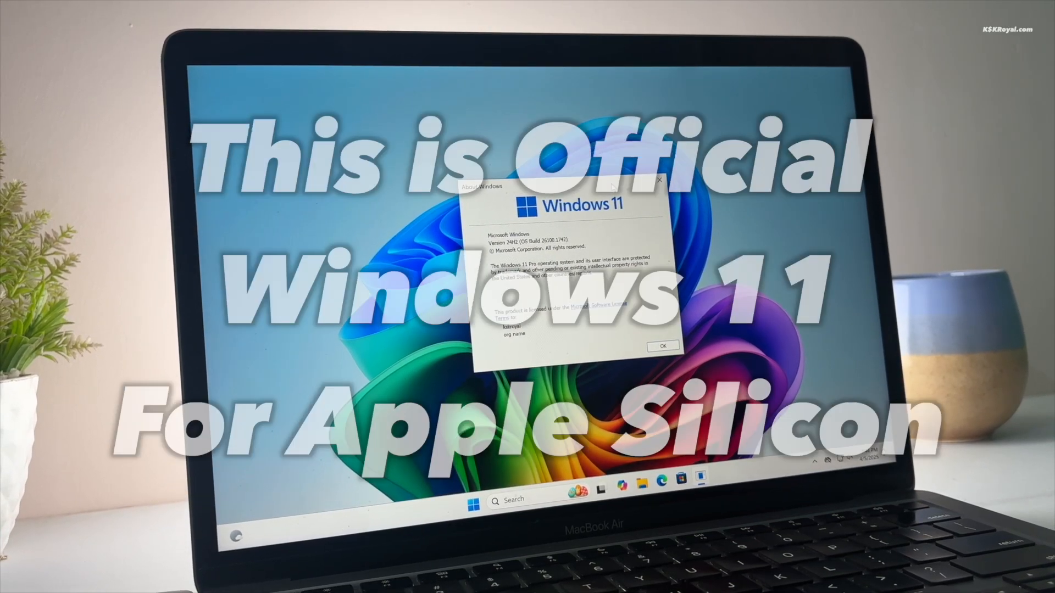
left_click(662, 346)
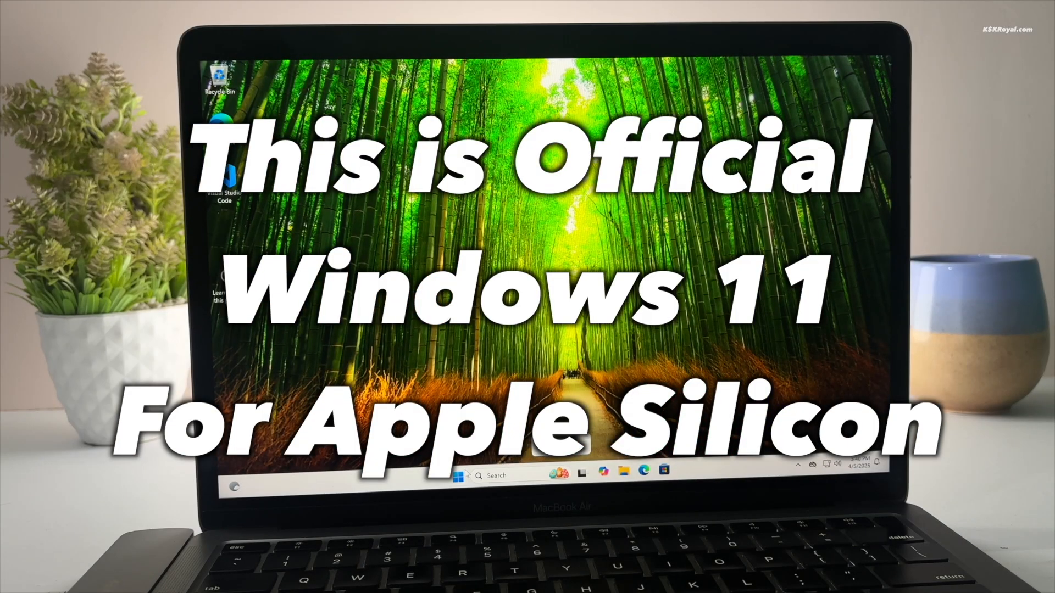
left_click(461, 474)
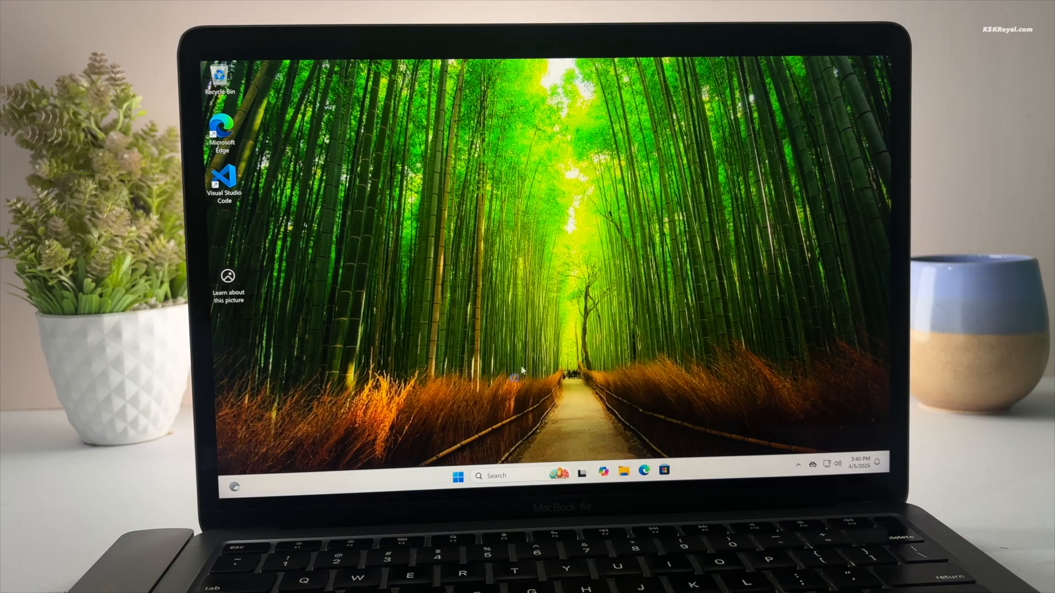
left_click(623, 471)
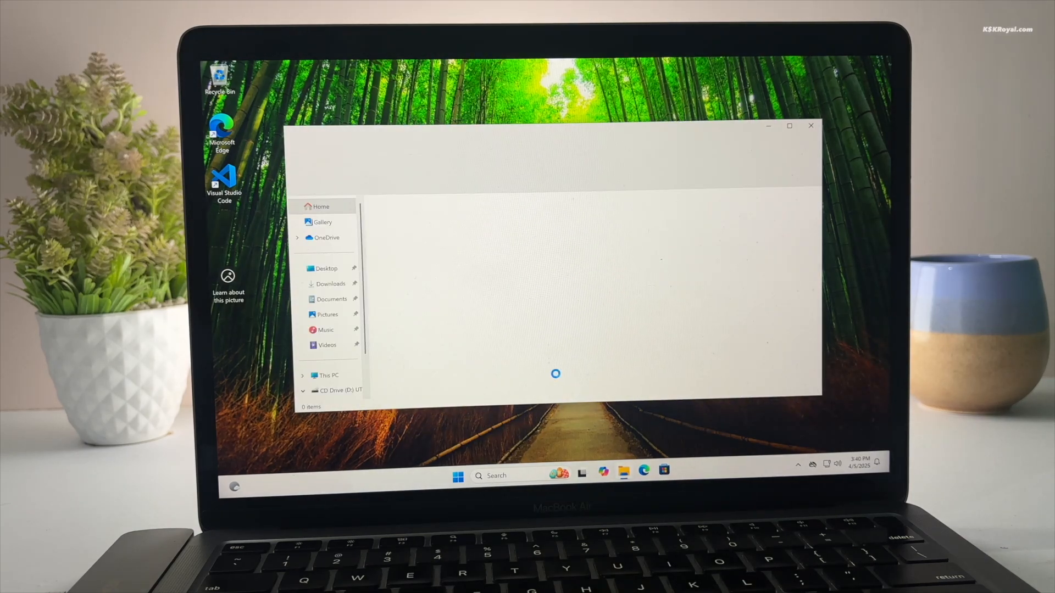
left_click(328, 375)
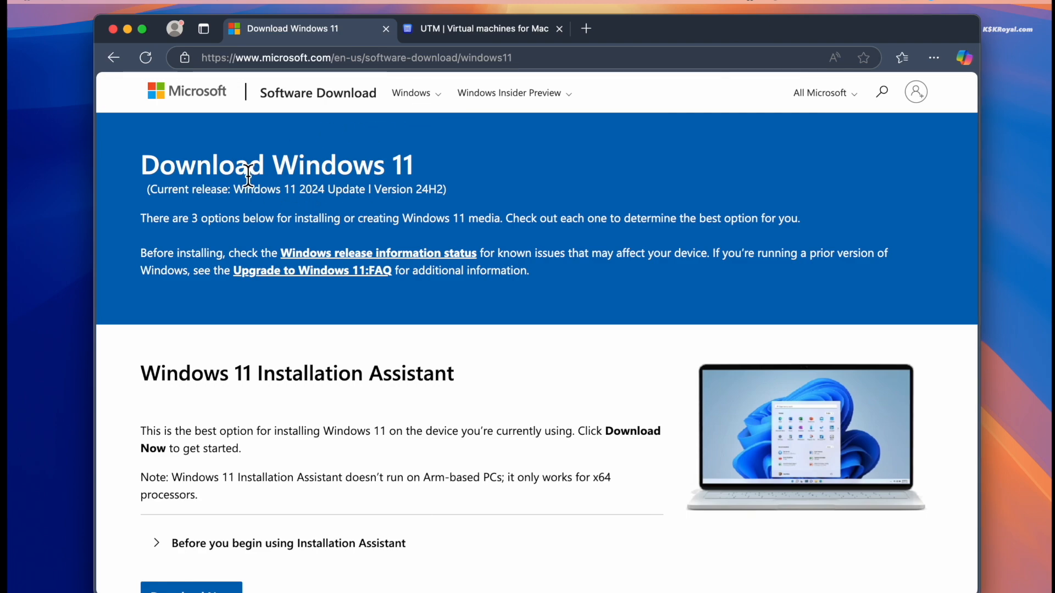
Step: Download the English (United States) Windows 11 multi-edition ISO for Arm64
scroll("down", 3)
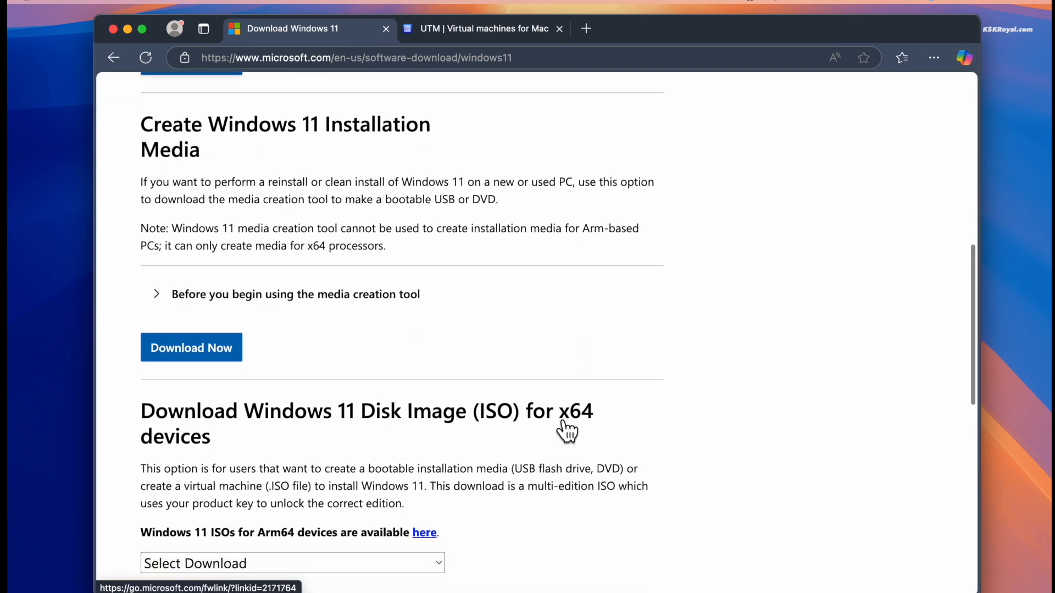
scroll("down", 3)
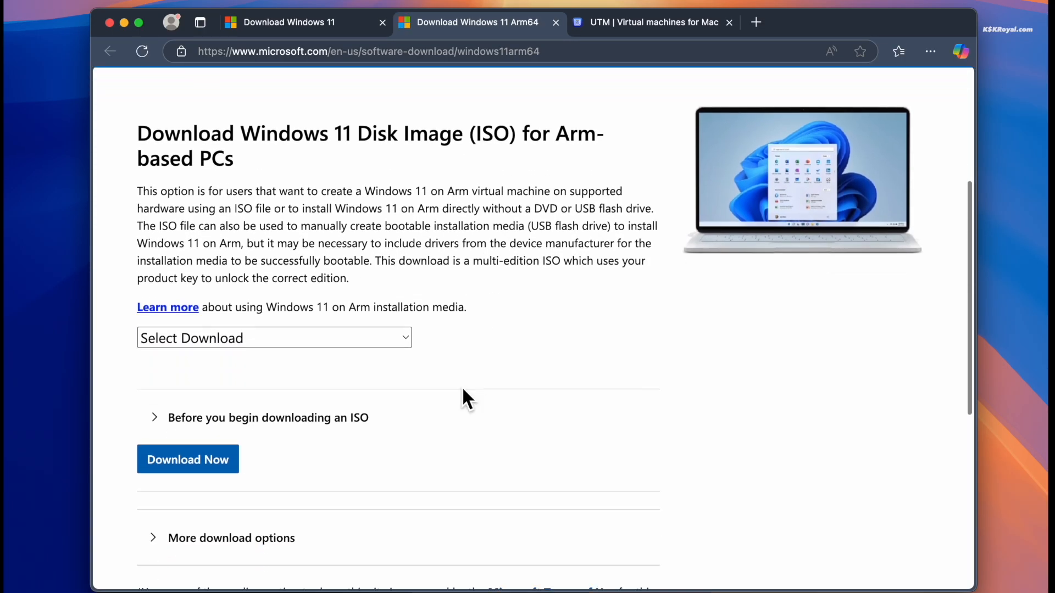
left_click(273, 338)
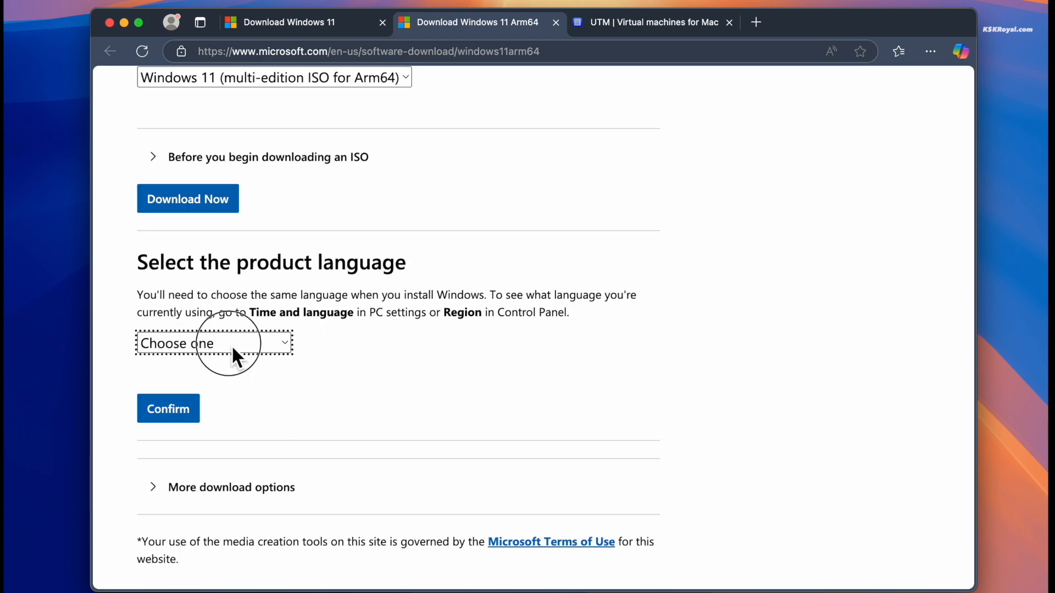
left_click(214, 343)
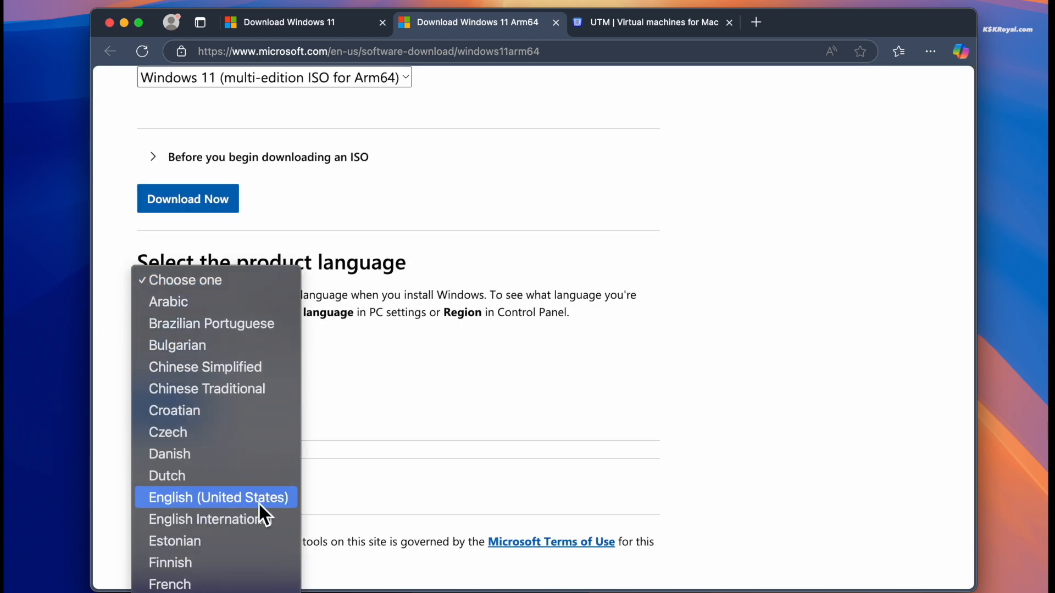
left_click(217, 497)
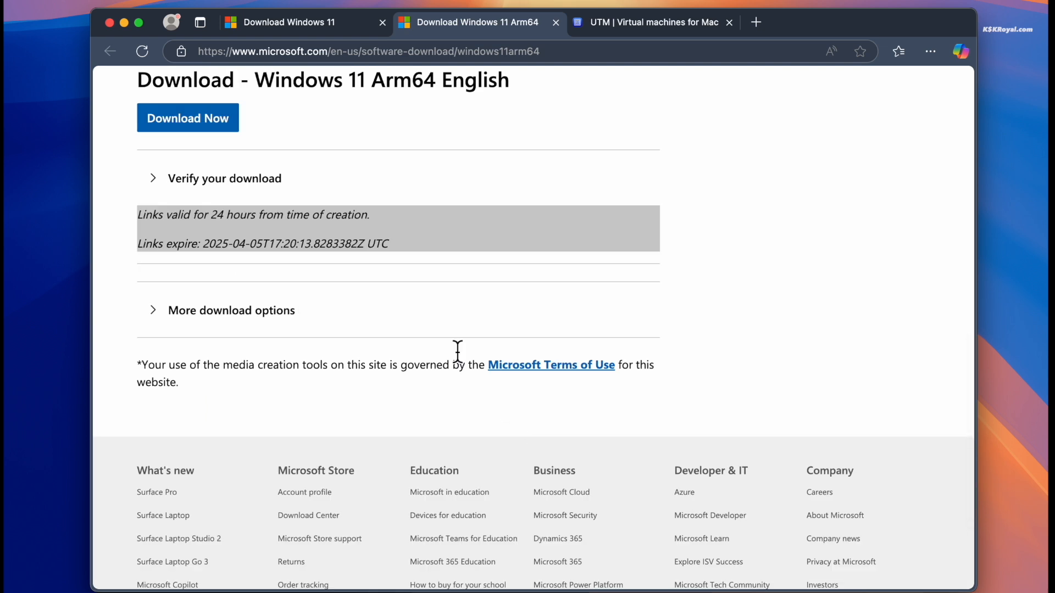
left_click(188, 117)
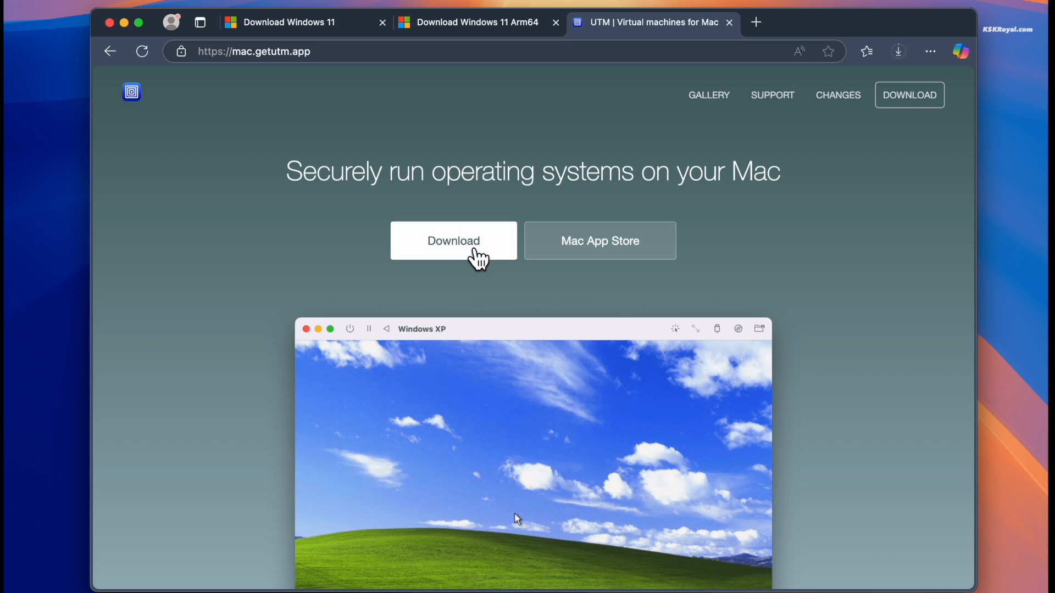
Step: Download UTM from mac.getutm.app and the UTM guest tools ISO from the Windows docs
left_click(453, 240)
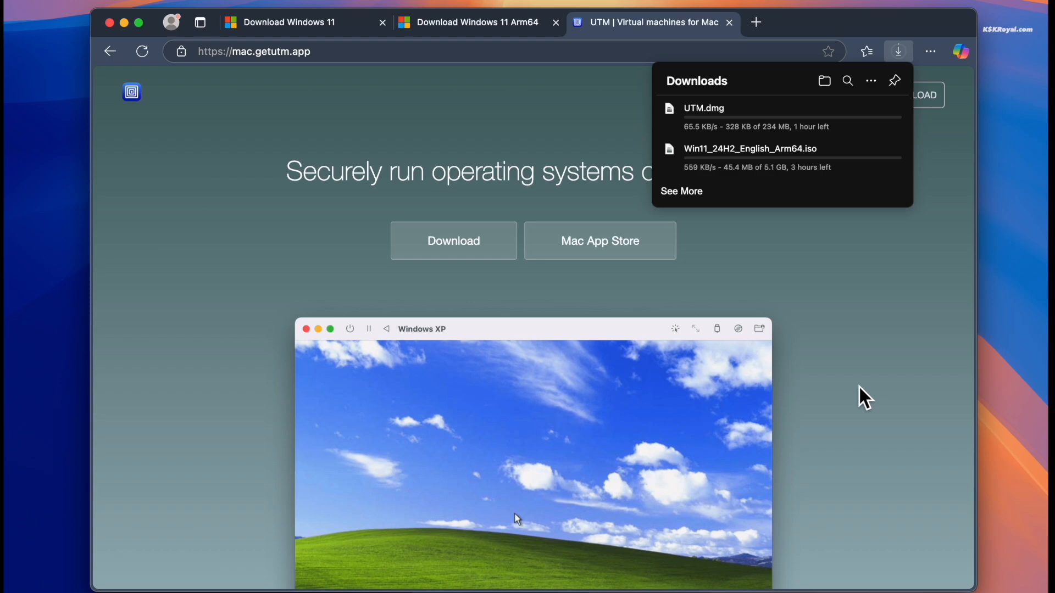
left_click(801, 18)
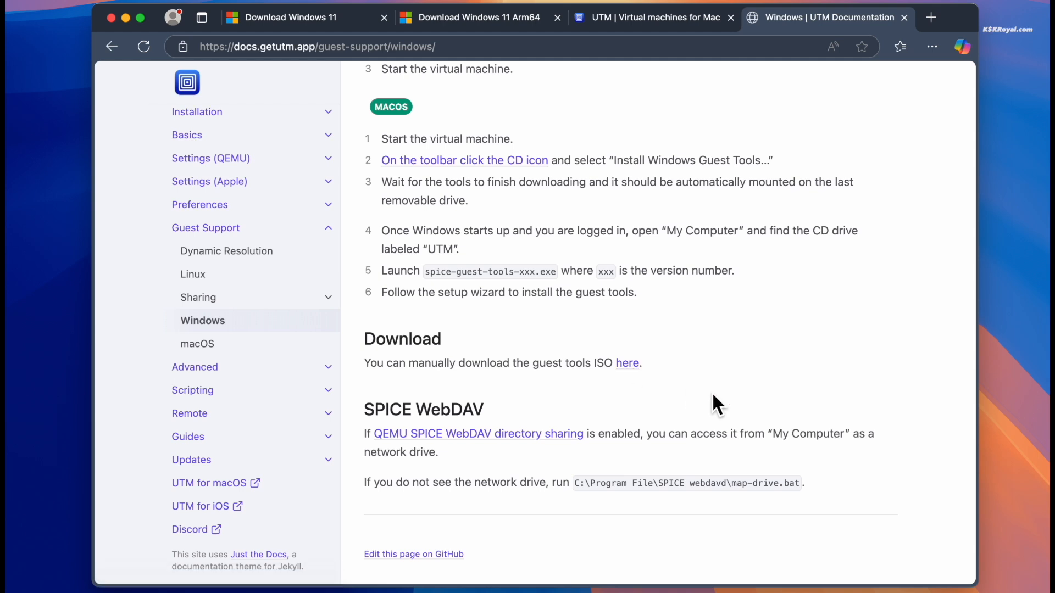
left_click(900, 46)
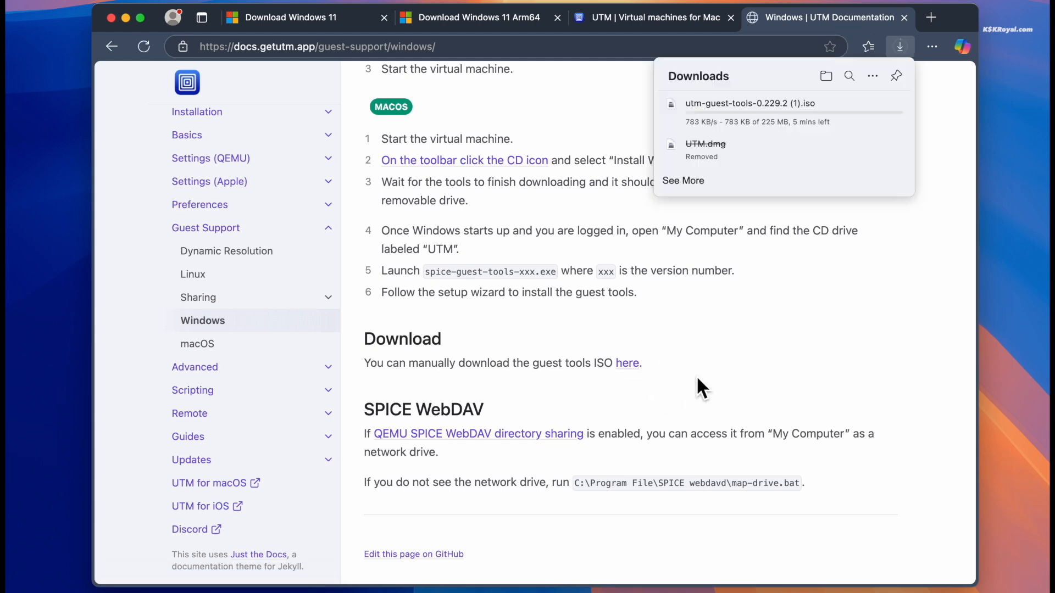
mouse_move(836, 290)
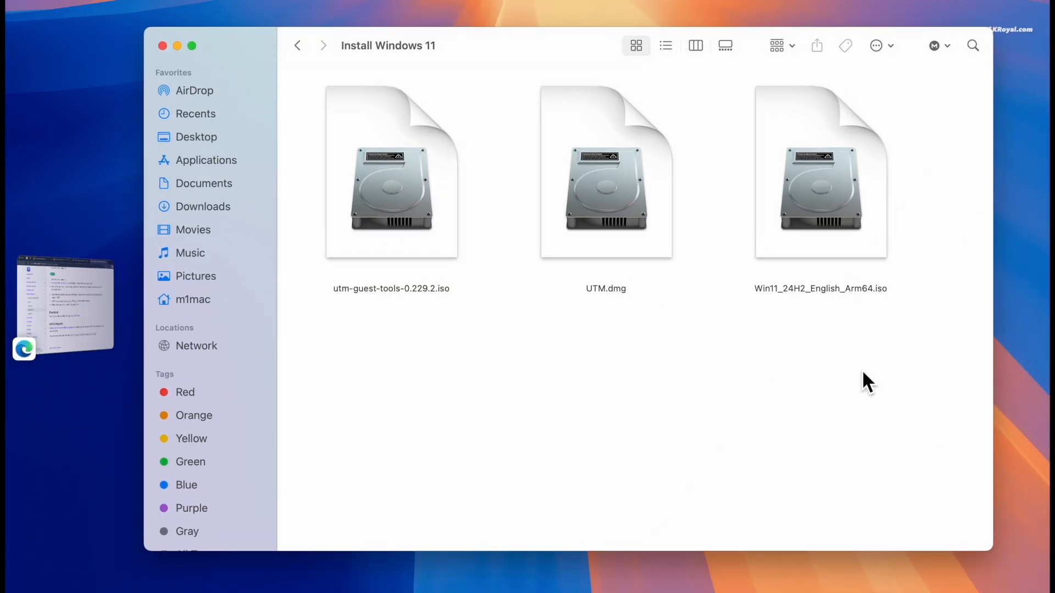
Step: Install UTM from UTM.dmg into Applications and launch it, approving the security prompt
left_click(391, 171)
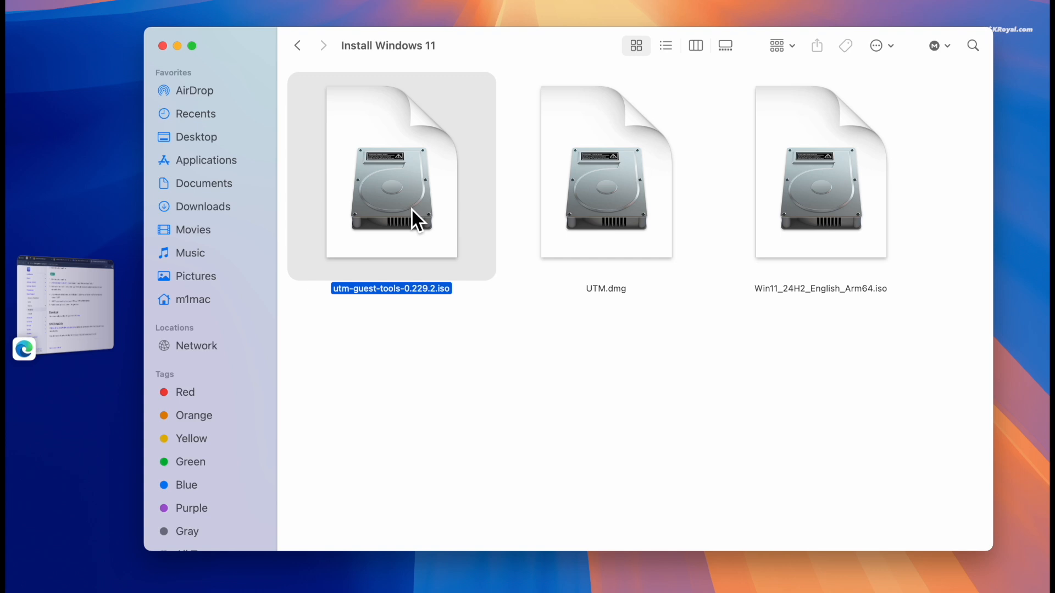
left_click(820, 171)
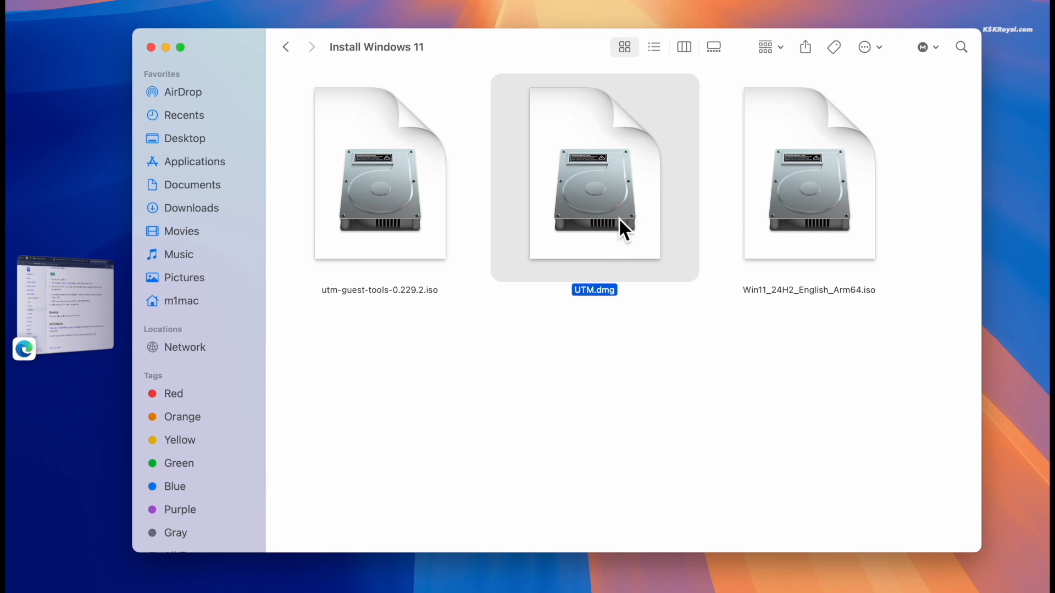
double_click(594, 182)
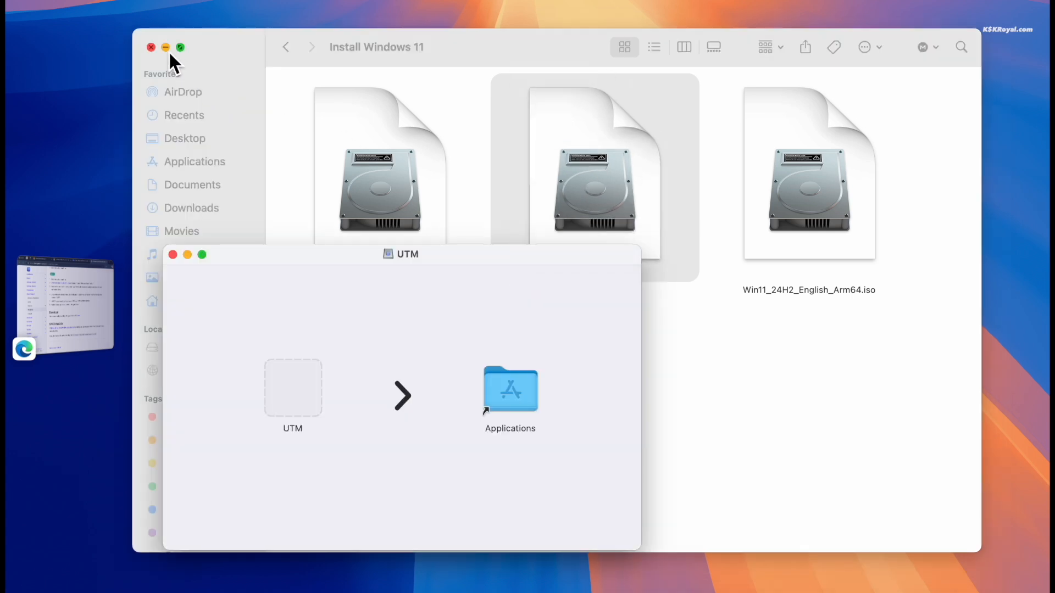
left_click_drag(293, 388, 510, 395)
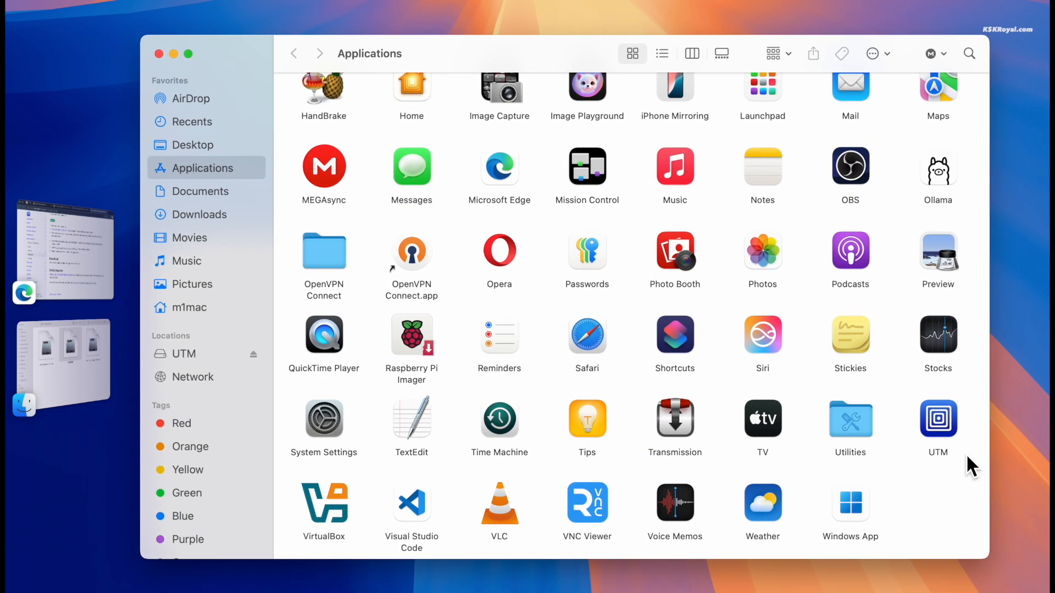
left_click(938, 417)
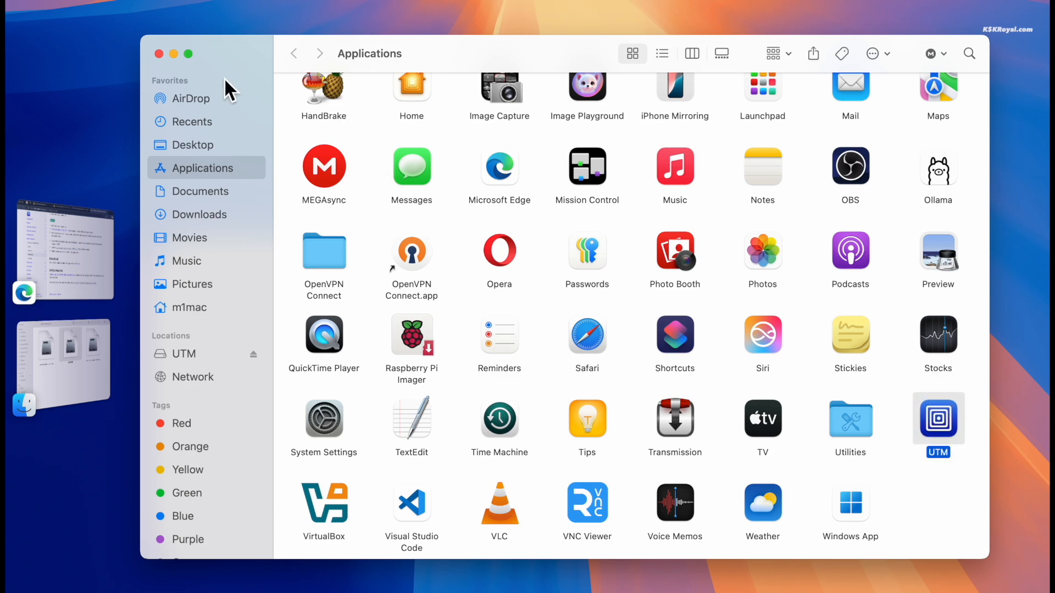
double_click(937, 419)
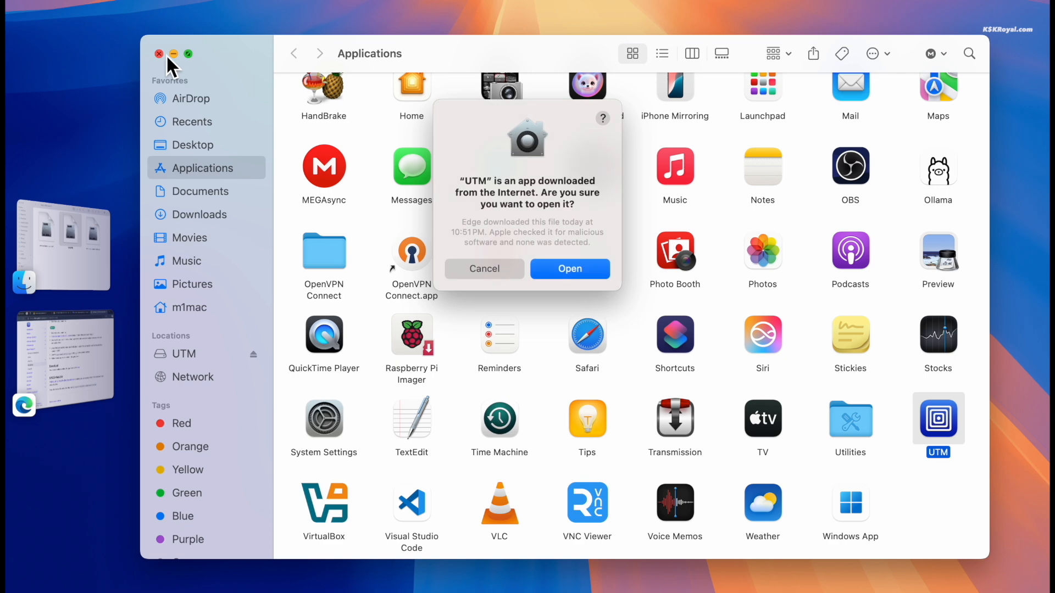
left_click(568, 268)
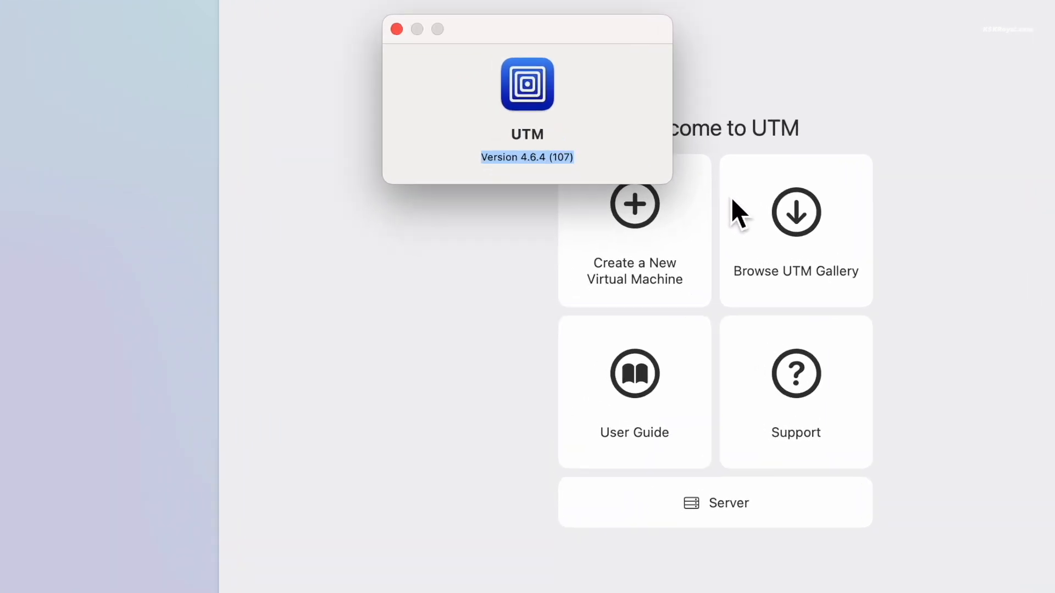
mouse_move(387, 51)
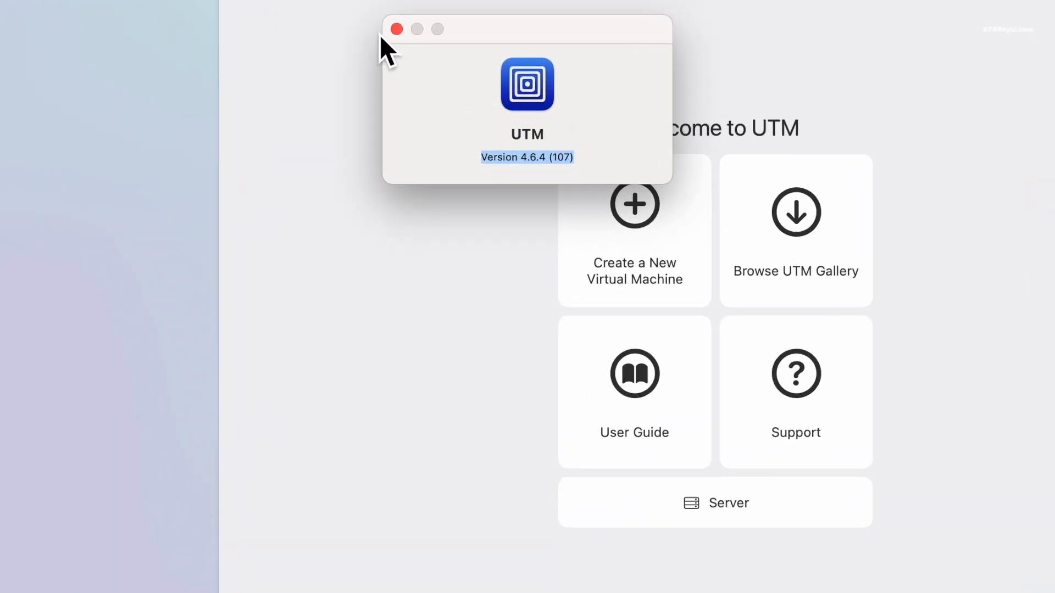
Step: Close the About UTM window showing version 4.6.4
left_click(396, 30)
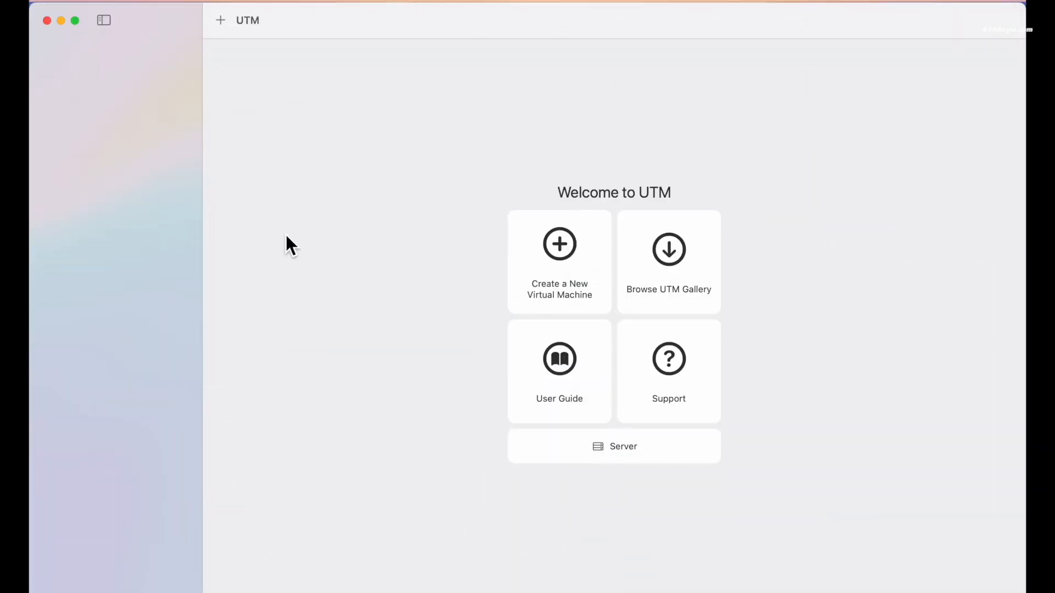
mouse_move(602, 336)
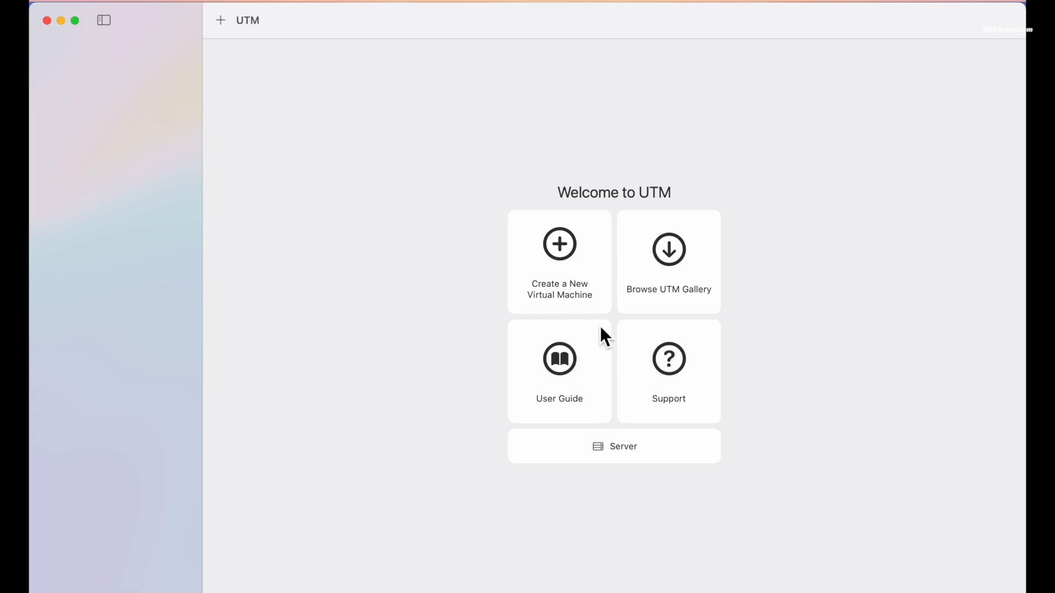
Step: Start a Windows VM booting Win11_24H2_English_Arm64.iso, with drivers and SPICE tools unchecked
left_click(560, 262)
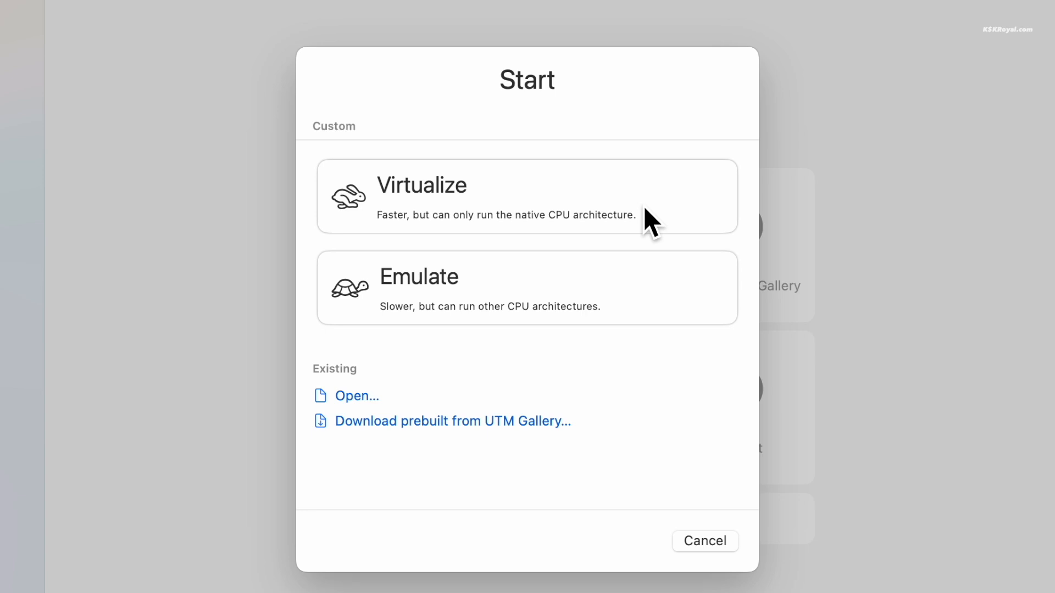
mouse_move(527, 224)
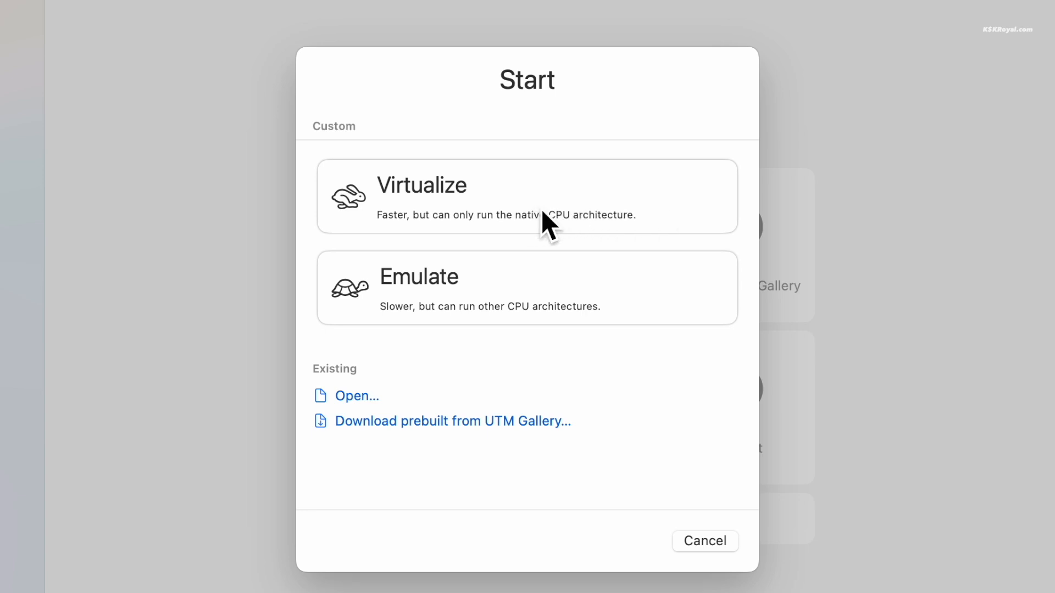
mouse_move(605, 218)
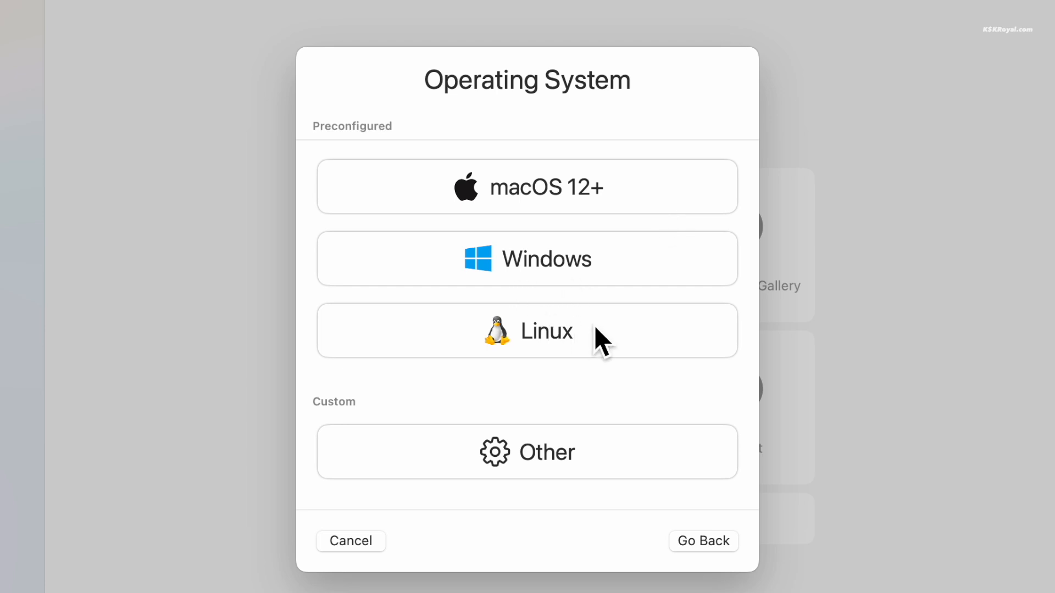
left_click(527, 259)
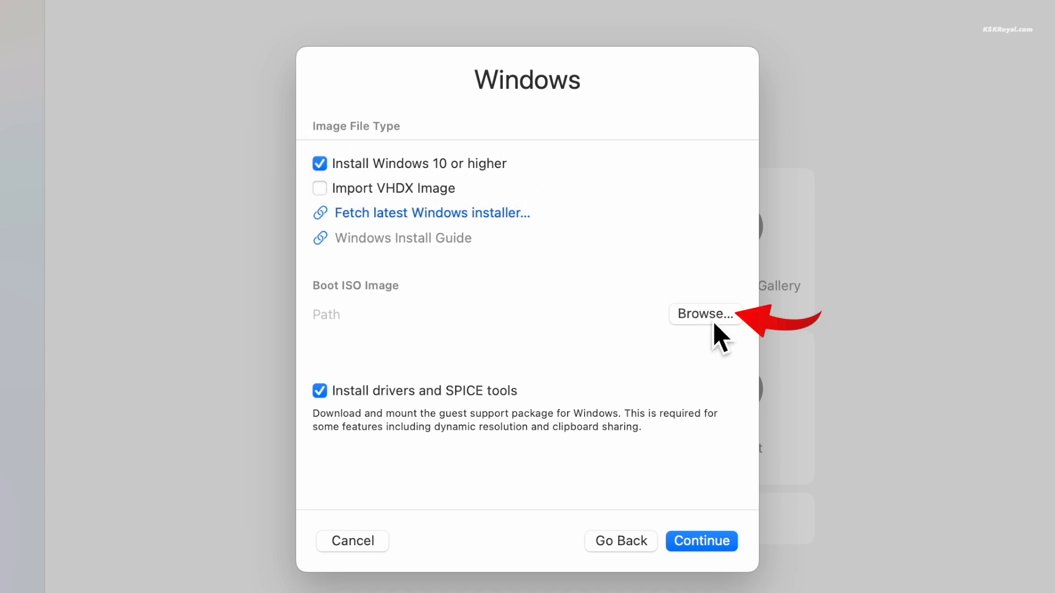
left_click(704, 315)
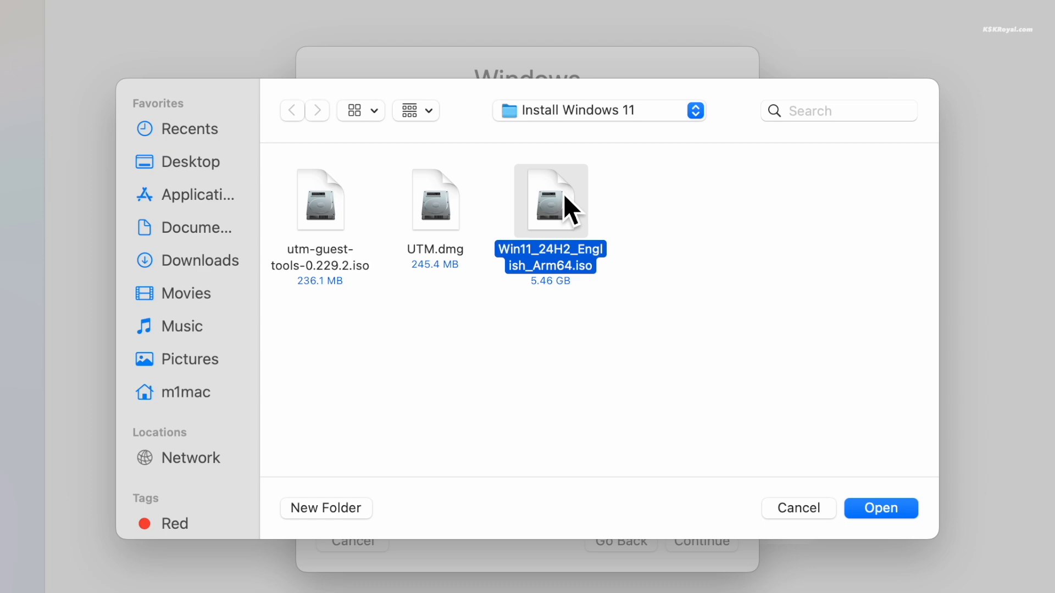
mouse_move(881, 508)
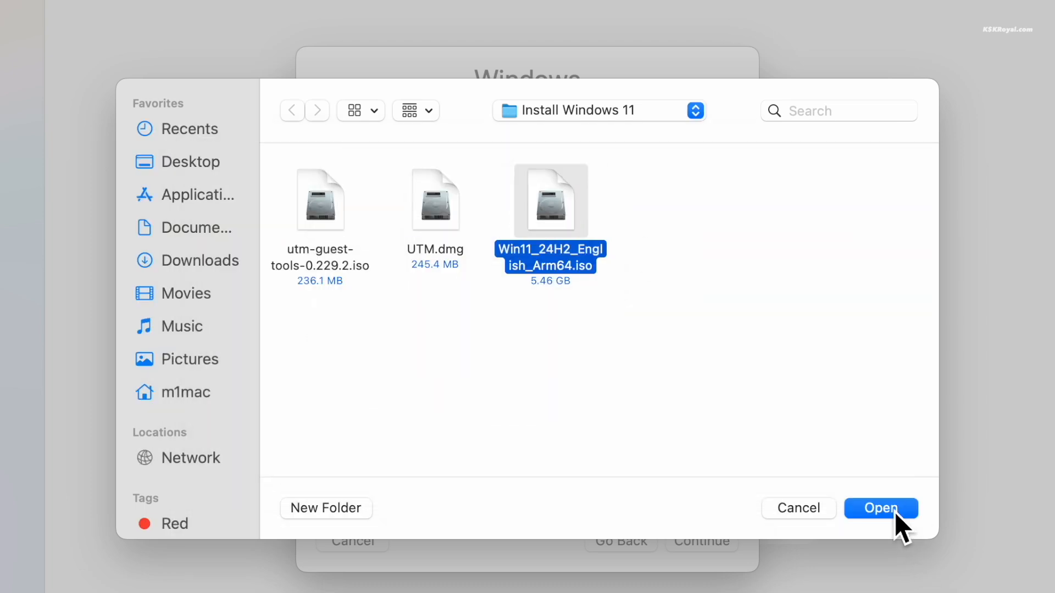
left_click(880, 507)
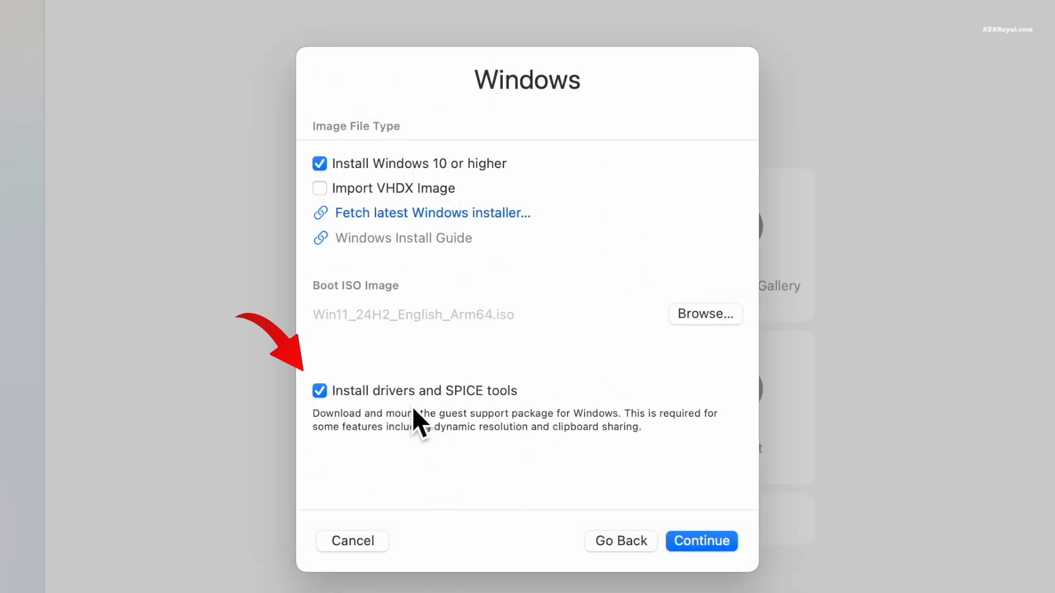
left_click(319, 390)
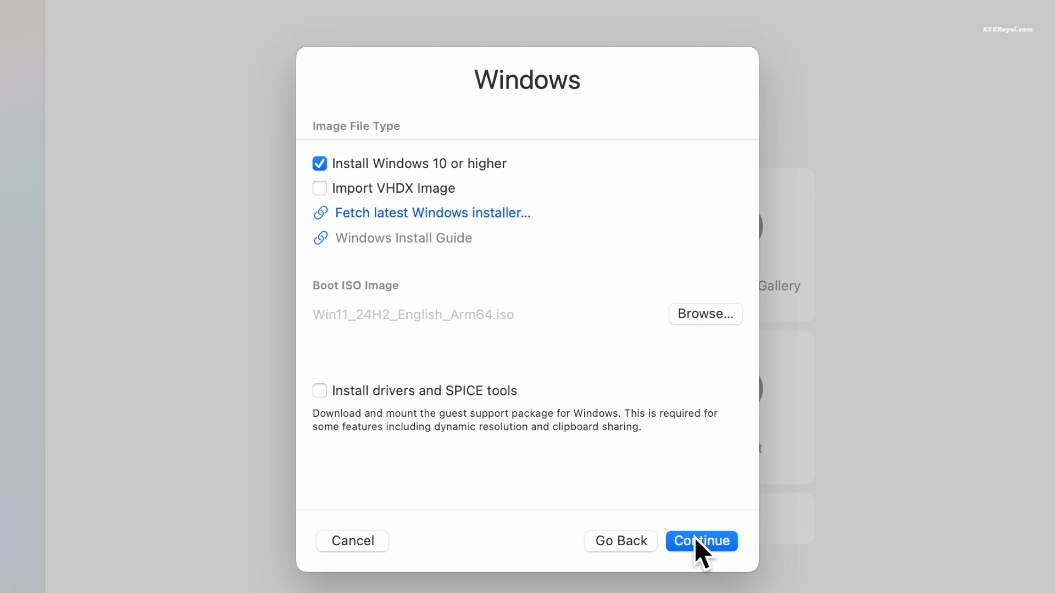
Step: Give the VM 4096 MiB memory, 4 CPU cores and a 64 GiB drive
left_click(701, 540)
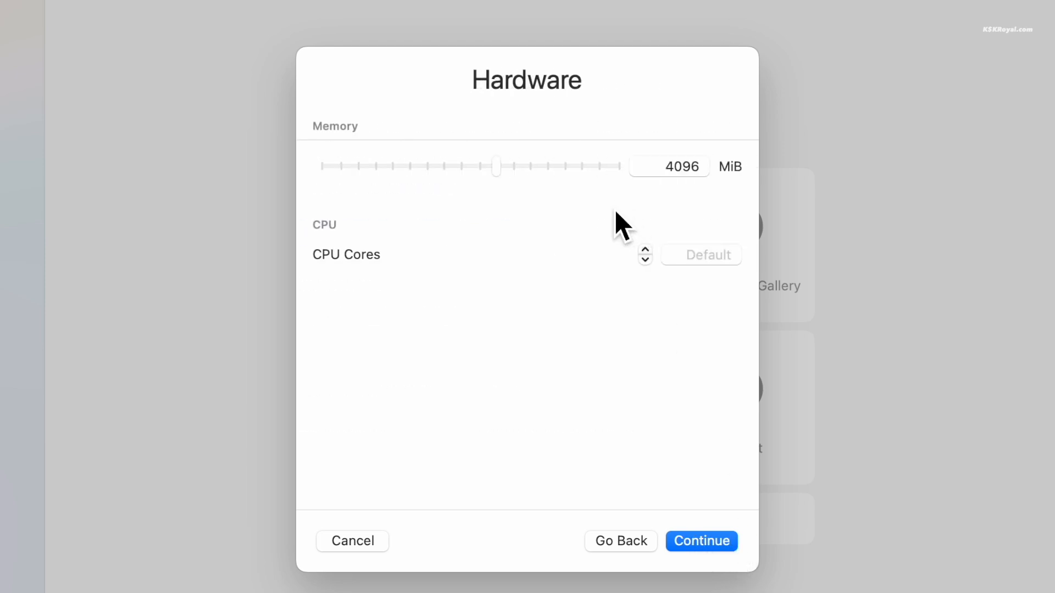
mouse_move(543, 172)
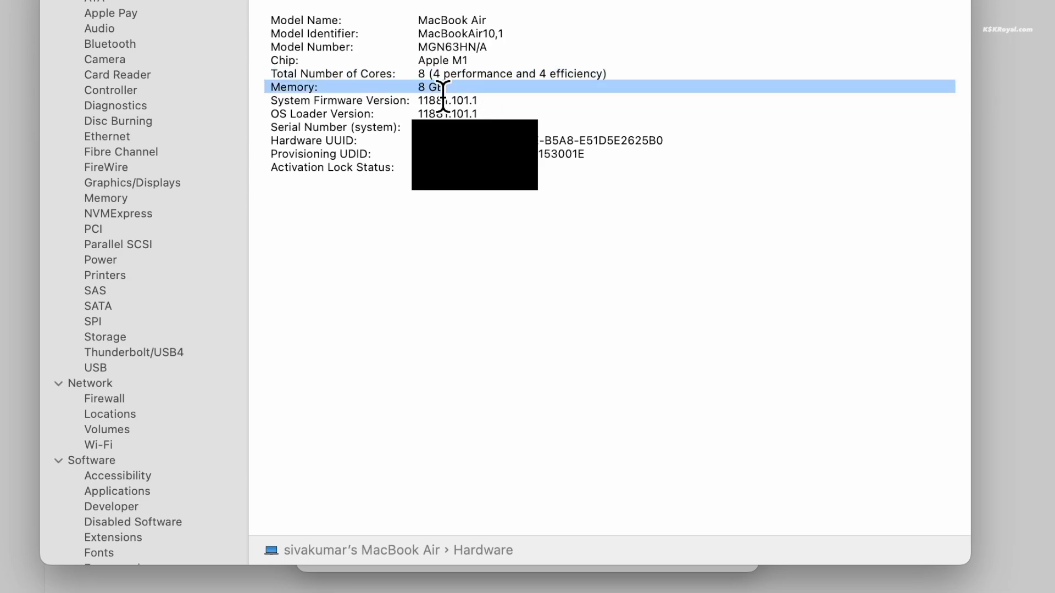
mouse_move(792, 363)
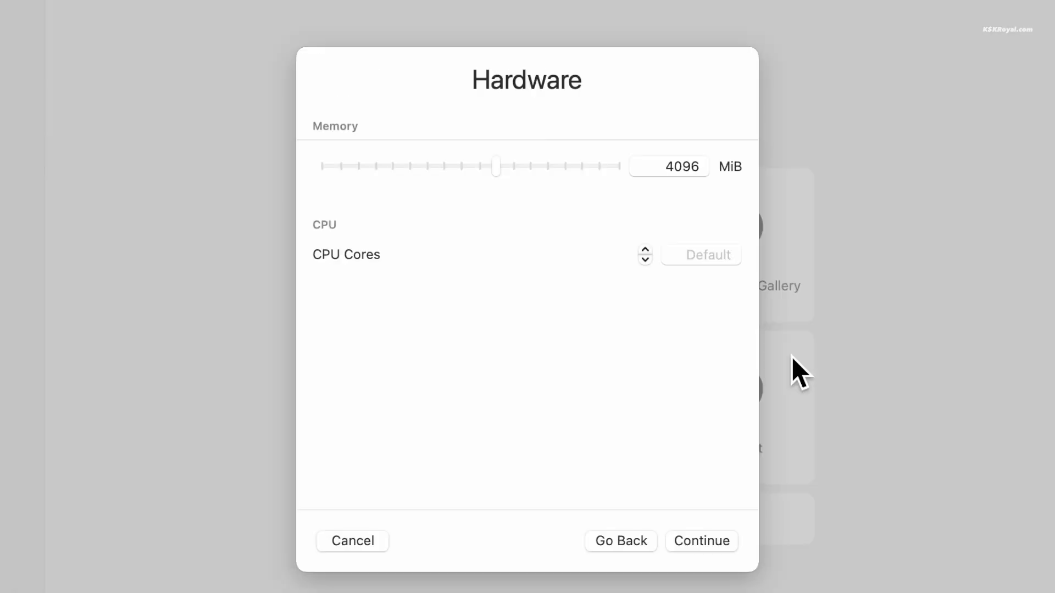
left_click(643, 261)
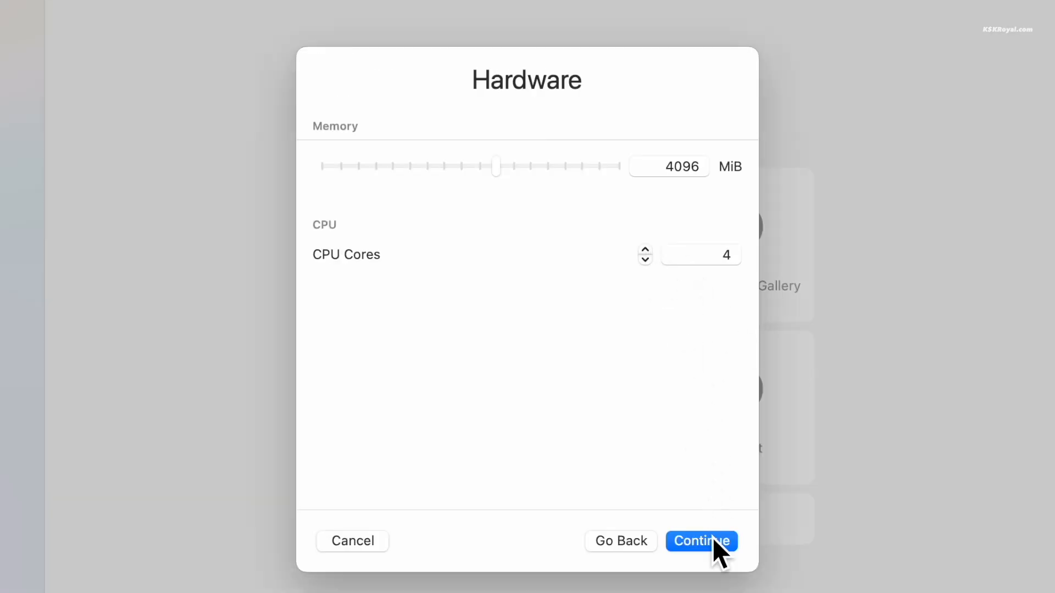
left_click(701, 540)
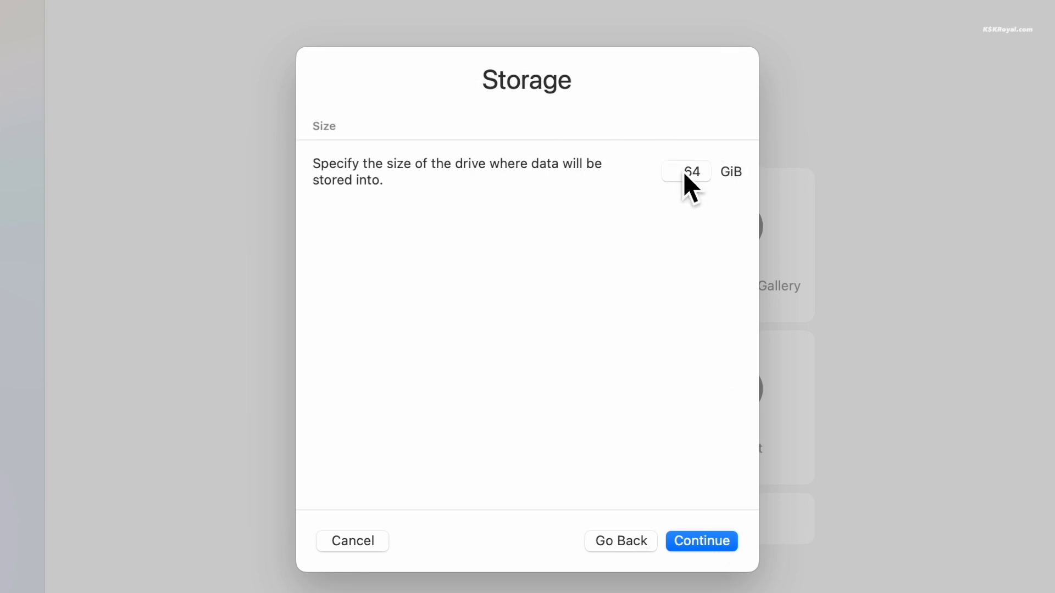
left_click(686, 171)
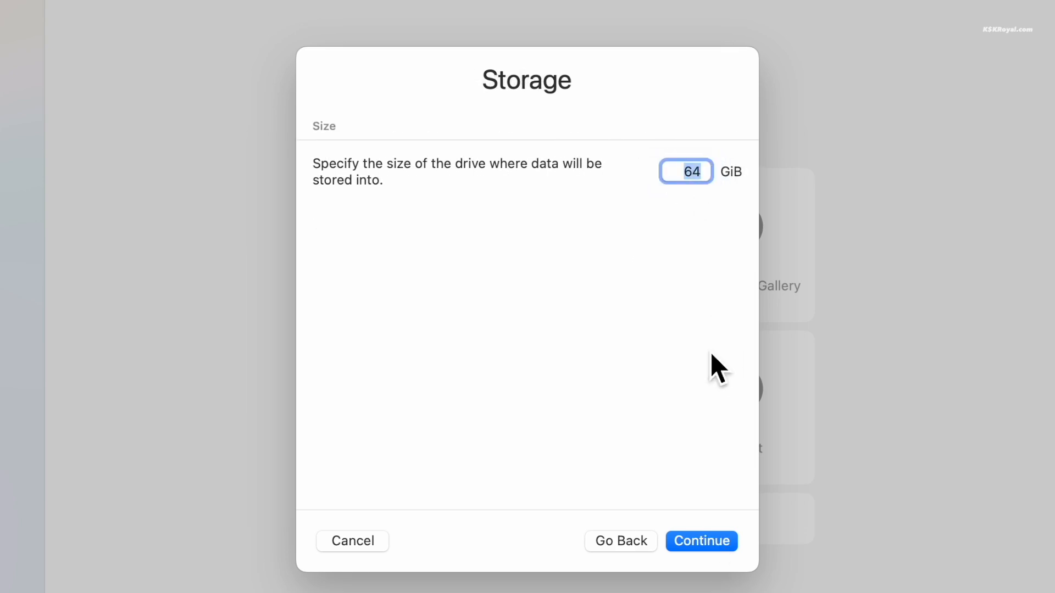
mouse_move(716, 545)
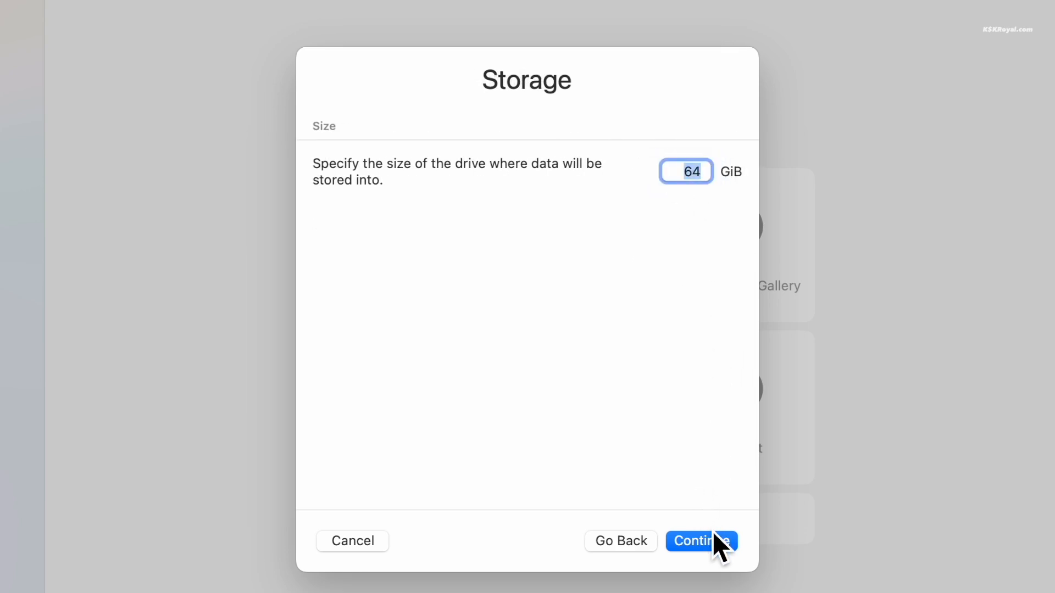
left_click(701, 541)
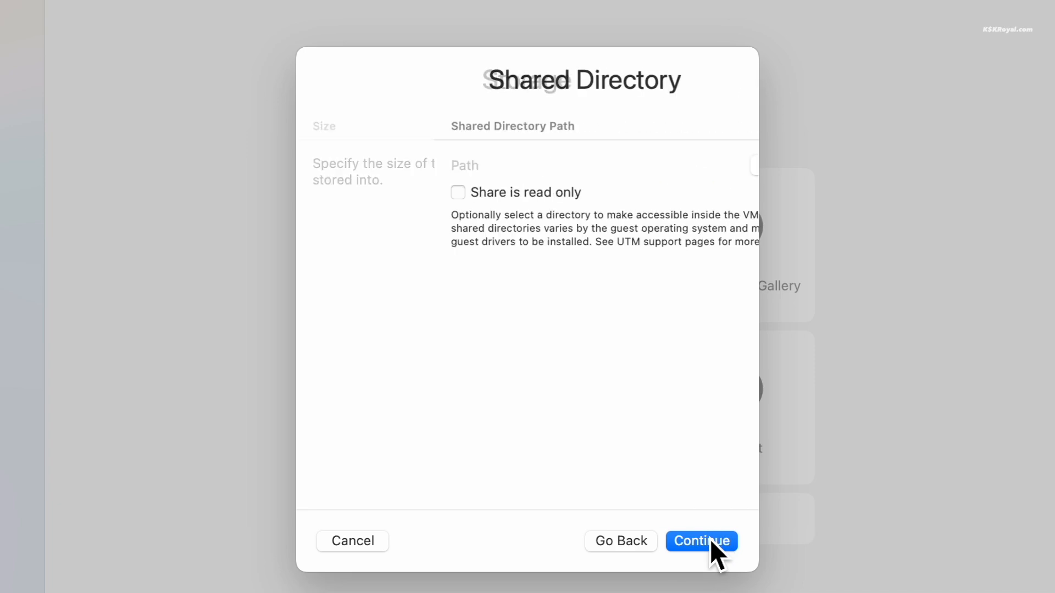
left_click(701, 540)
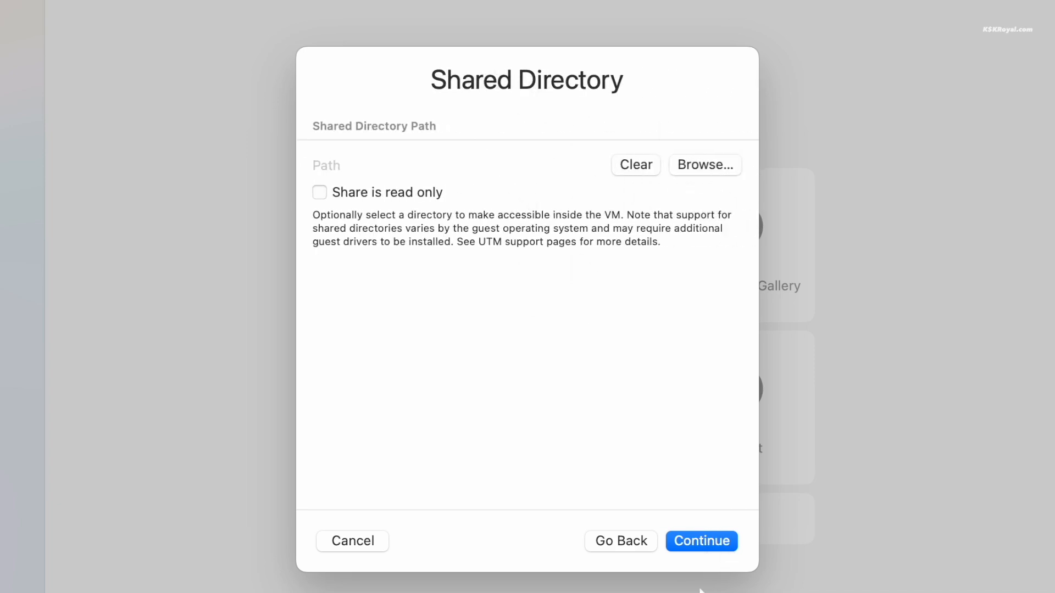
Step: Skip directory sharing and save the Windows VM from the Summary page
left_click(701, 540)
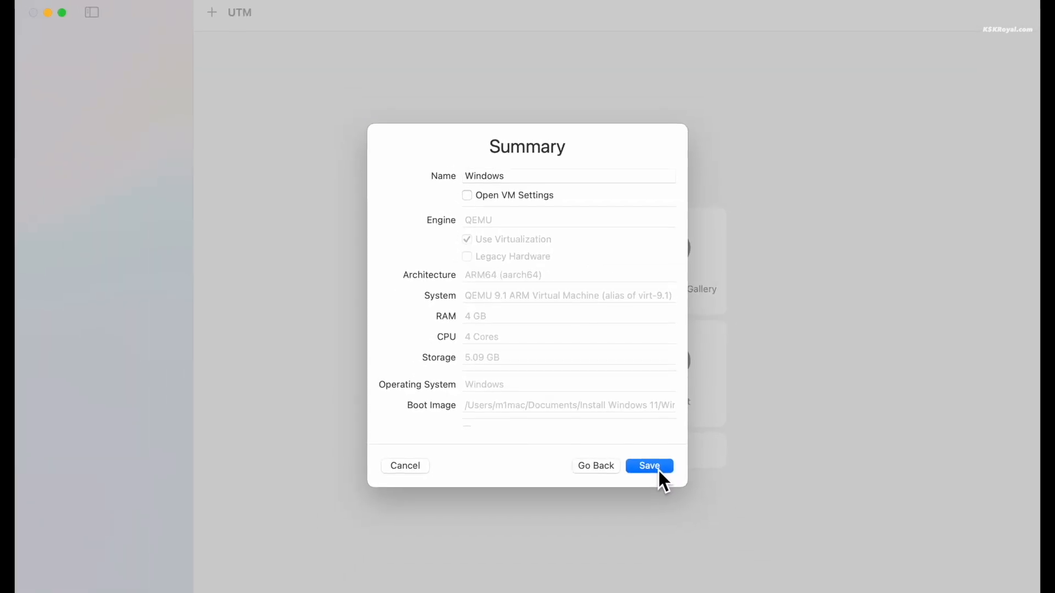
left_click(648, 466)
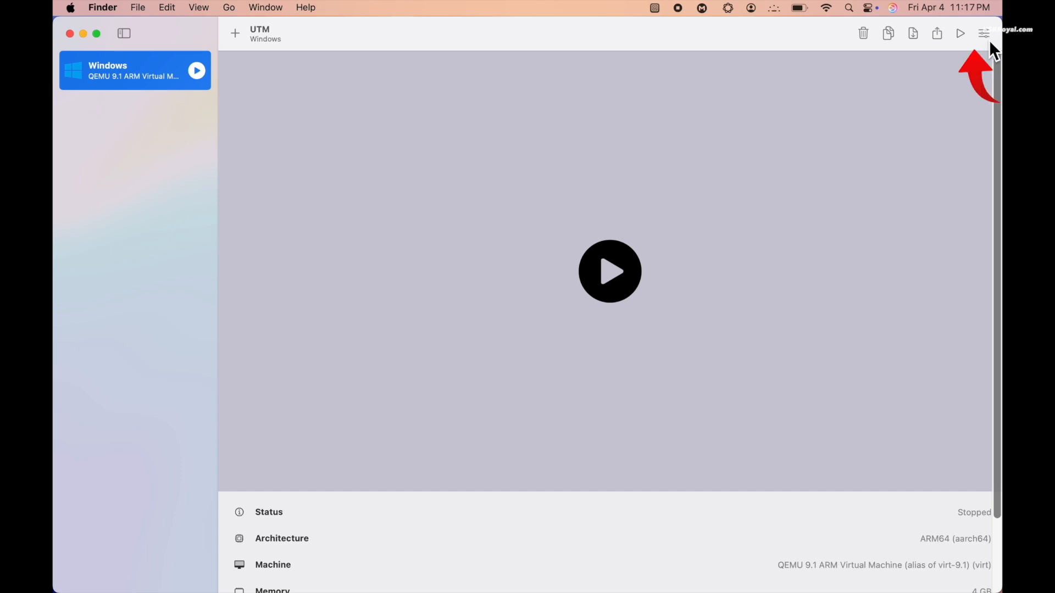
Step: Review the VM's System, QEMU, Input and Sharing settings
left_click(983, 33)
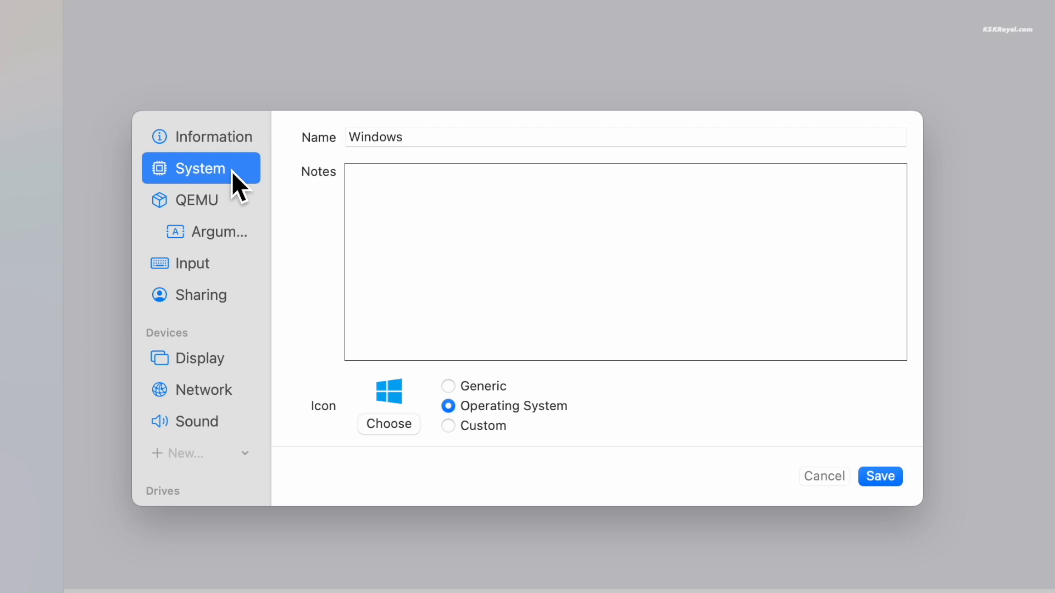
left_click(200, 167)
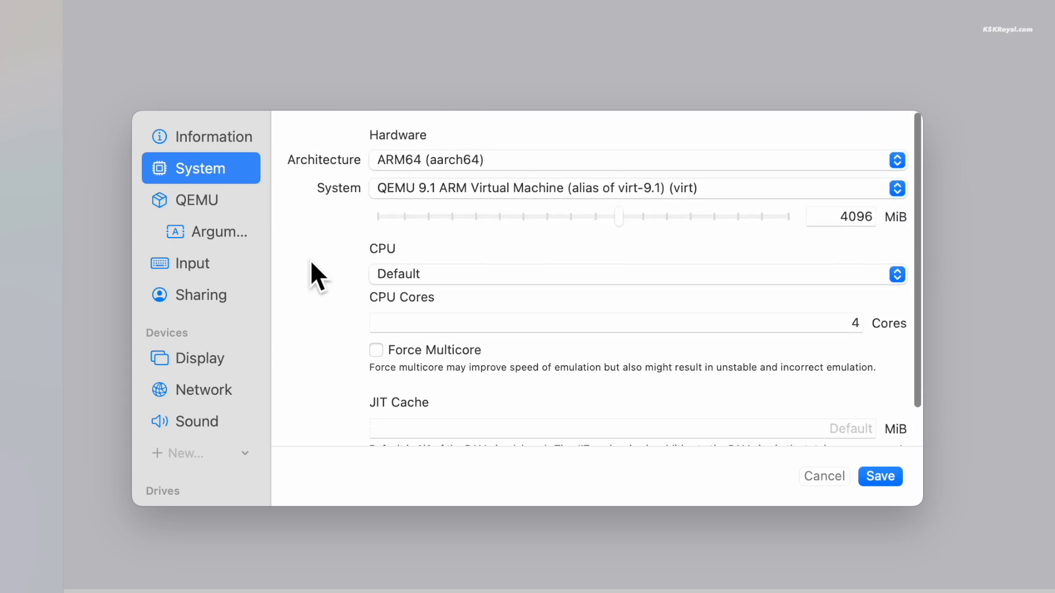
left_click(199, 198)
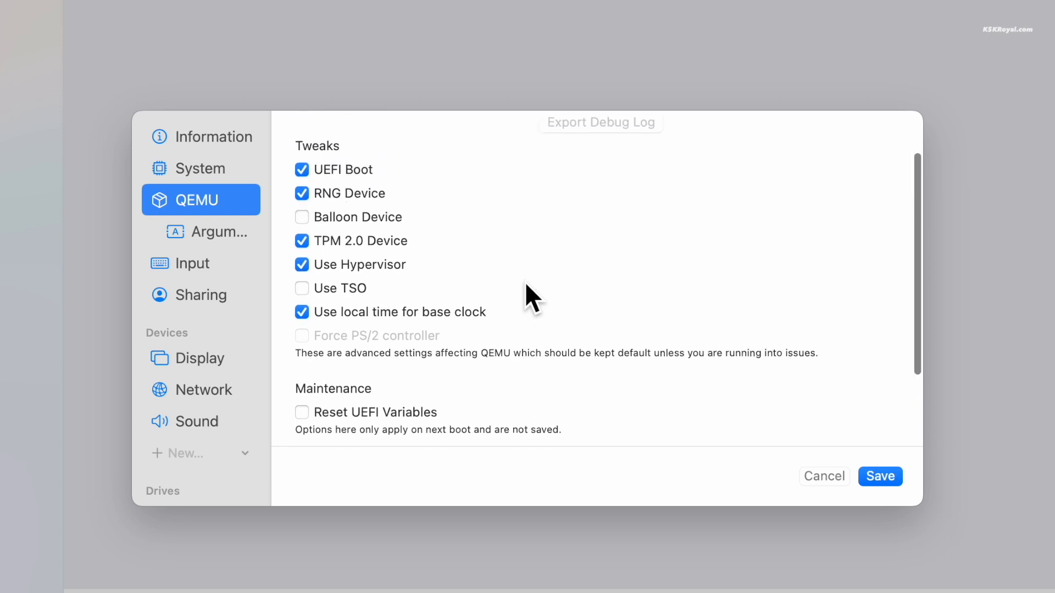
left_click(191, 263)
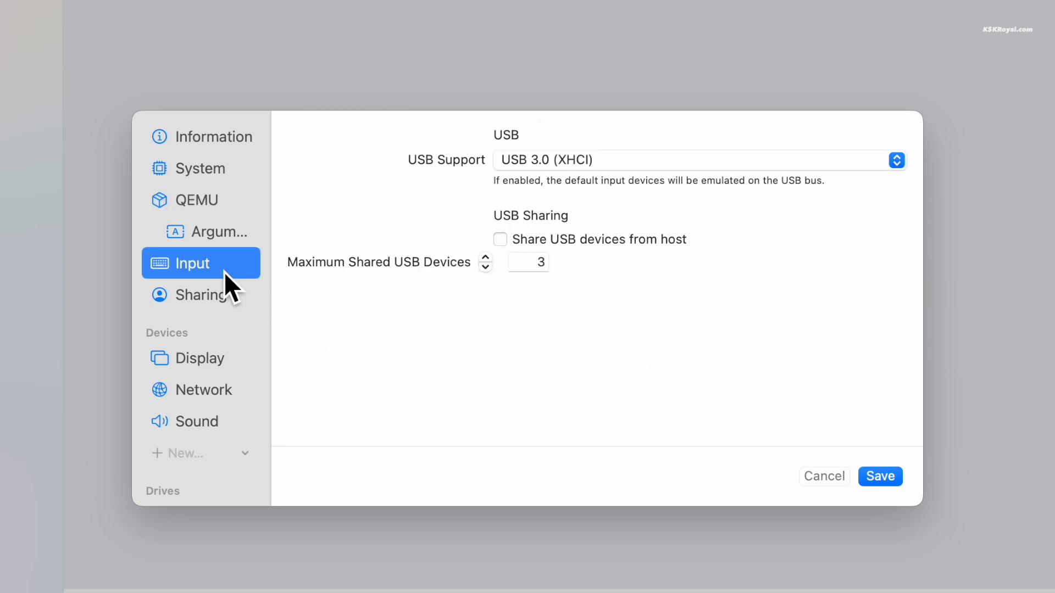
left_click(201, 294)
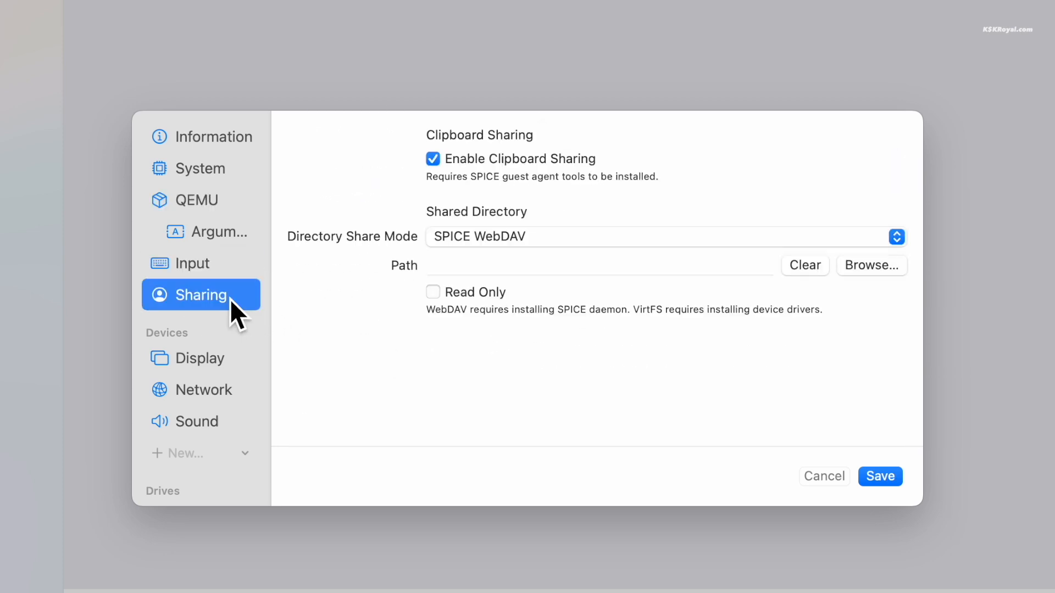
mouse_move(362, 376)
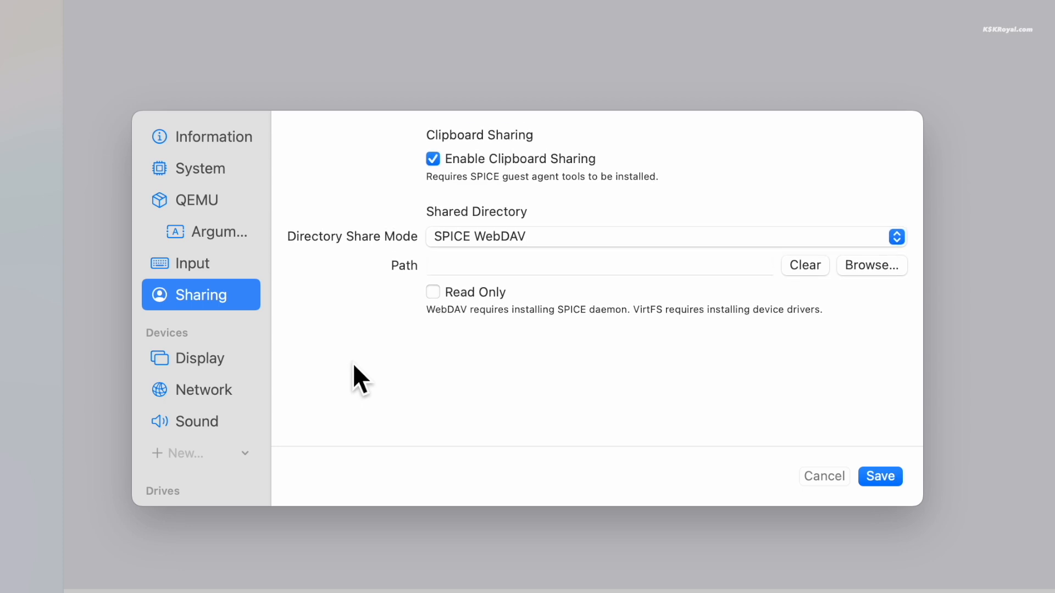
Step: Switch the emulated display card to virtio-ramfb
left_click(200, 357)
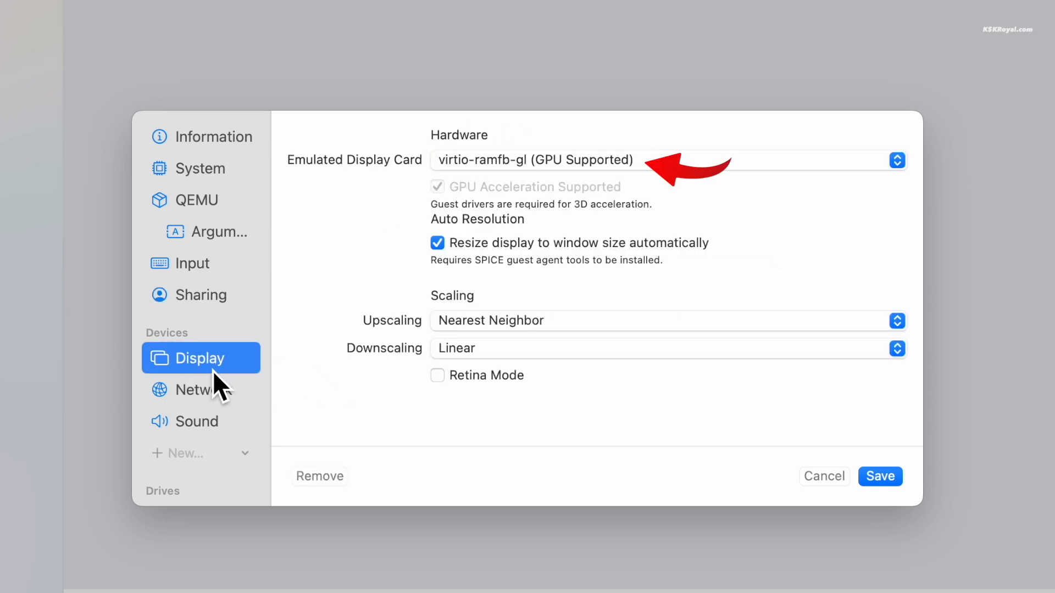
mouse_move(407, 195)
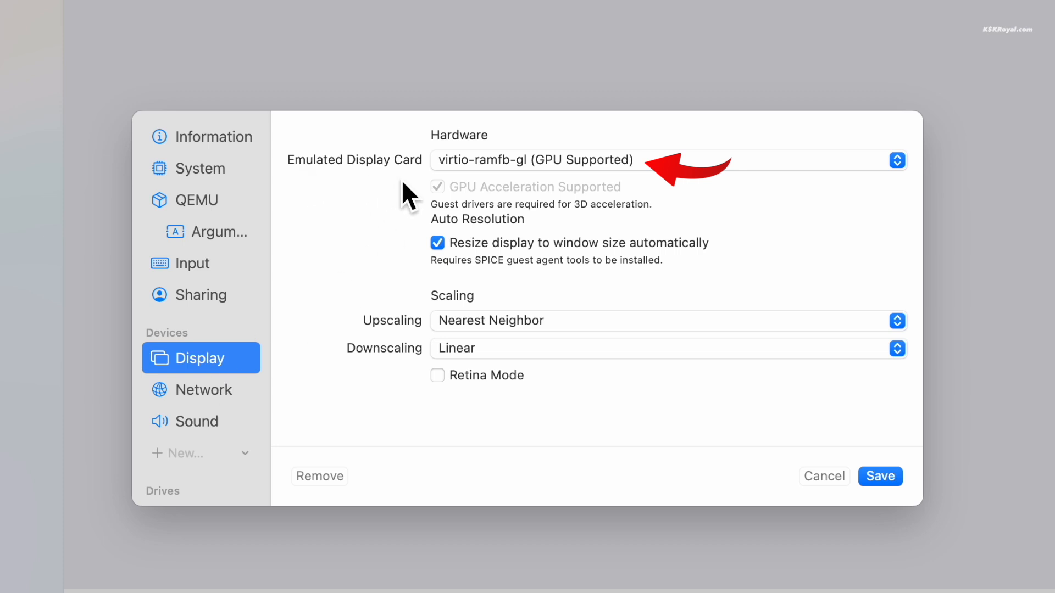
mouse_move(699, 201)
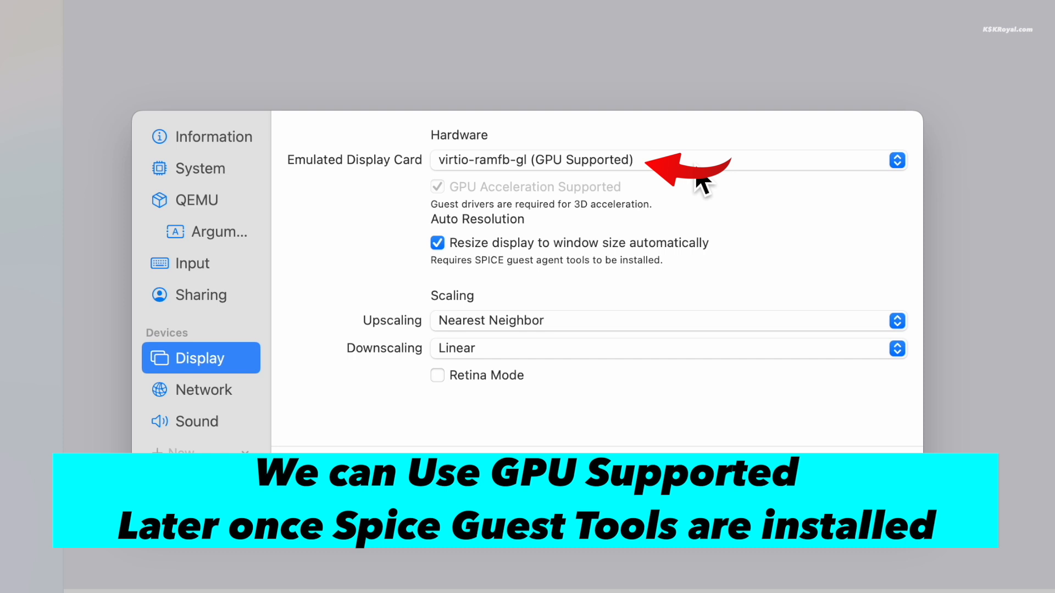
left_click(895, 159)
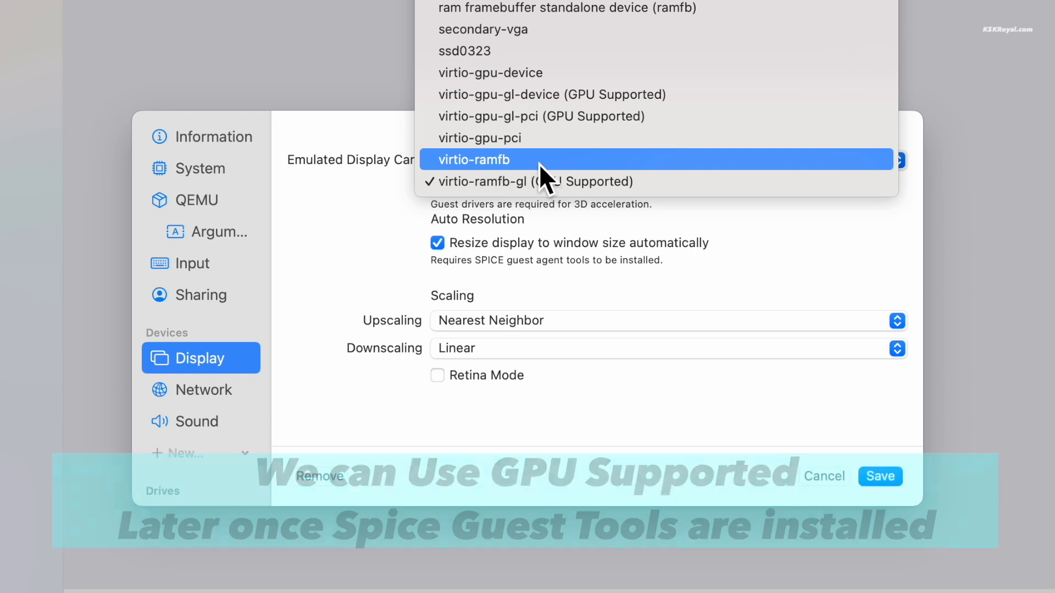
left_click(475, 159)
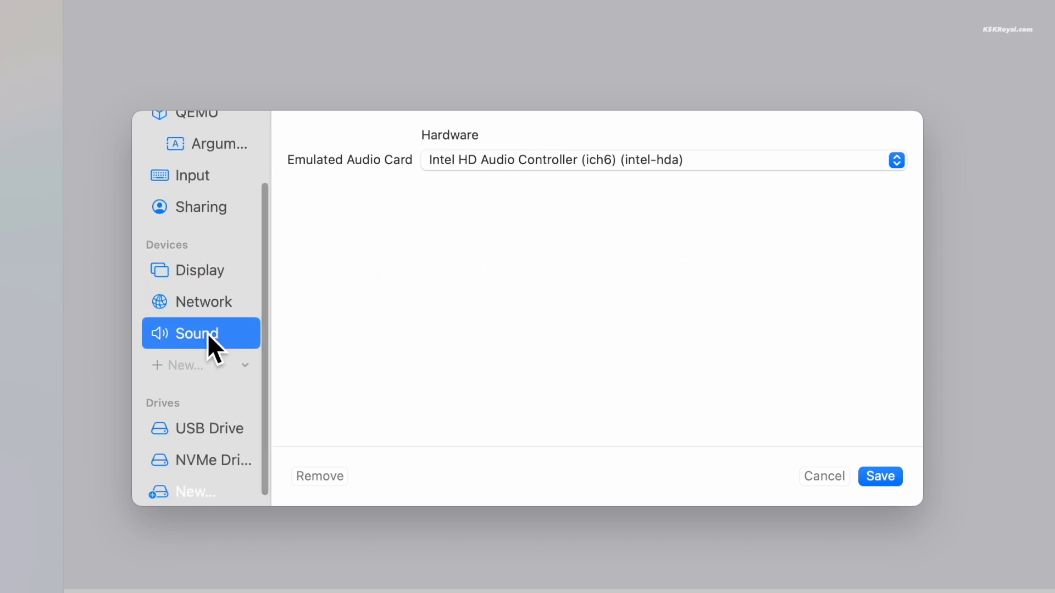
Step: Confirm the USB drive holds the Win11 ISO and NVMe is the system disk, then save
left_click(197, 417)
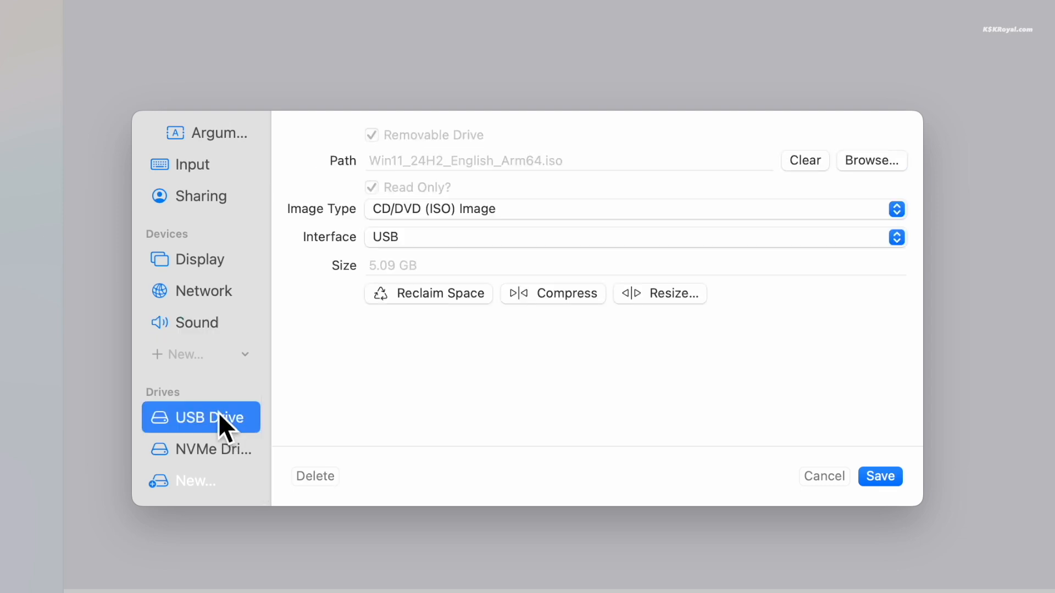
left_click(200, 449)
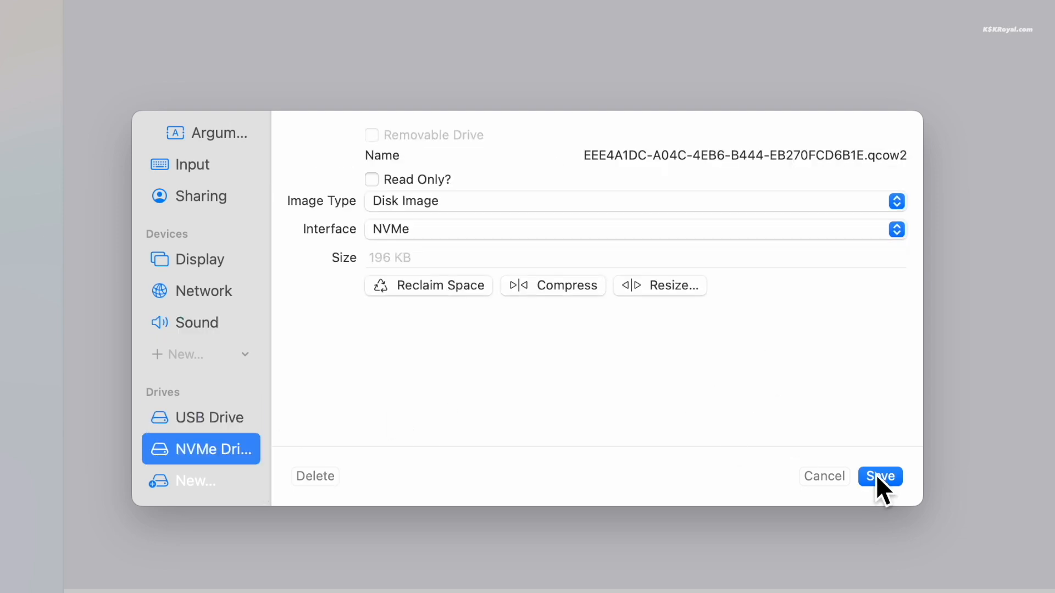
left_click(880, 476)
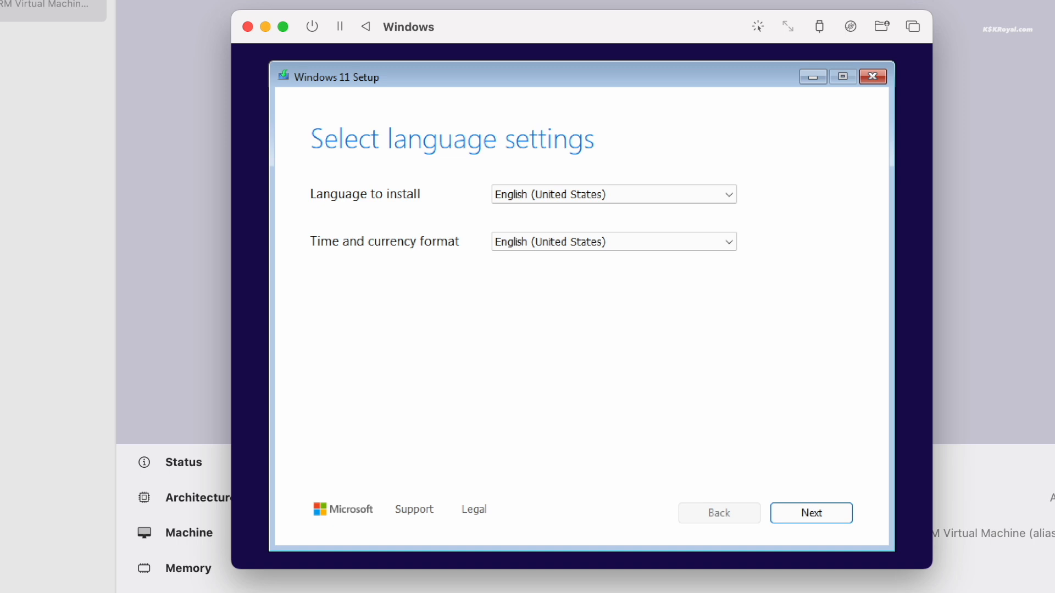
mouse_move(597, 10)
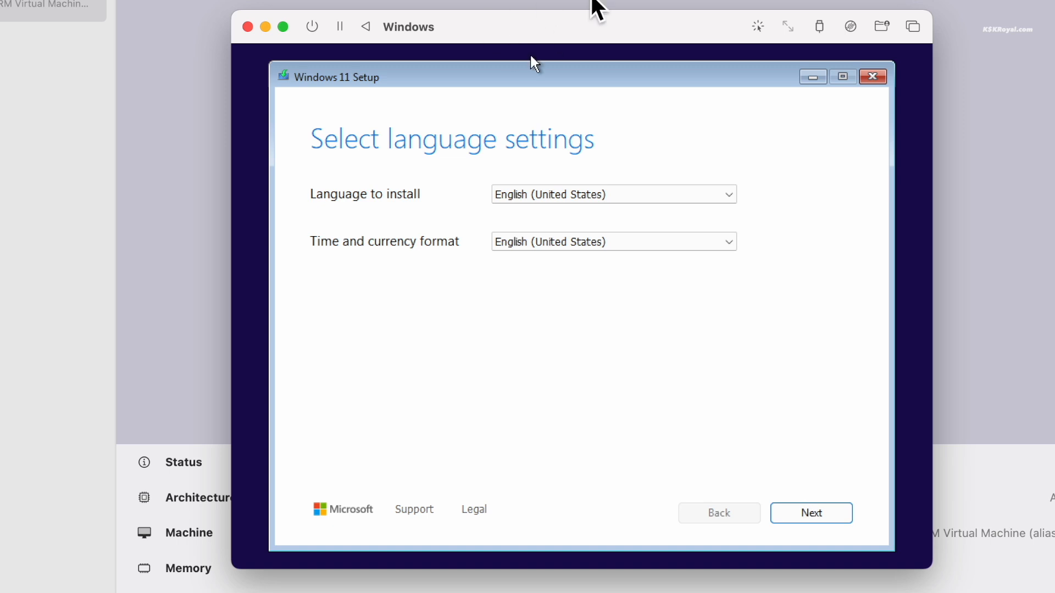
mouse_move(639, 476)
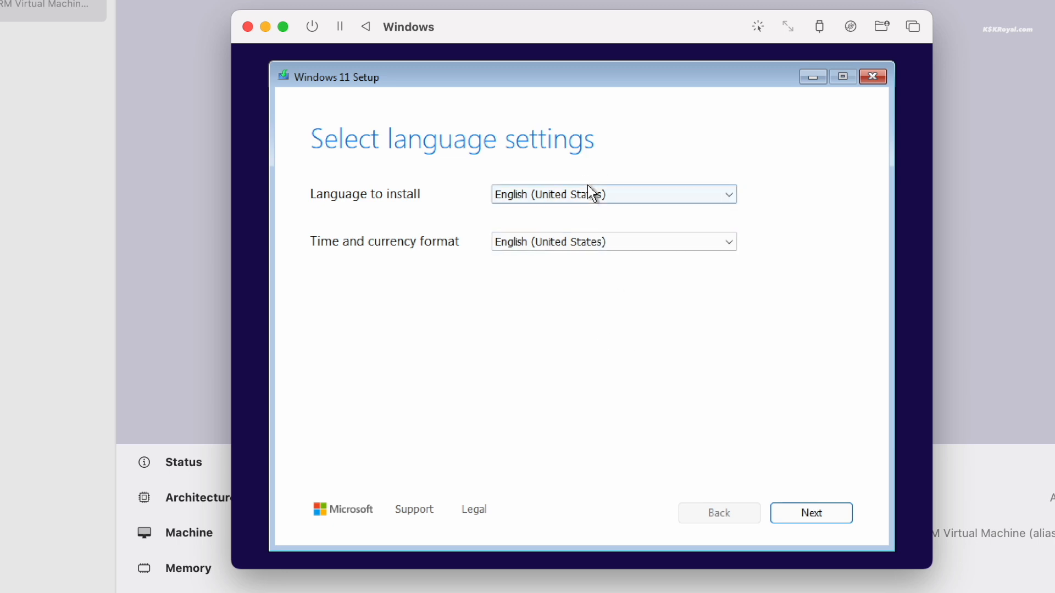
Step: Accept the default language and US keyboard, and continue with installing Windows 11
left_click(811, 513)
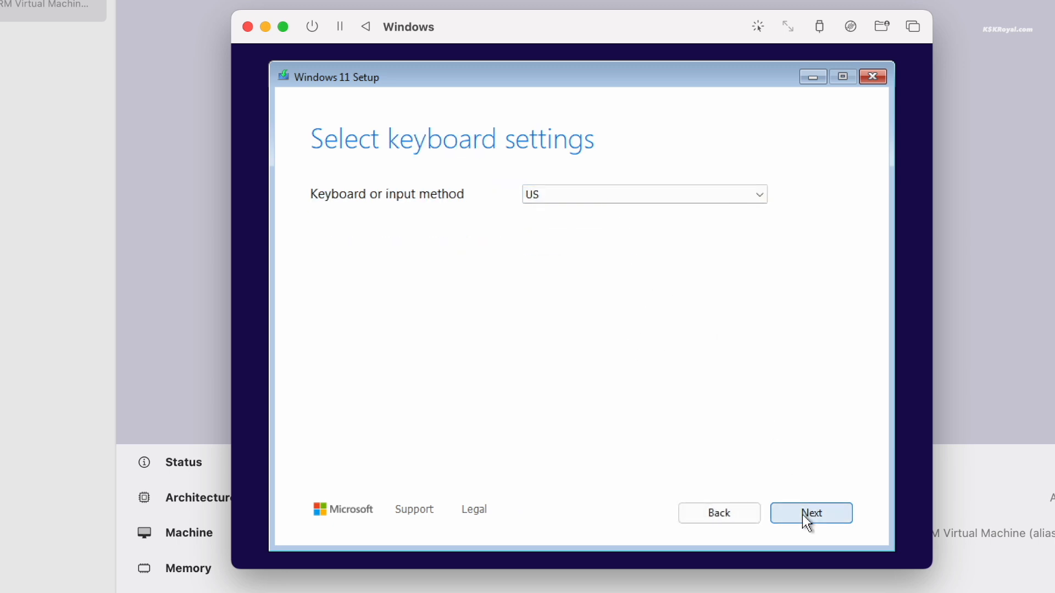
left_click(811, 513)
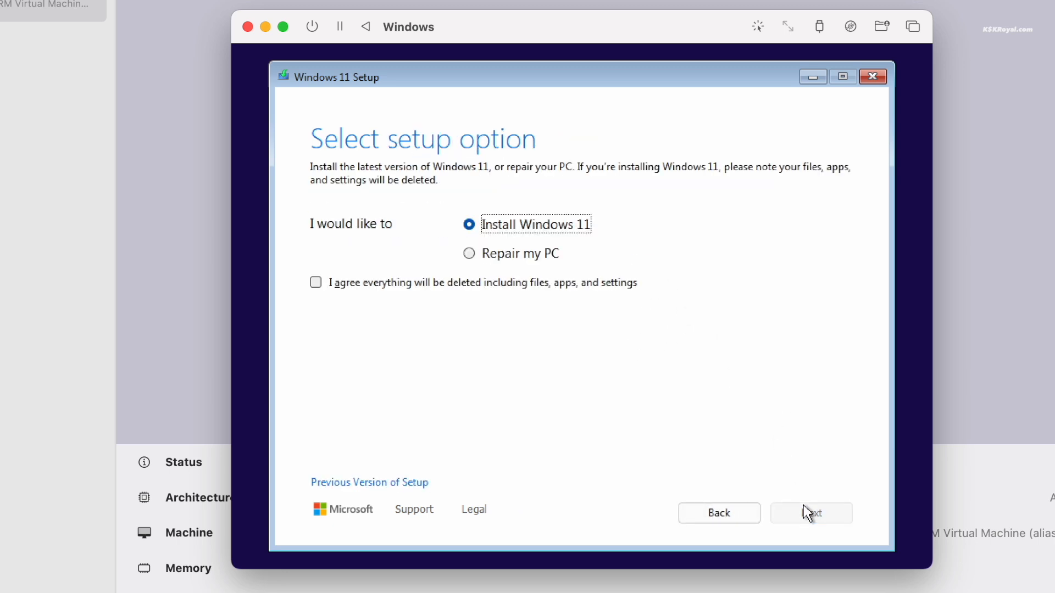
left_click(811, 512)
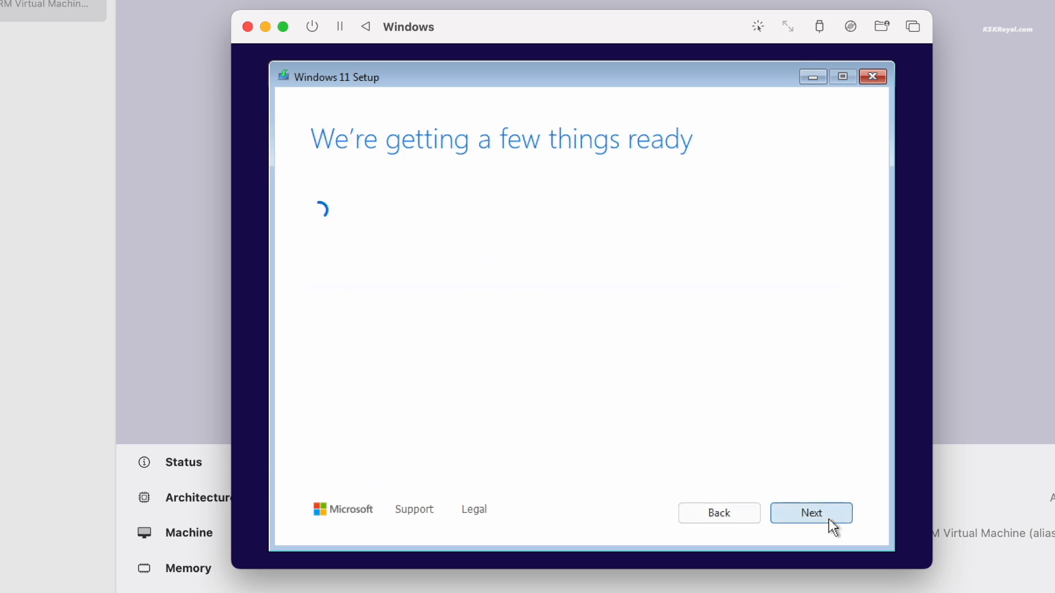
left_click(811, 513)
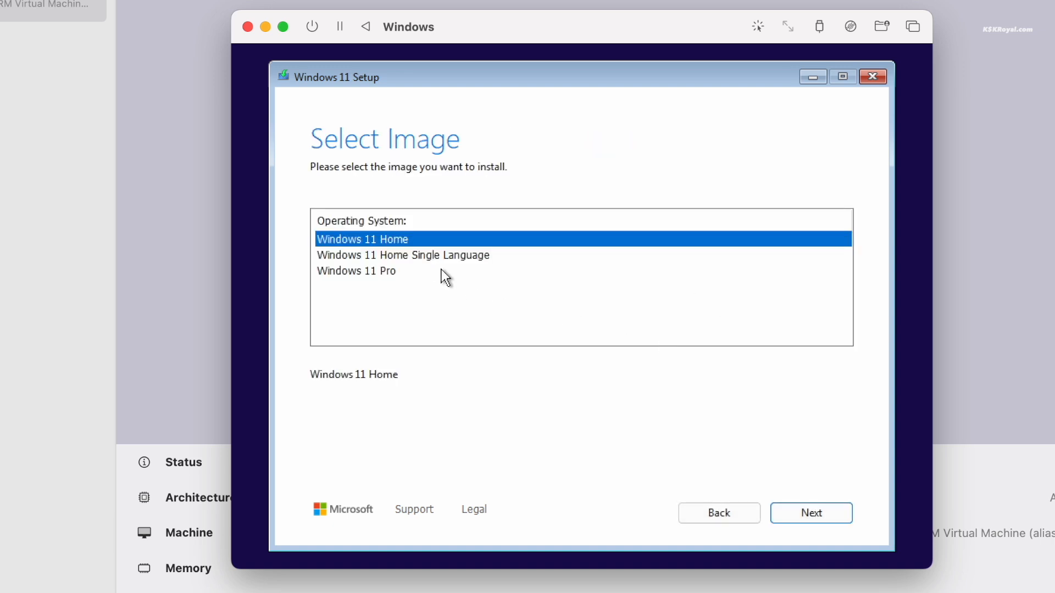
Step: Choose Windows 11 Pro, accept the license, and install onto the unallocated 64 GB disk
left_click(403, 255)
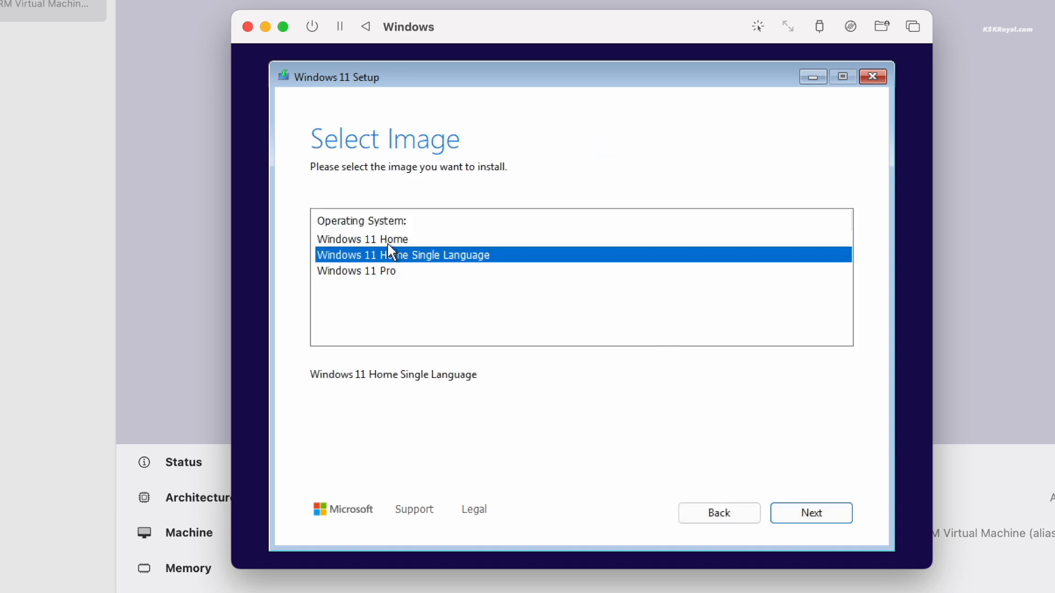
left_click(357, 271)
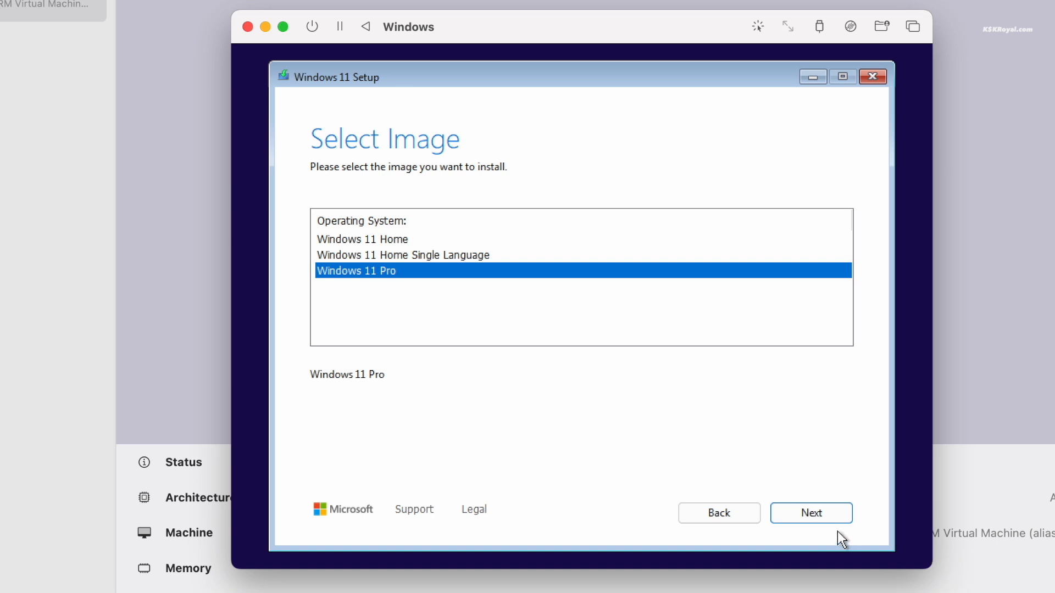
left_click(810, 512)
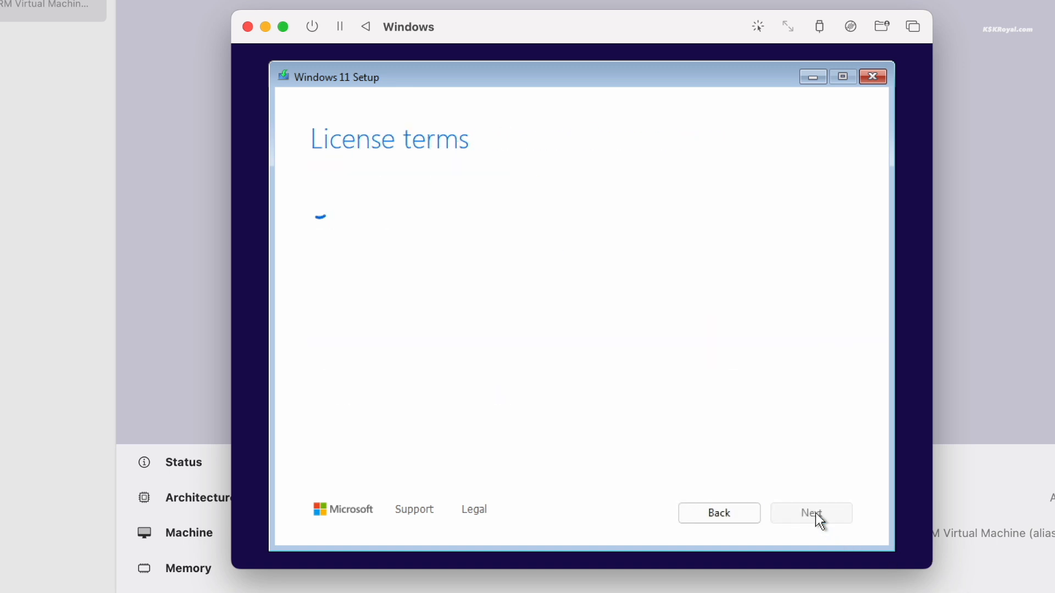
left_click(811, 513)
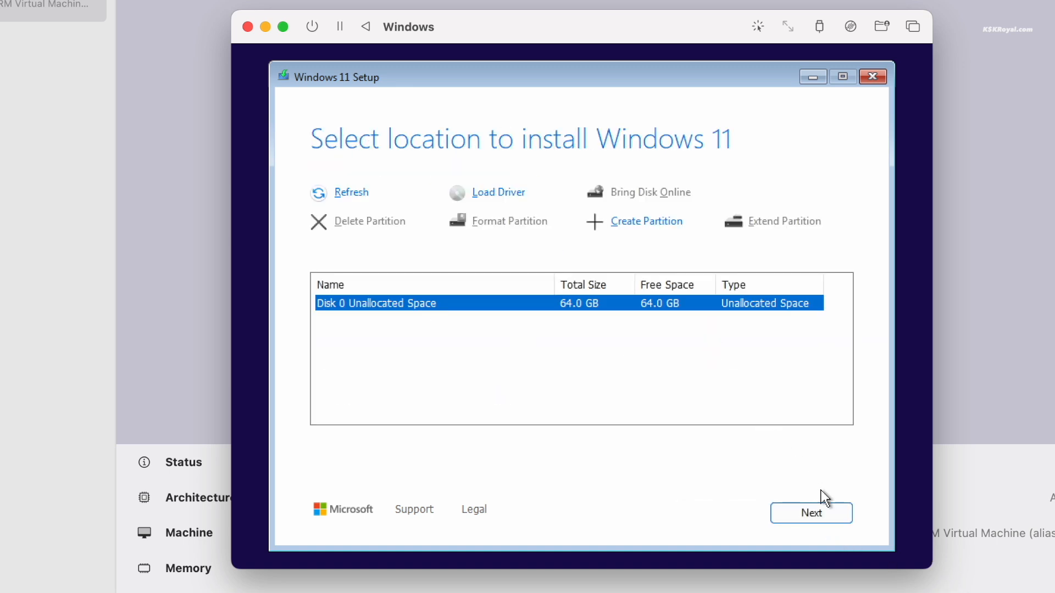
left_click(811, 513)
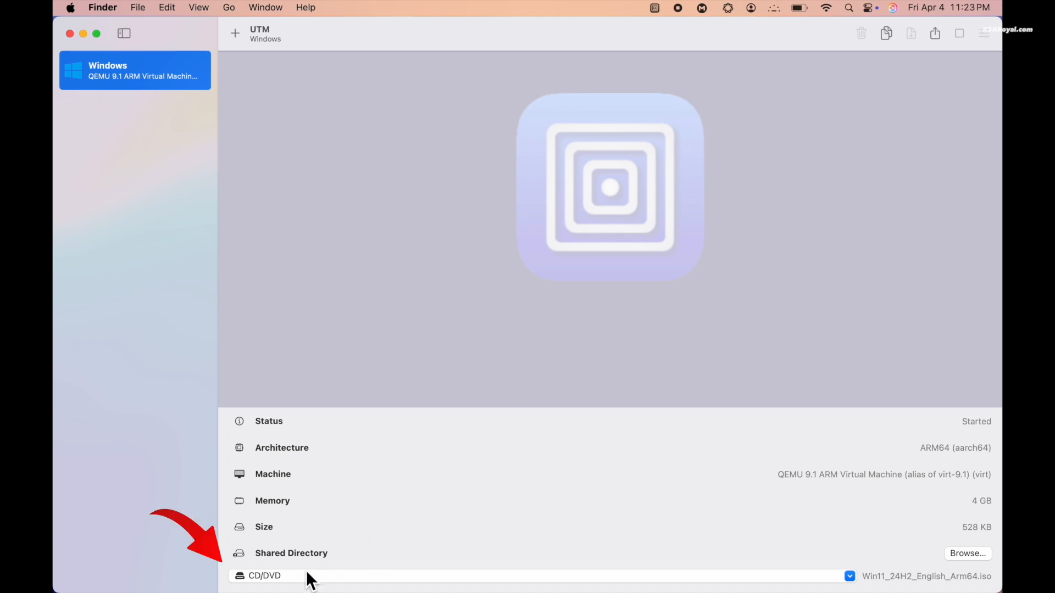
Step: Clear the CD/DVD drive to eject the Windows 11 installer ISO
left_click(850, 576)
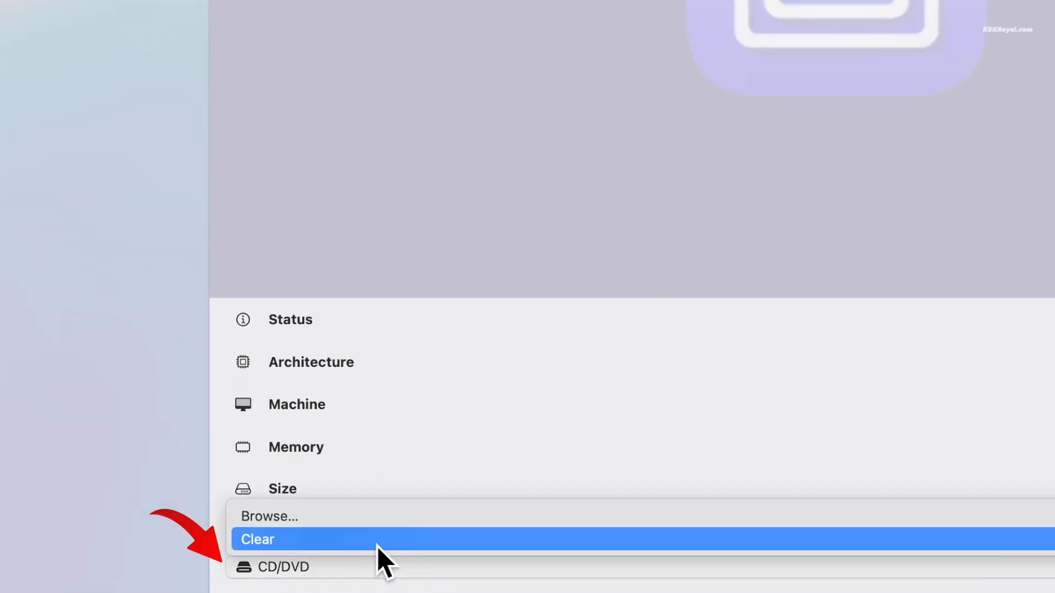
left_click(256, 539)
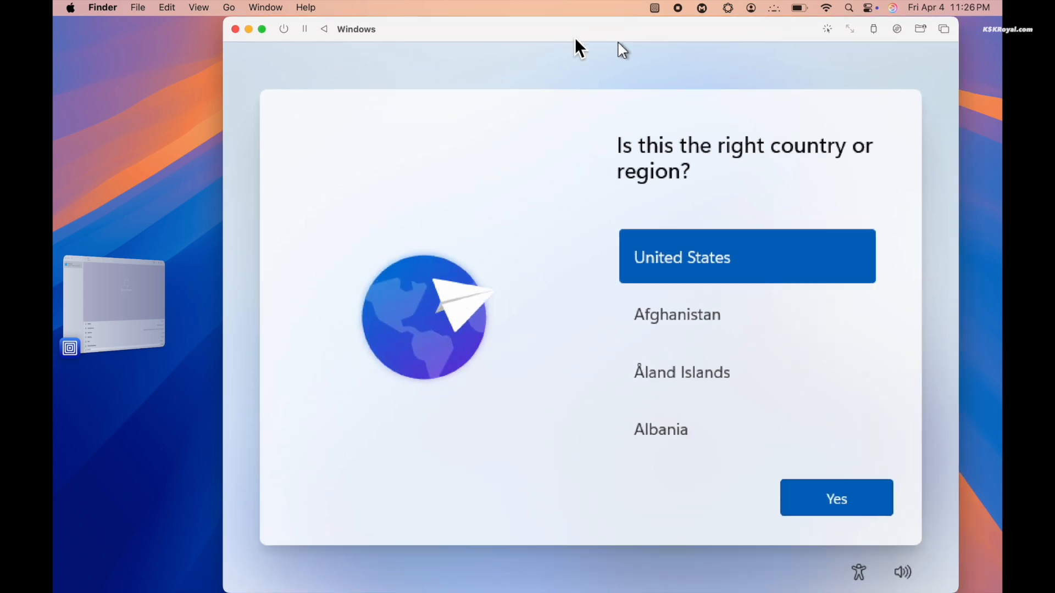
Step: Accept United States as the region and US as the keyboard layout
left_click(835, 498)
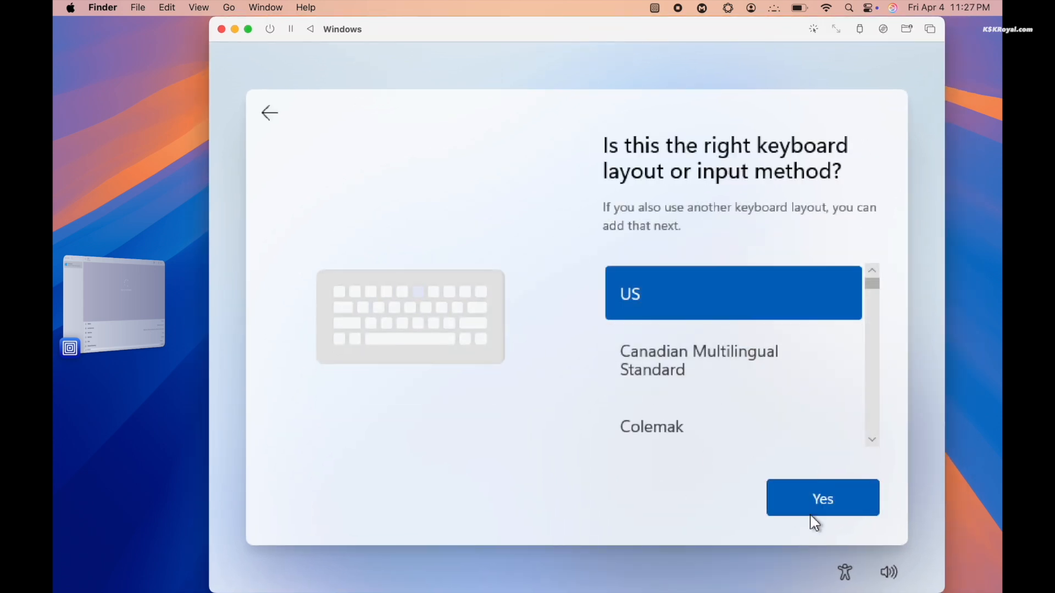
left_click(822, 498)
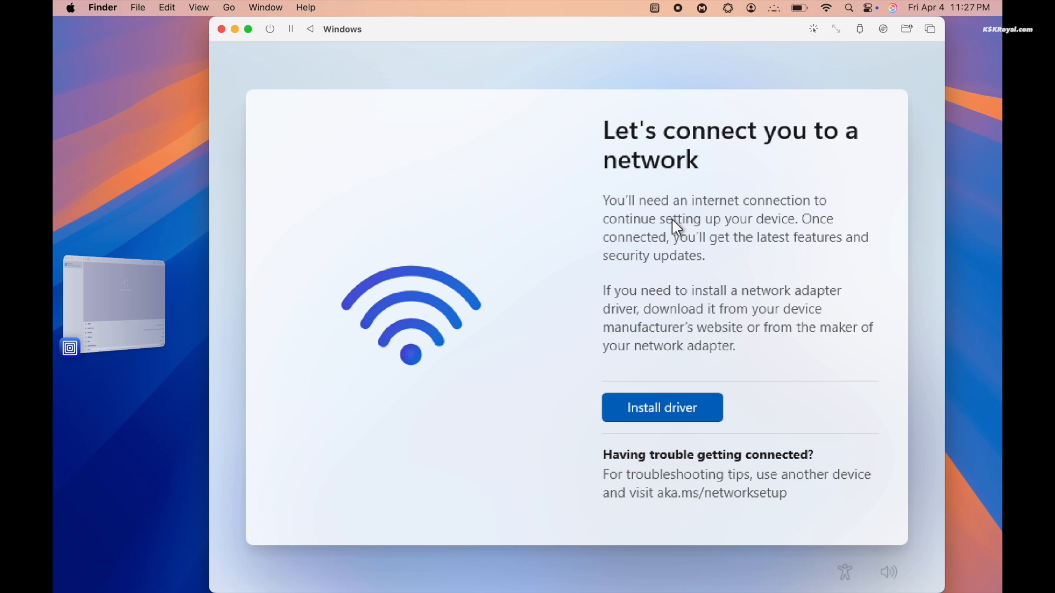
mouse_move(723, 431)
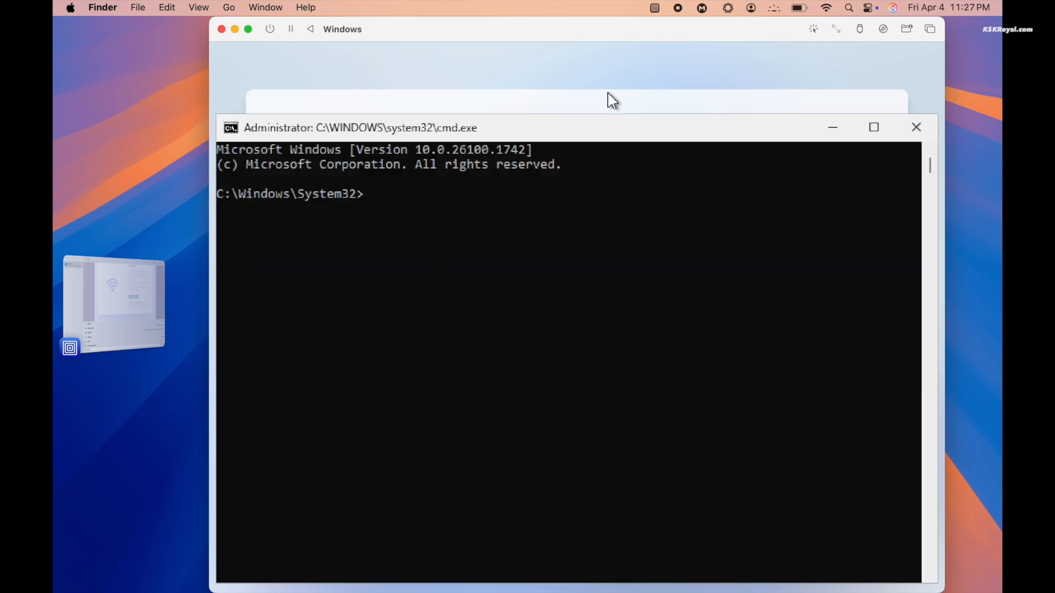
Step: Run 'start ms-cxh:localonly' and enter 'ksk' as the local user name
type("start")
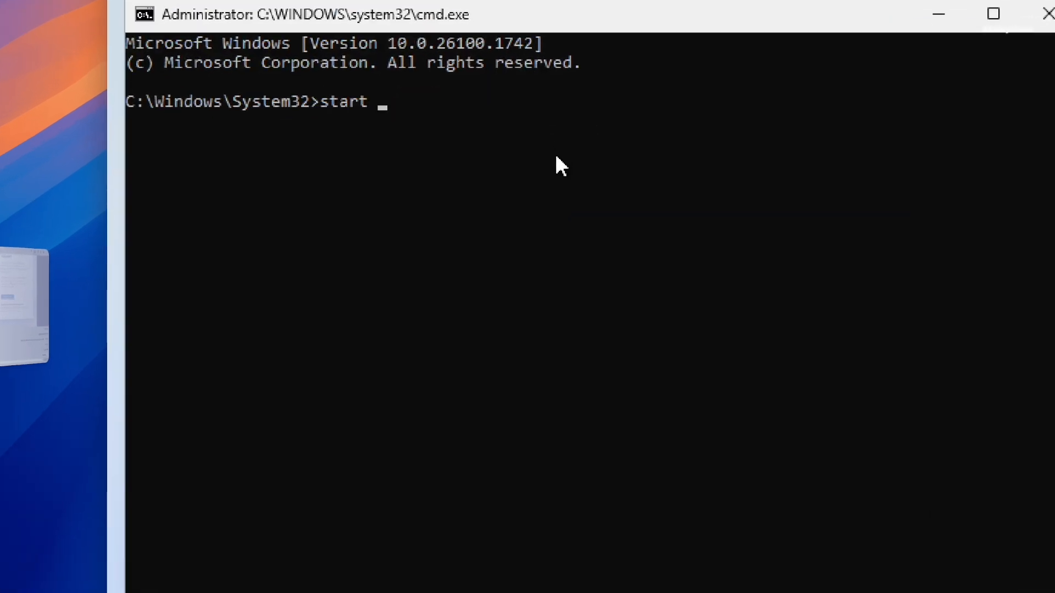
type("ms-")
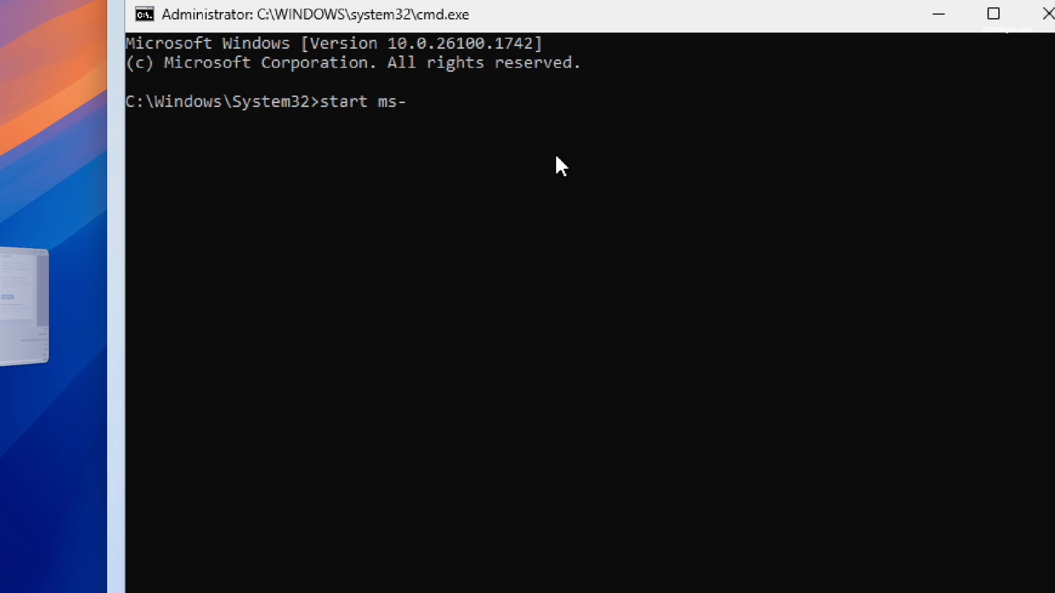
type("cxh:loc")
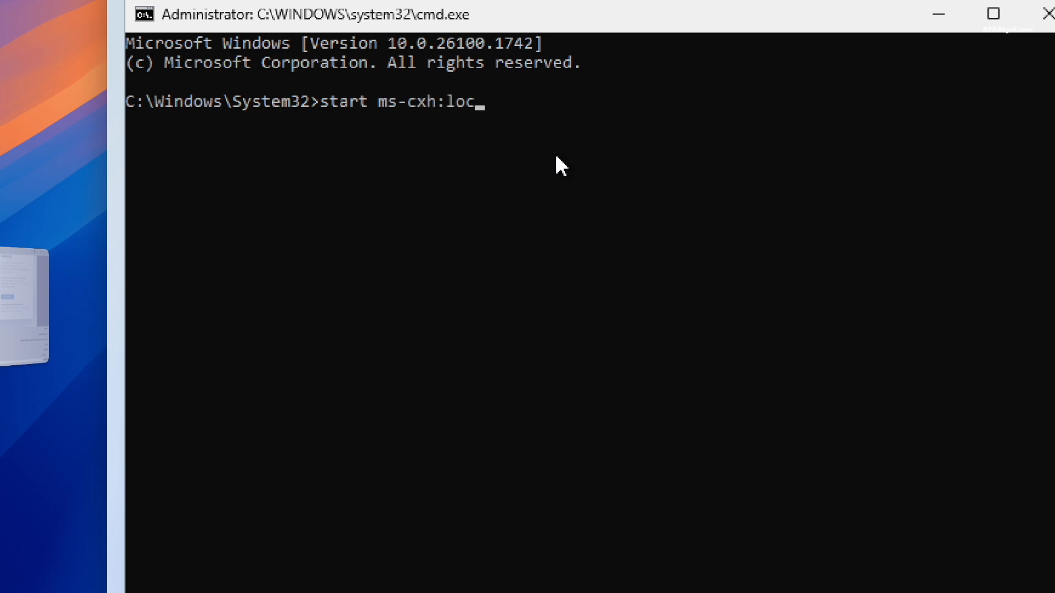
type("alonly")
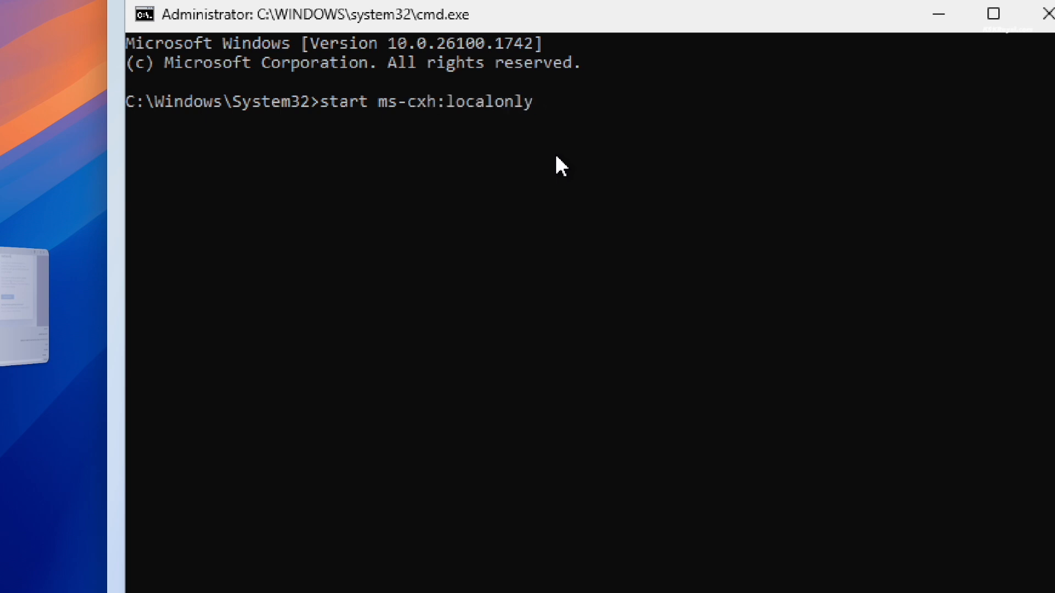
key("enter")
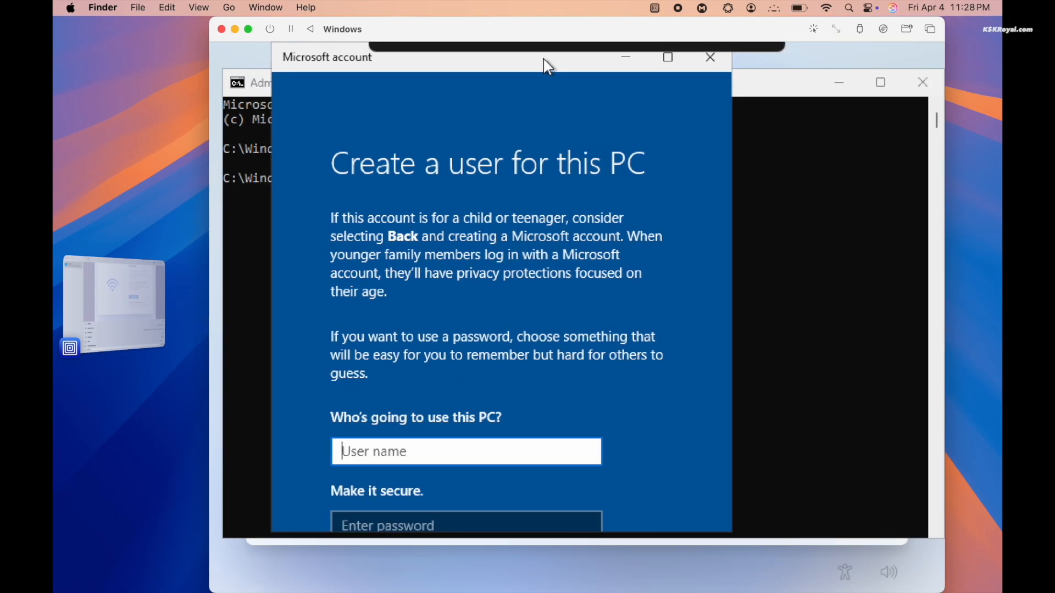
type("kskroyal")
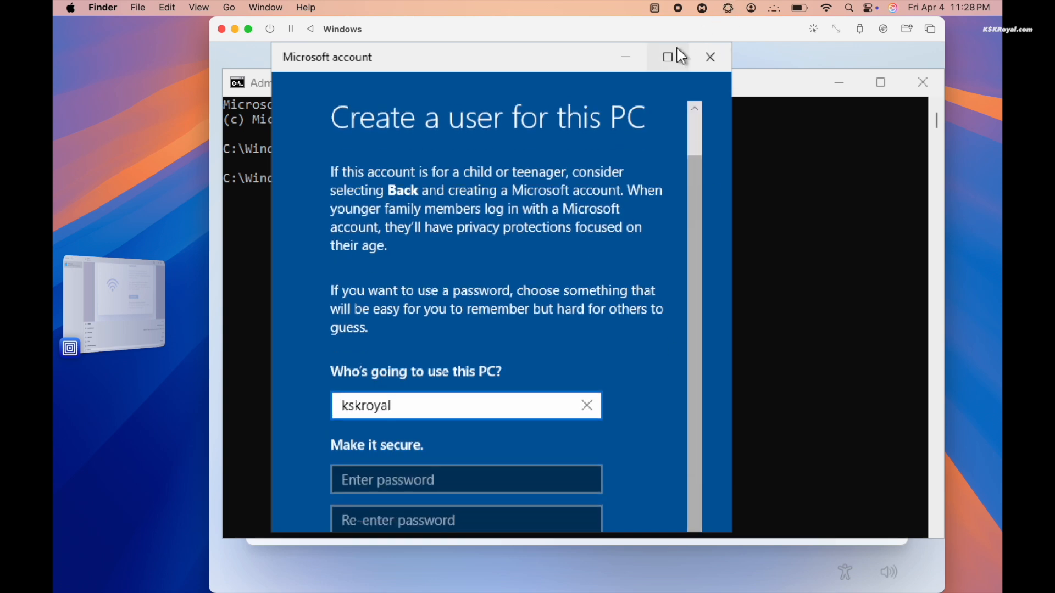
left_click(667, 56)
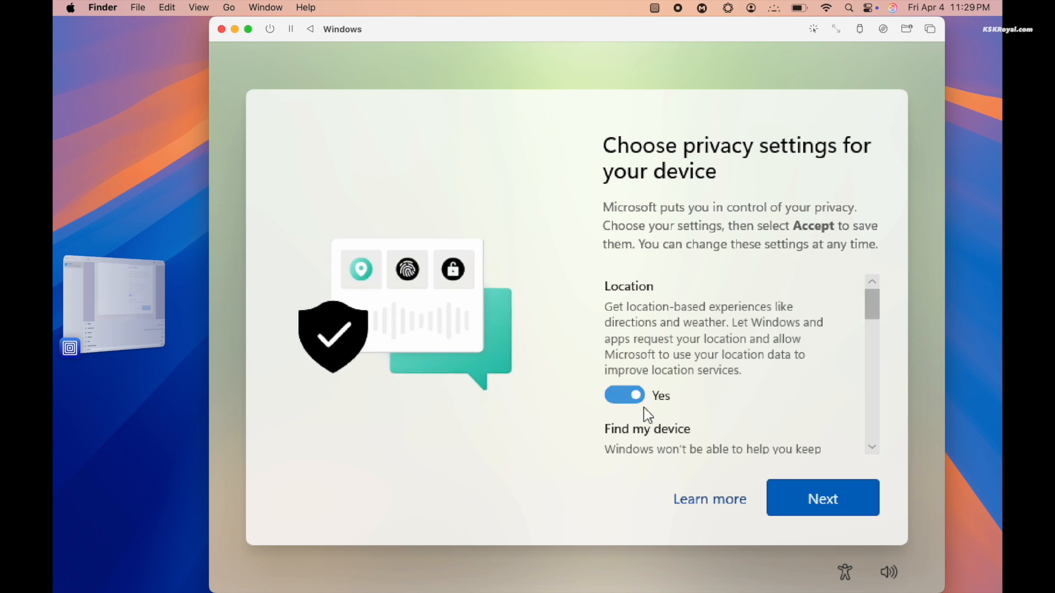
Step: Scroll the privacy settings and switch off personalized advertising
scroll("down", 3)
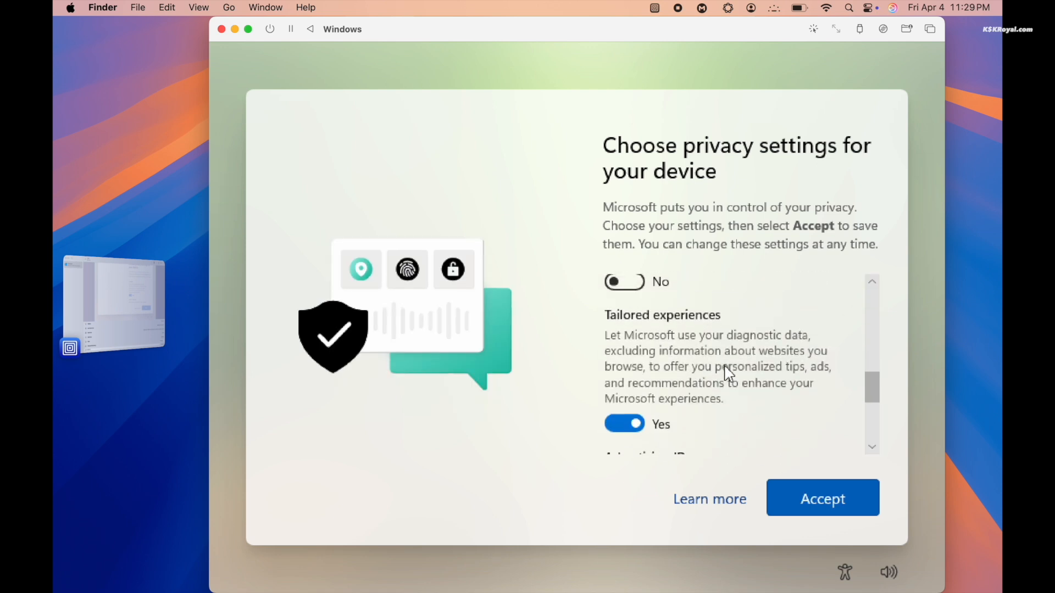
scroll("down", 3)
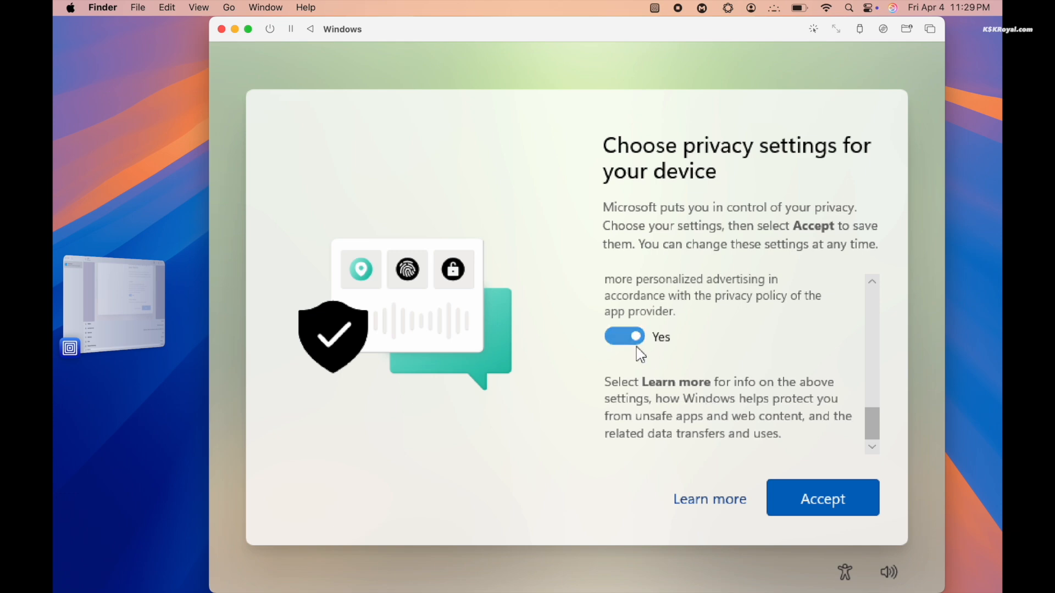
left_click(821, 498)
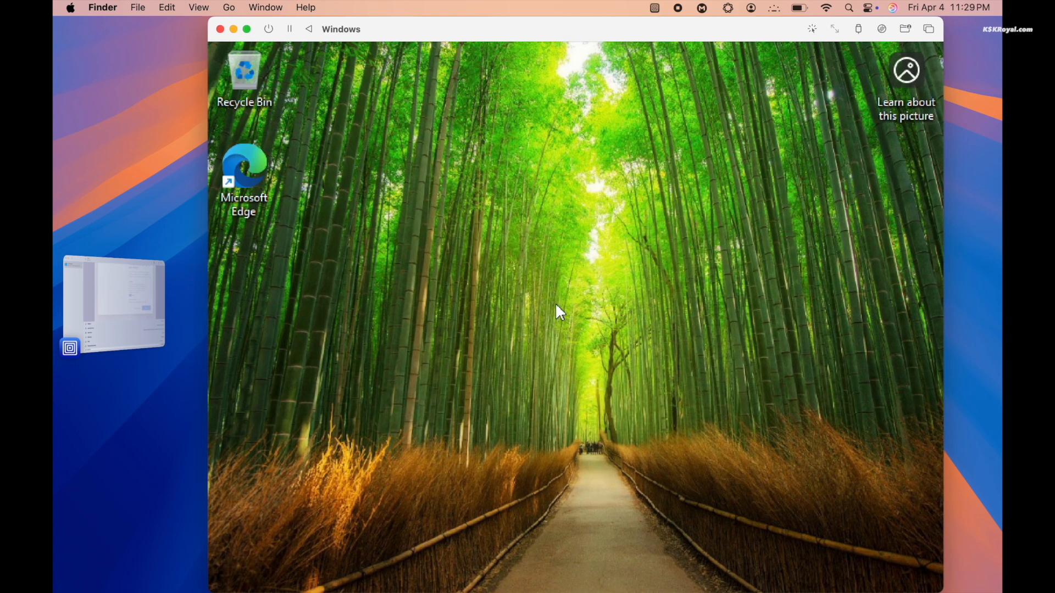
Step: Dismiss the About Windows dialog, close Command Prompt, and open network quick settings
left_click(452, 572)
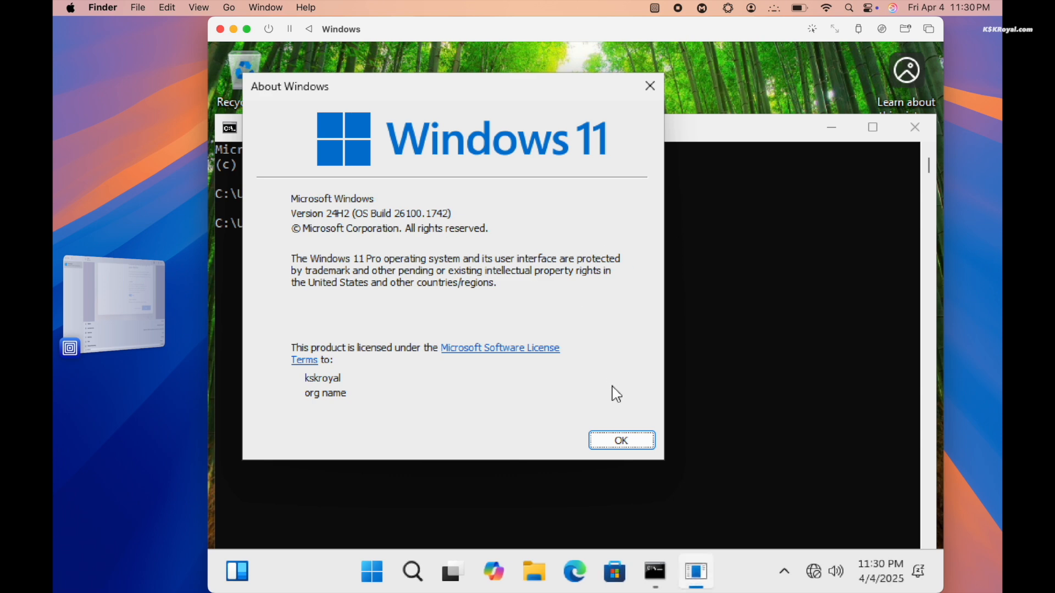
left_click(620, 440)
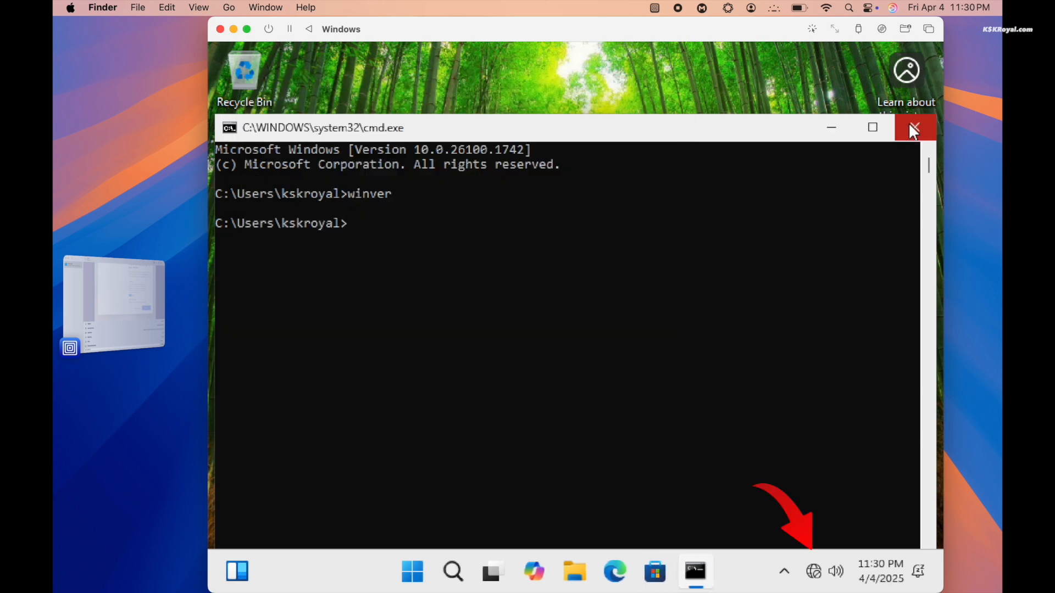
left_click(914, 128)
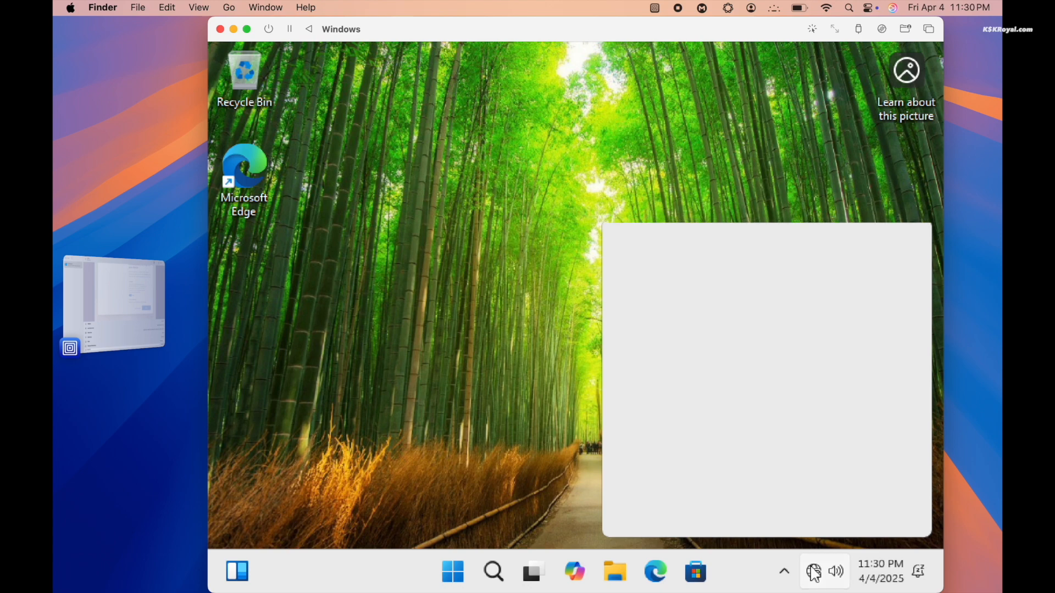
left_click(813, 571)
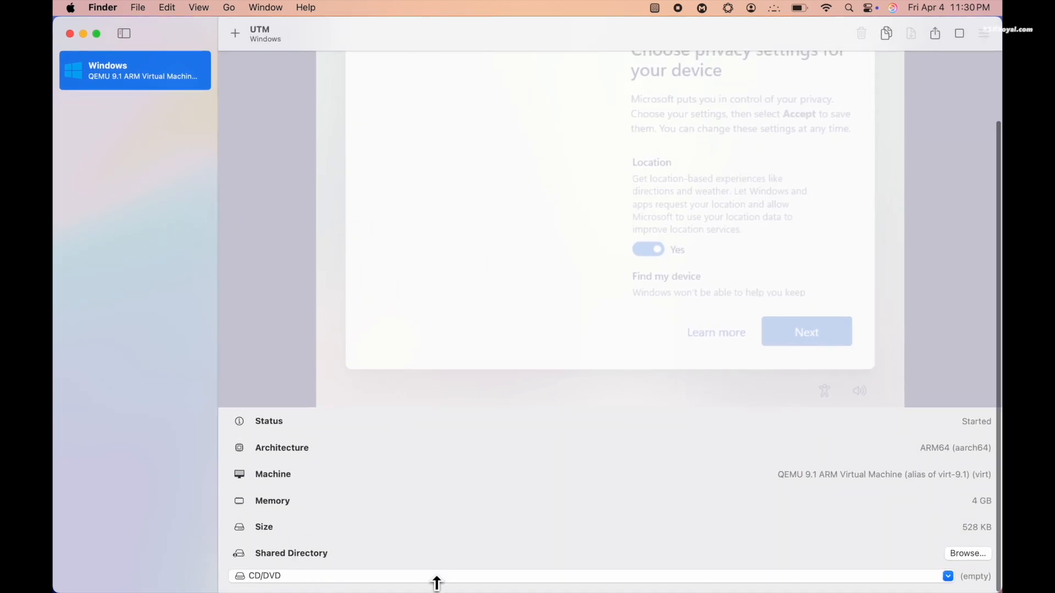
Step: Mount utm-guest-tools-0.229.2.iso in the VM's CD/DVD drive
left_click(806, 332)
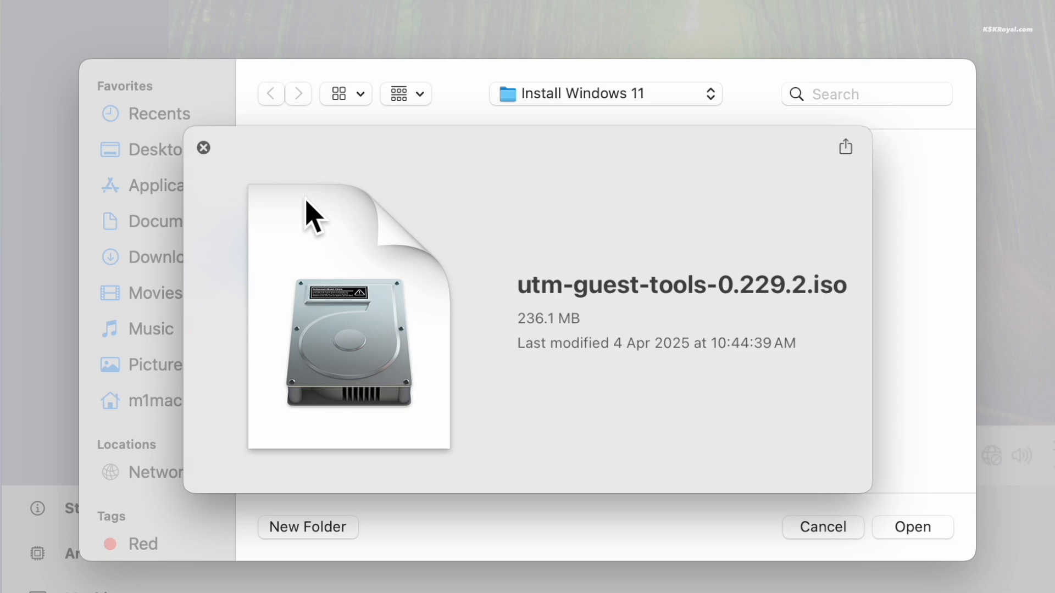
left_click(912, 526)
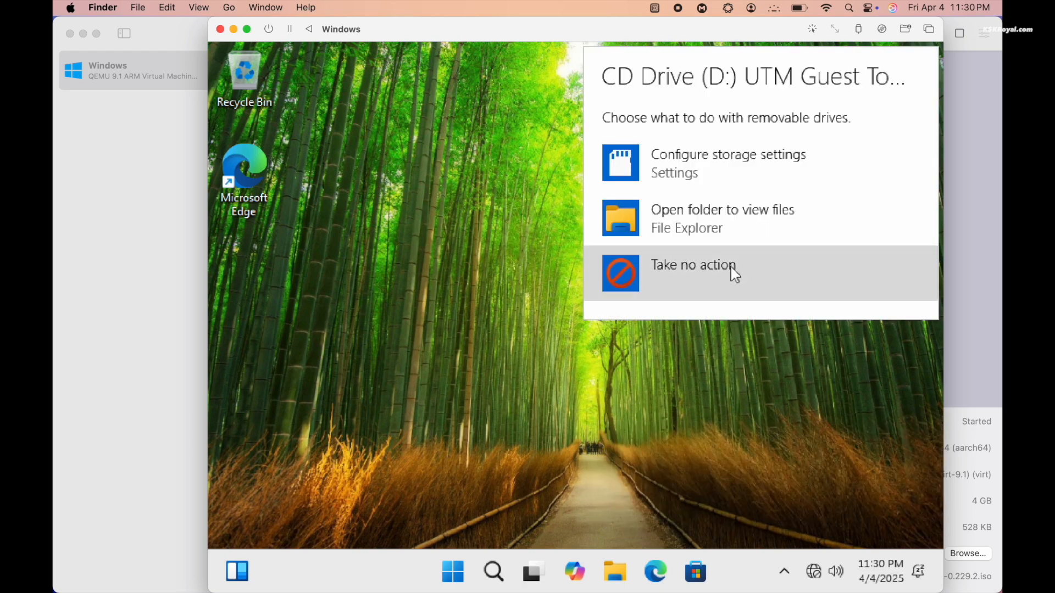
Step: Open drive D: and run the utm-guest-tools-0.229 installer with administrator approval
left_click(722, 219)
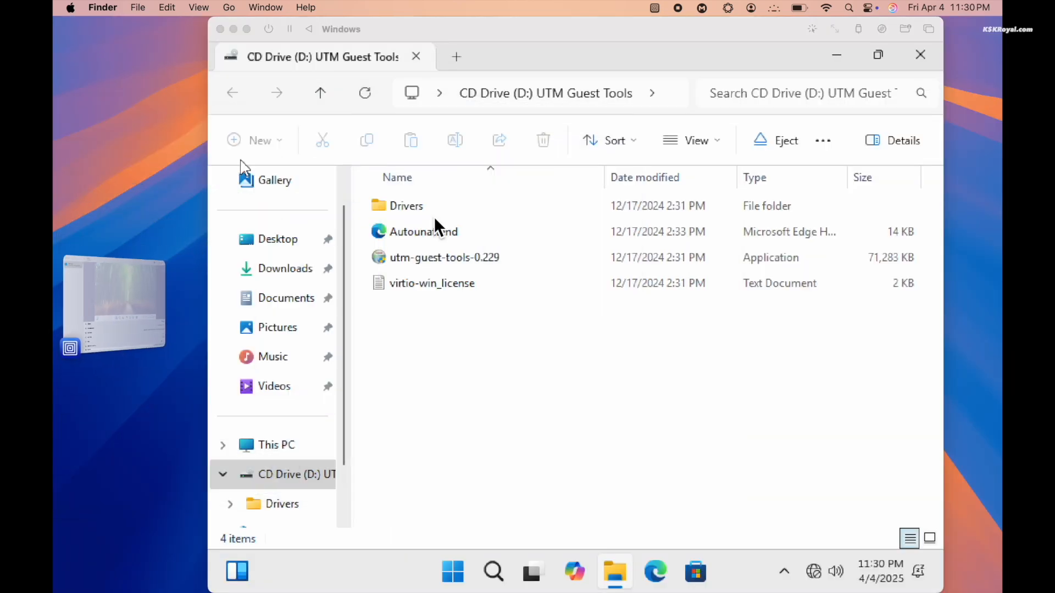
left_click(443, 257)
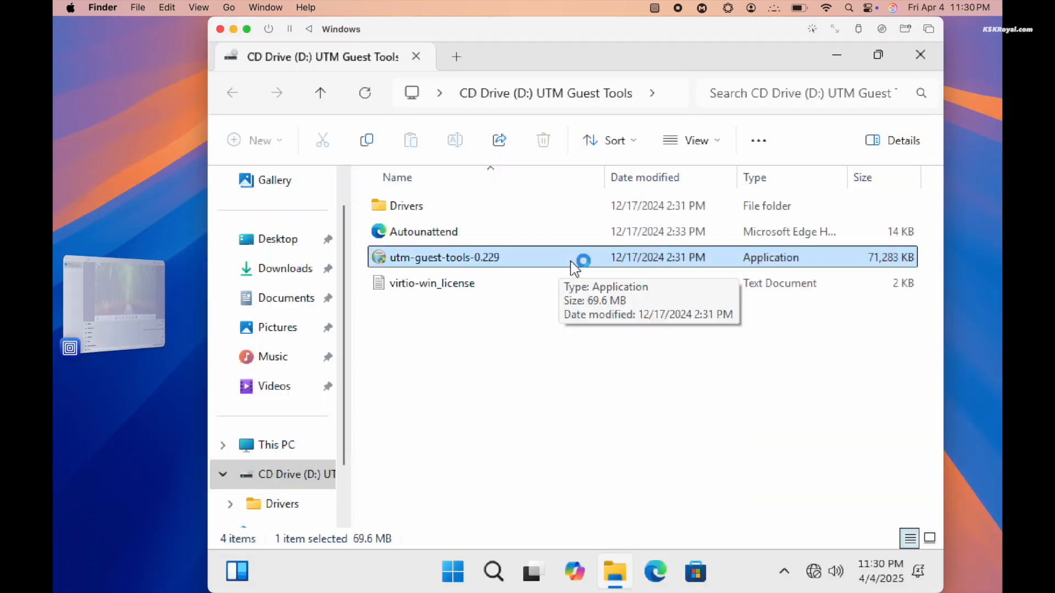
double_click(444, 257)
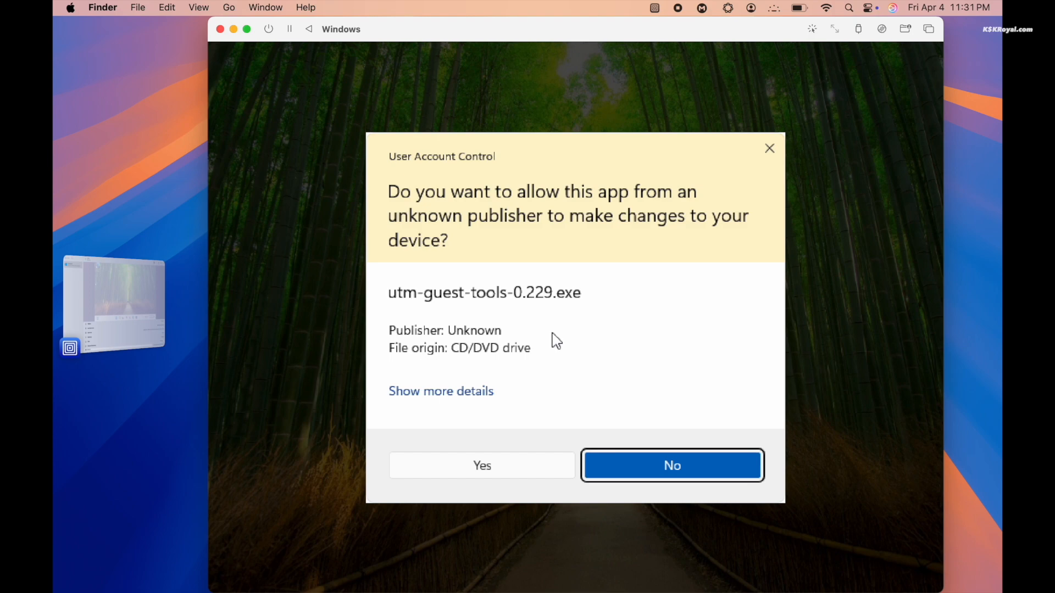
left_click(482, 465)
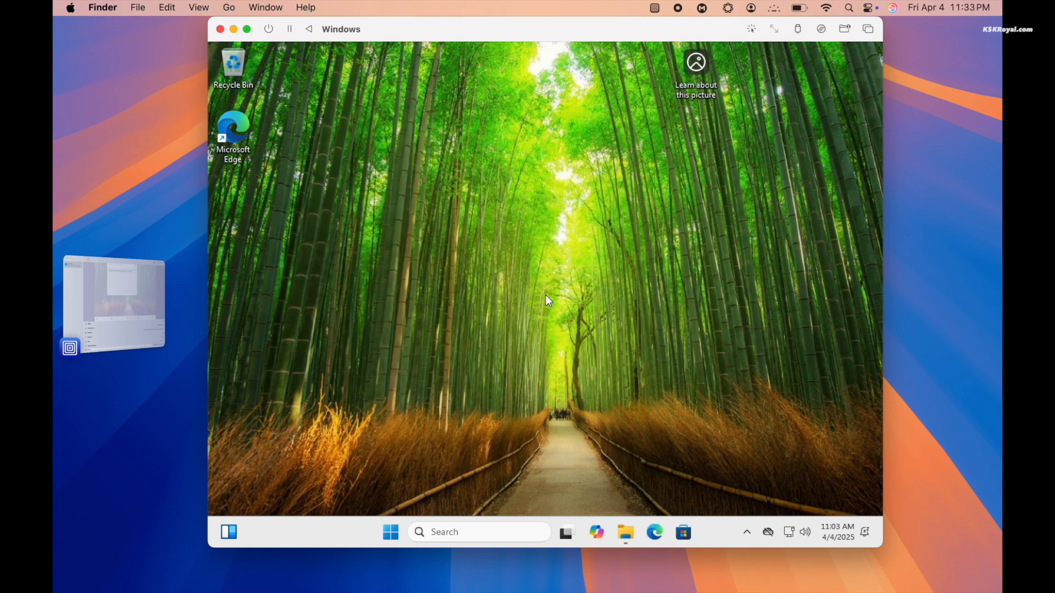
Step: Restart the Windows guest from the Start menu power options
left_click(389, 532)
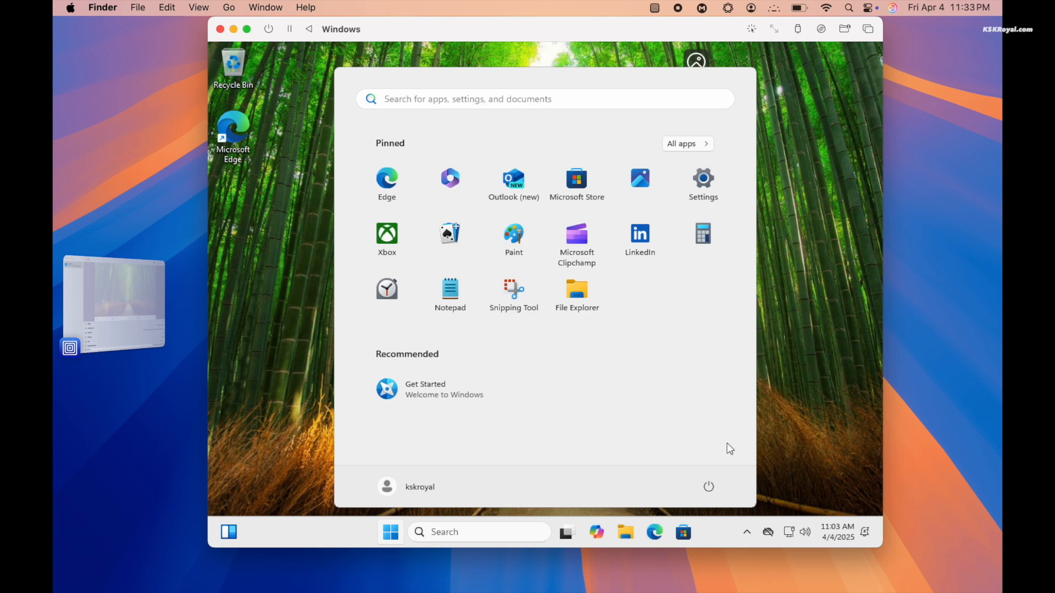
left_click(708, 486)
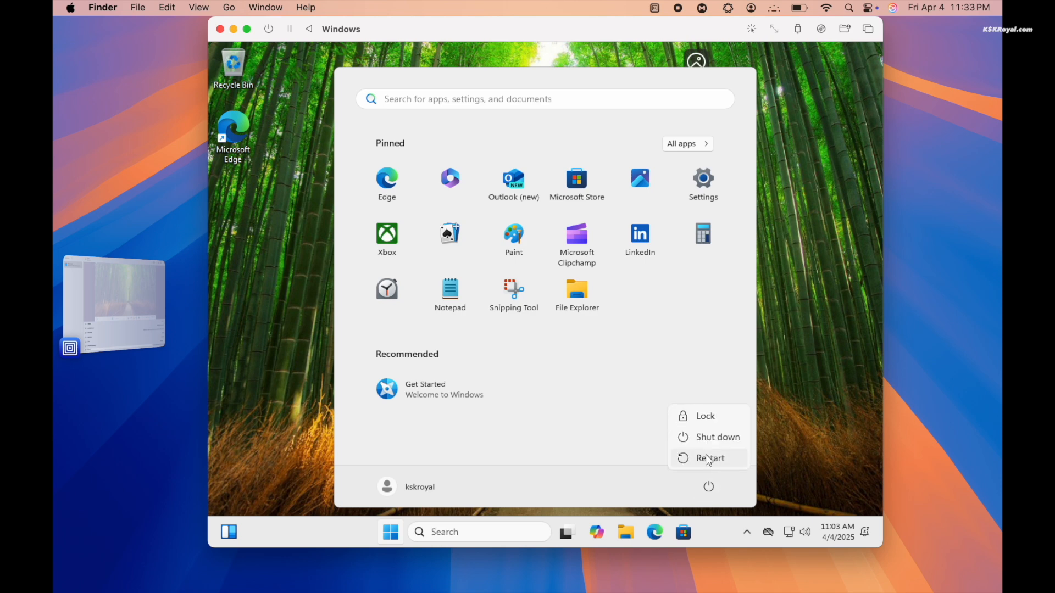
left_click(709, 459)
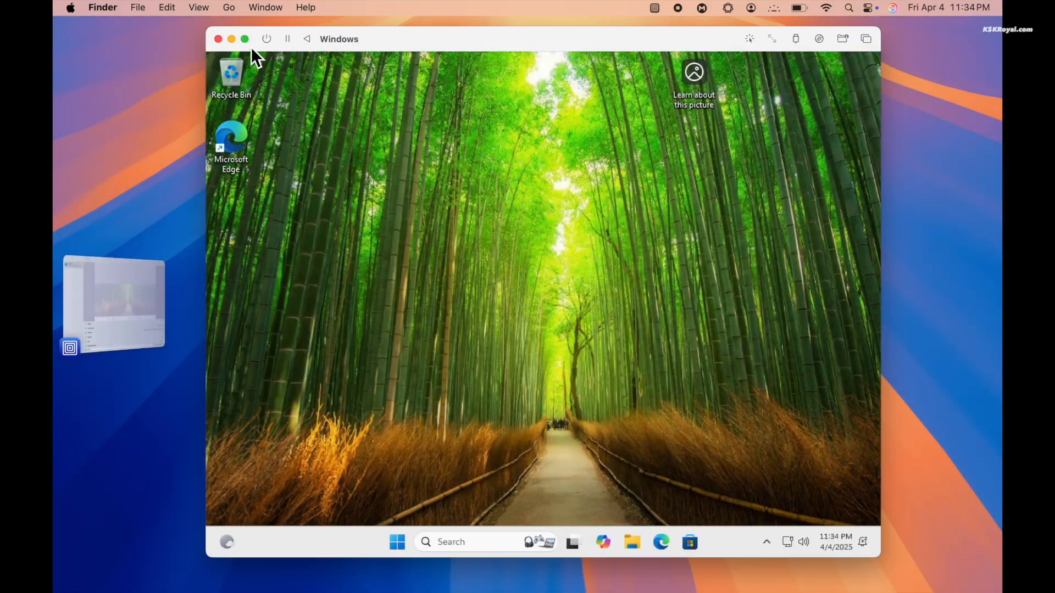
Step: Maximize the VM window, shut down Windows from Start, and open the VM settings
left_click(245, 39)
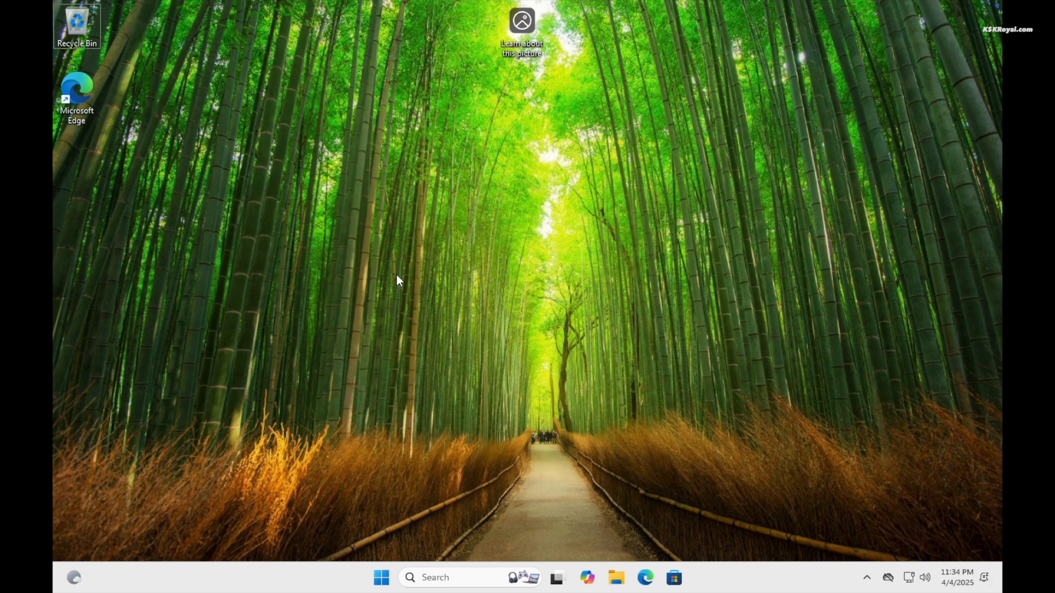
left_click(381, 578)
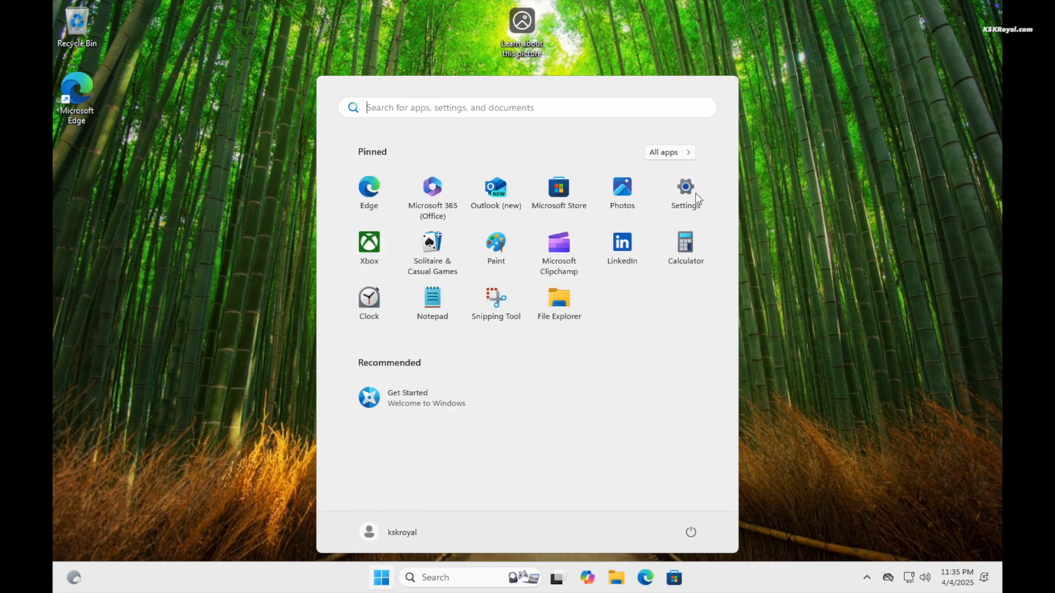
left_click(685, 187)
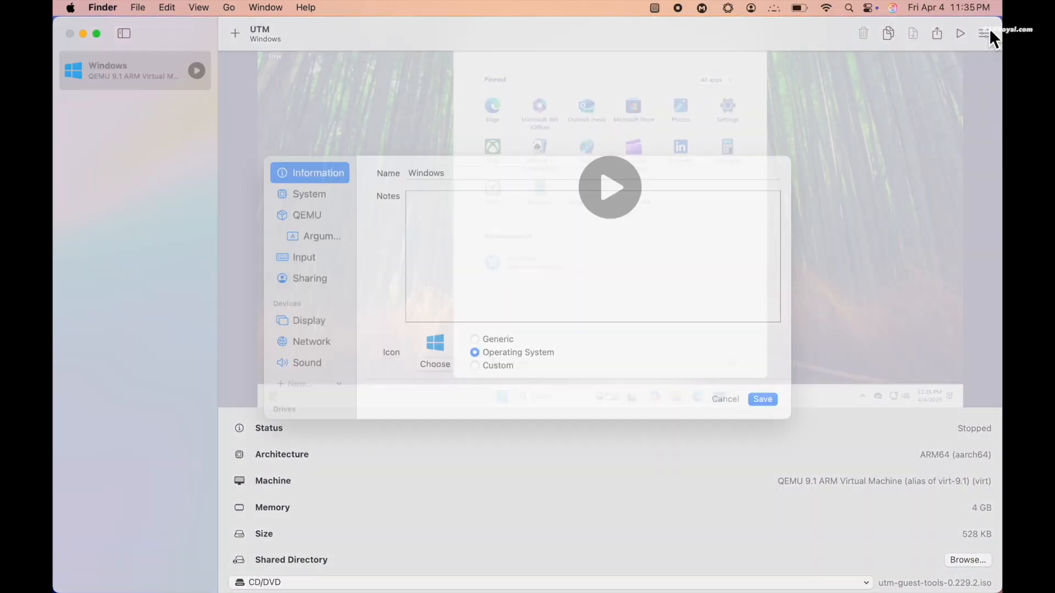
Step: Set the display card to virtio-ramfb-gl (GPU Supported) with Retina Mode, save, and start
left_click(309, 321)
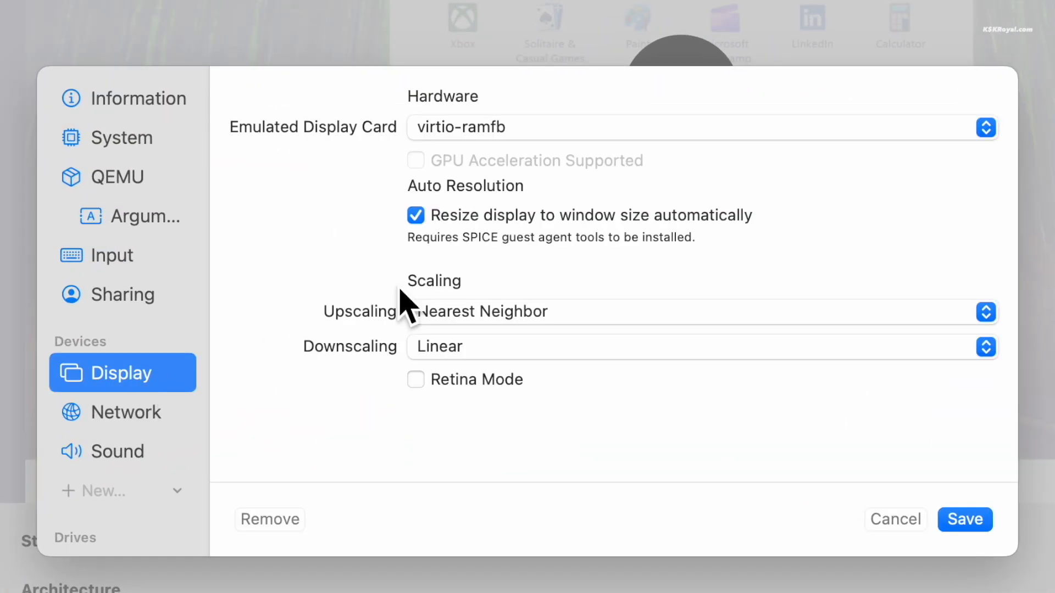
left_click(699, 127)
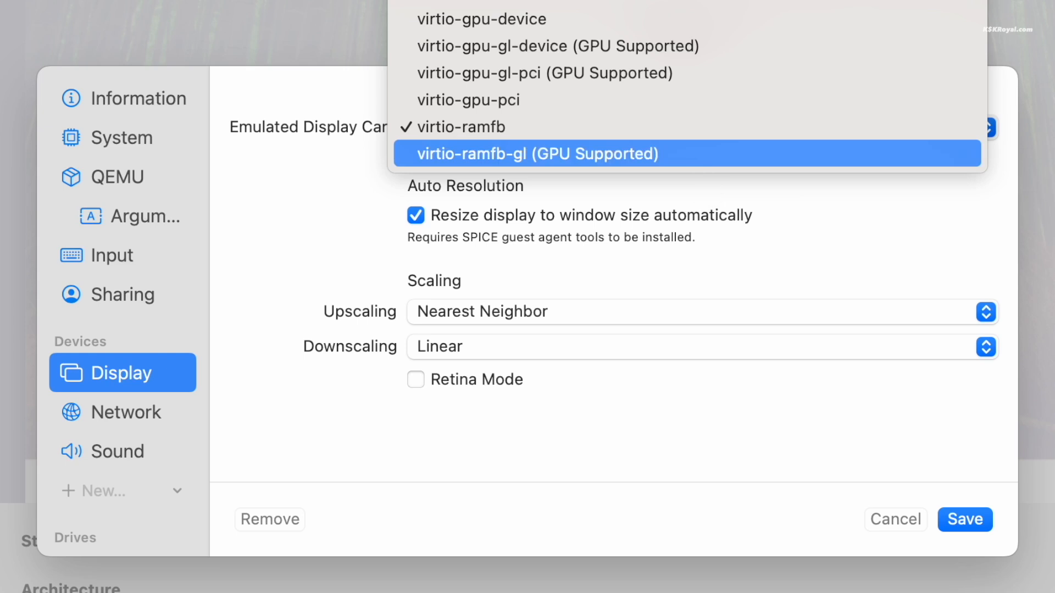
left_click(535, 154)
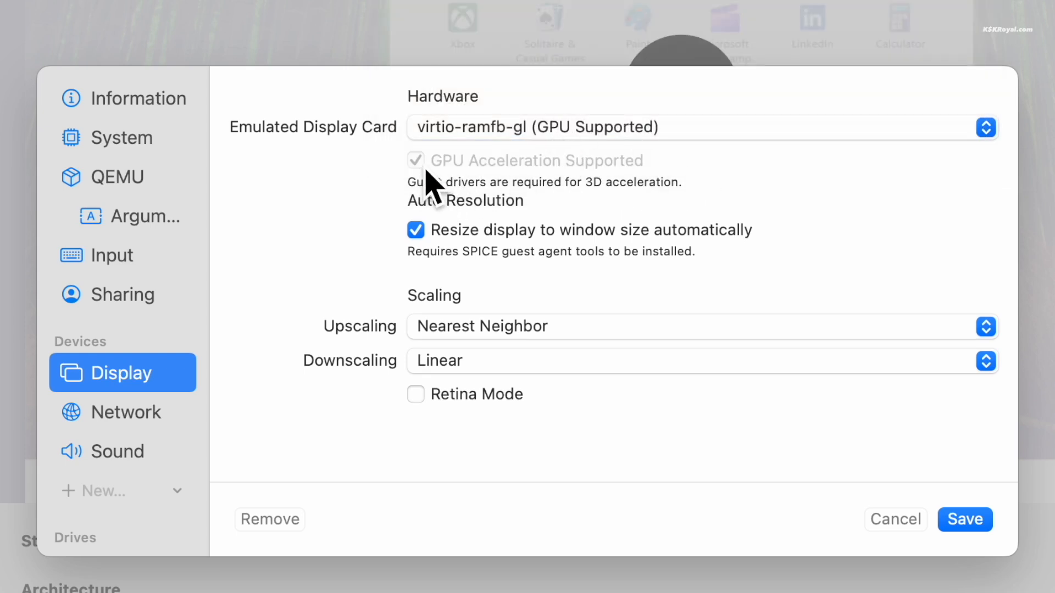
left_click(415, 394)
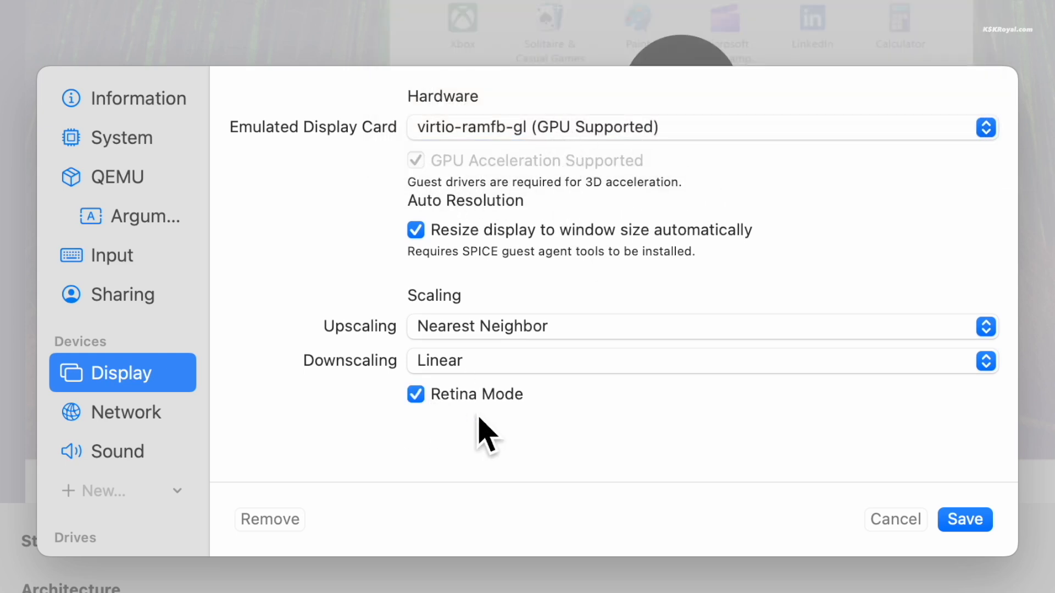
mouse_move(985, 545)
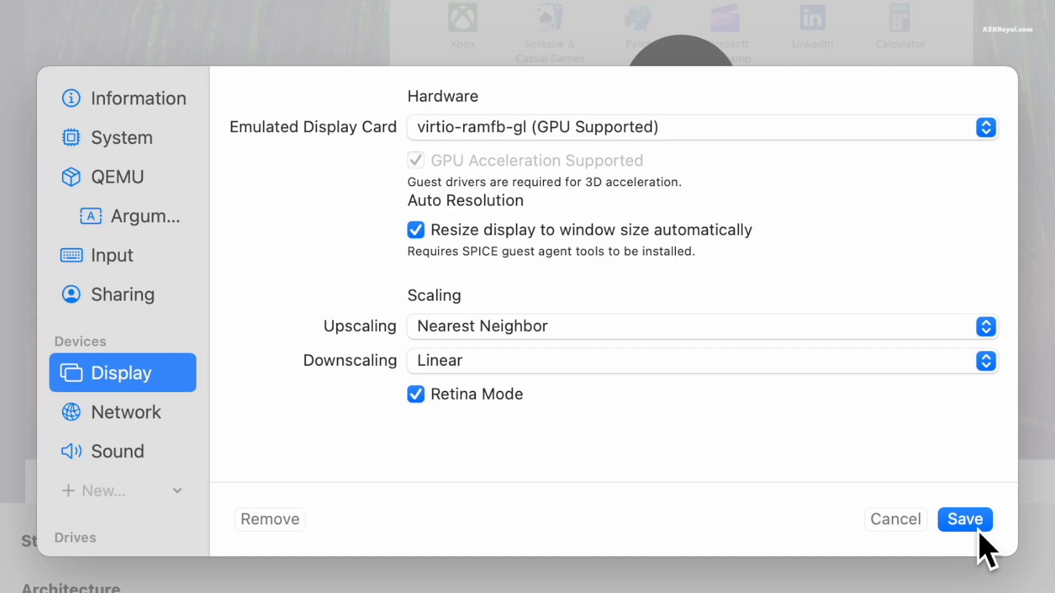
left_click(964, 519)
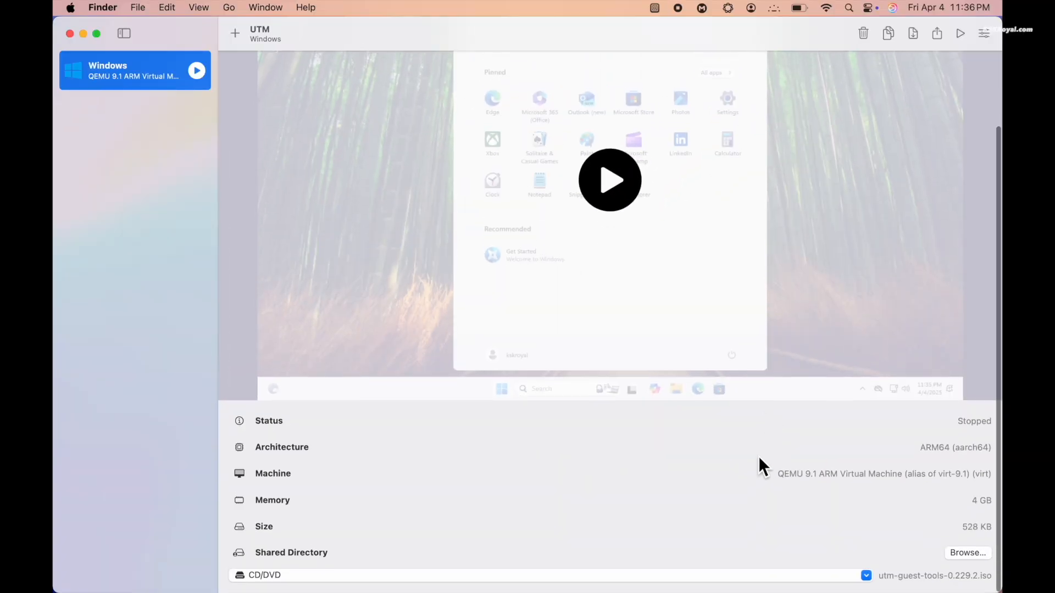
left_click(609, 179)
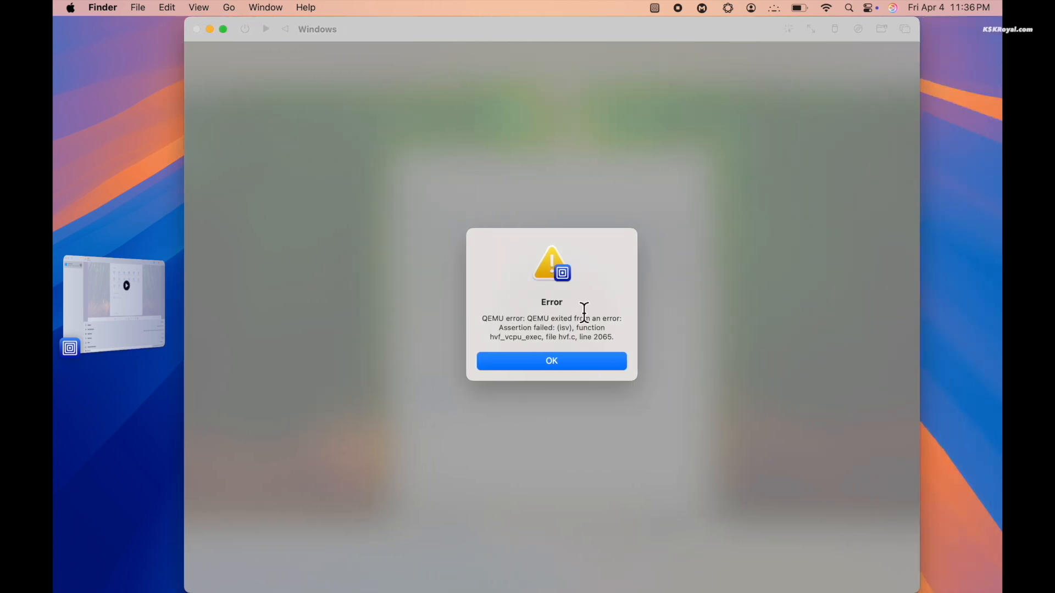
Step: Dismiss the QEMU assertion error dialog
left_click(551, 360)
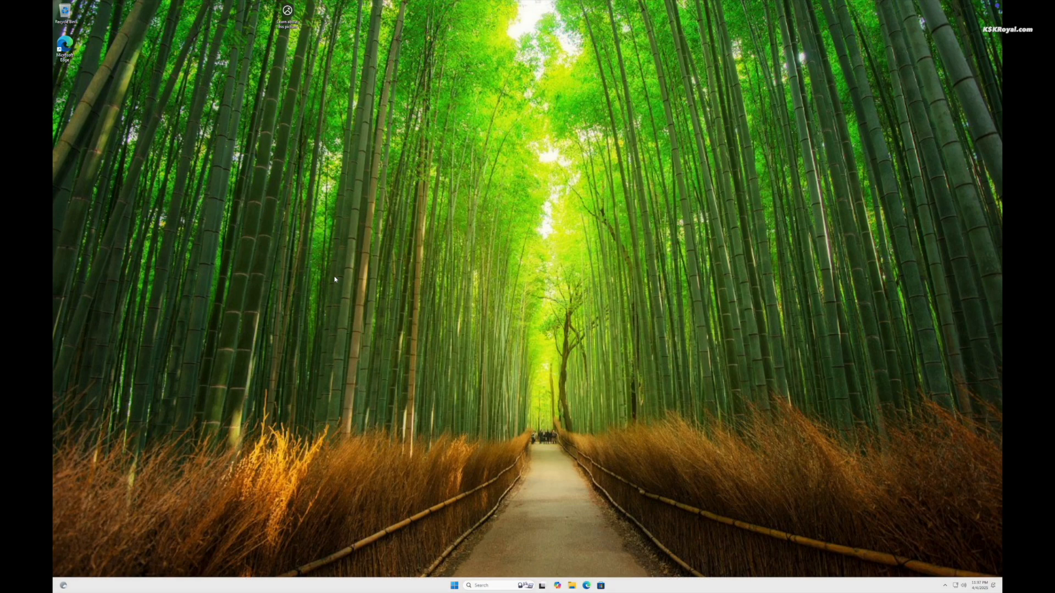
mouse_move(441, 368)
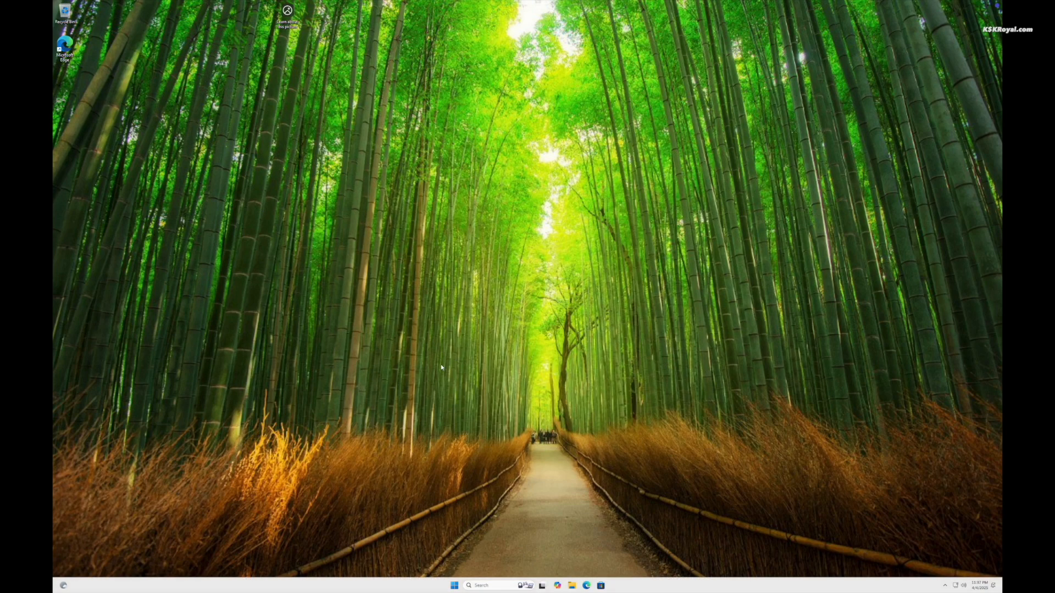
Step: Launch Windows Settings, set the display scale to 200%, and close Settings
left_click(453, 586)
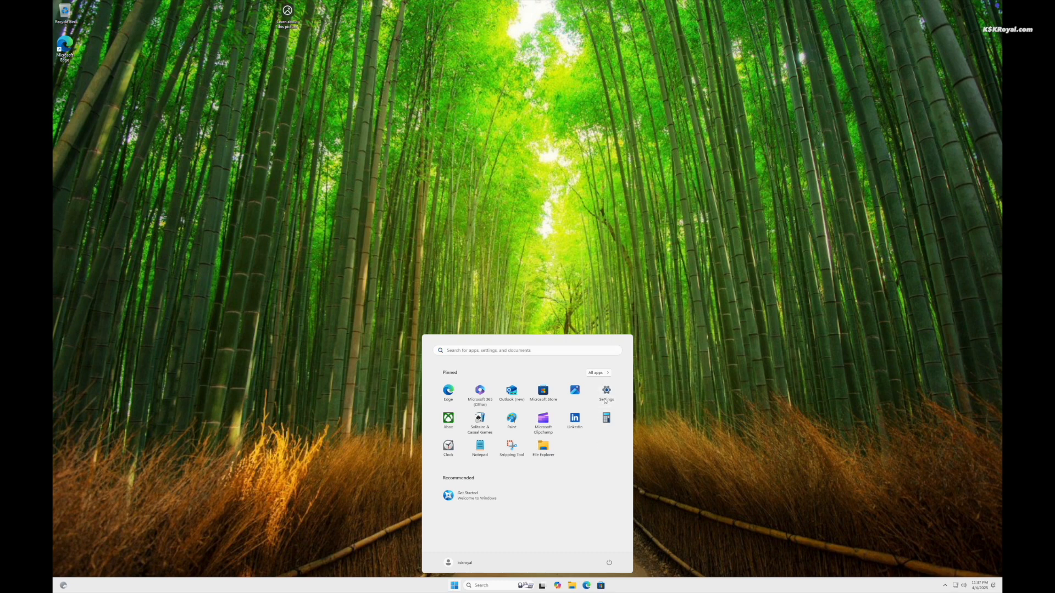
left_click(605, 390)
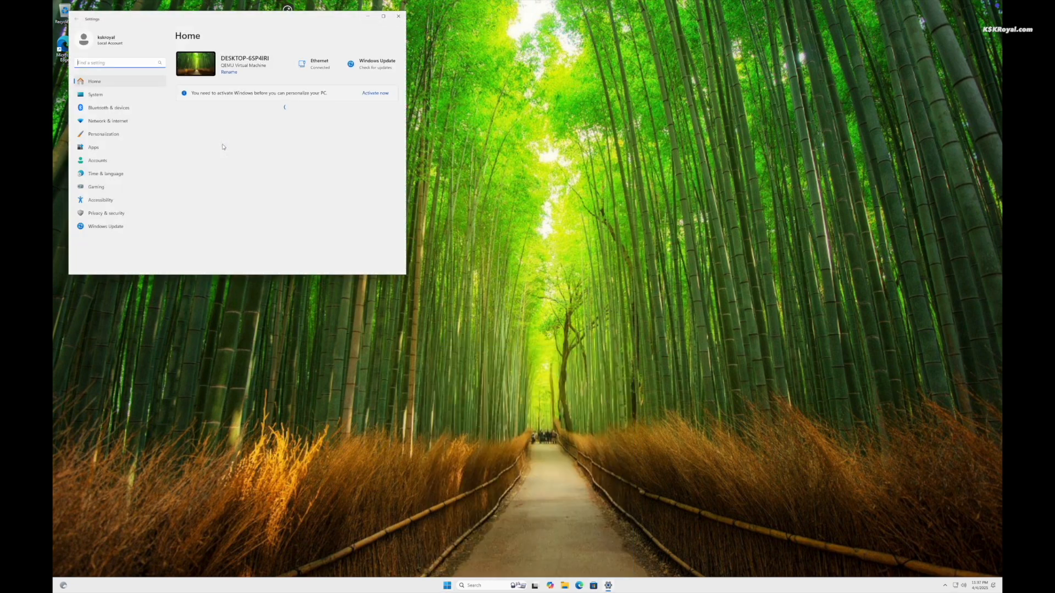
left_click(95, 94)
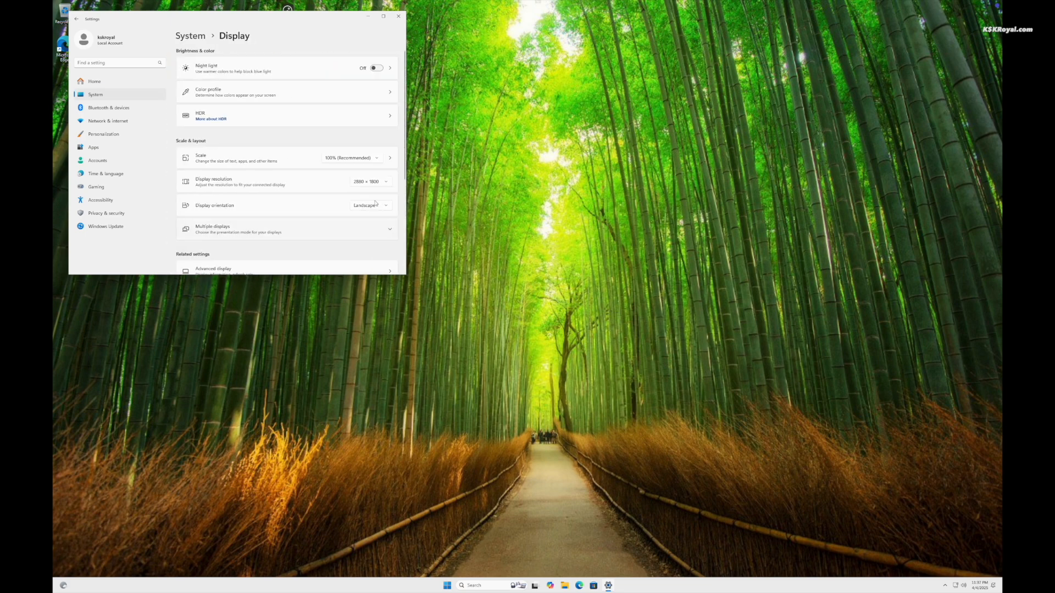
left_click(350, 157)
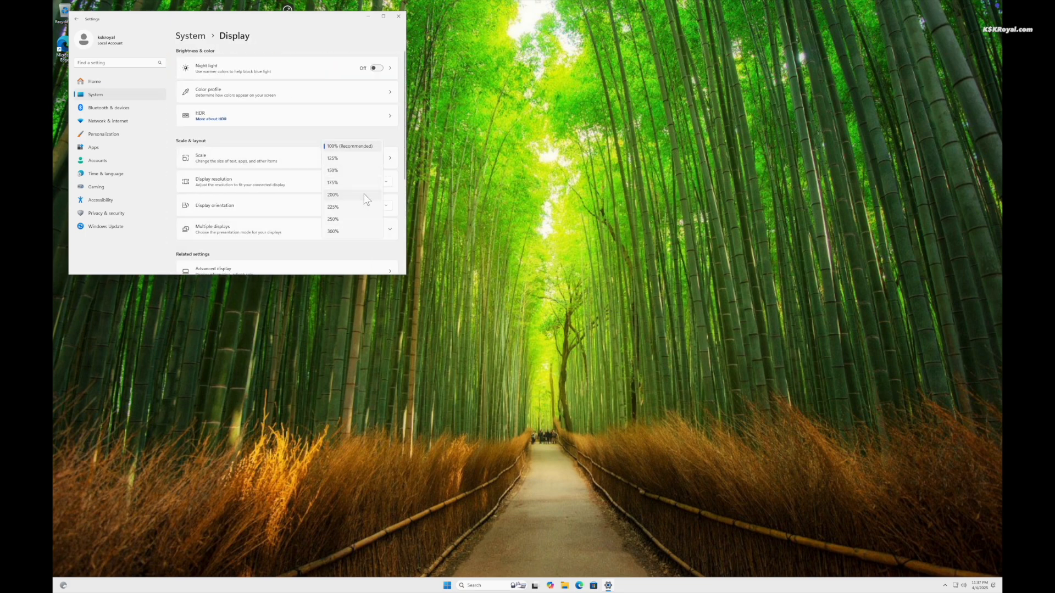
left_click(333, 195)
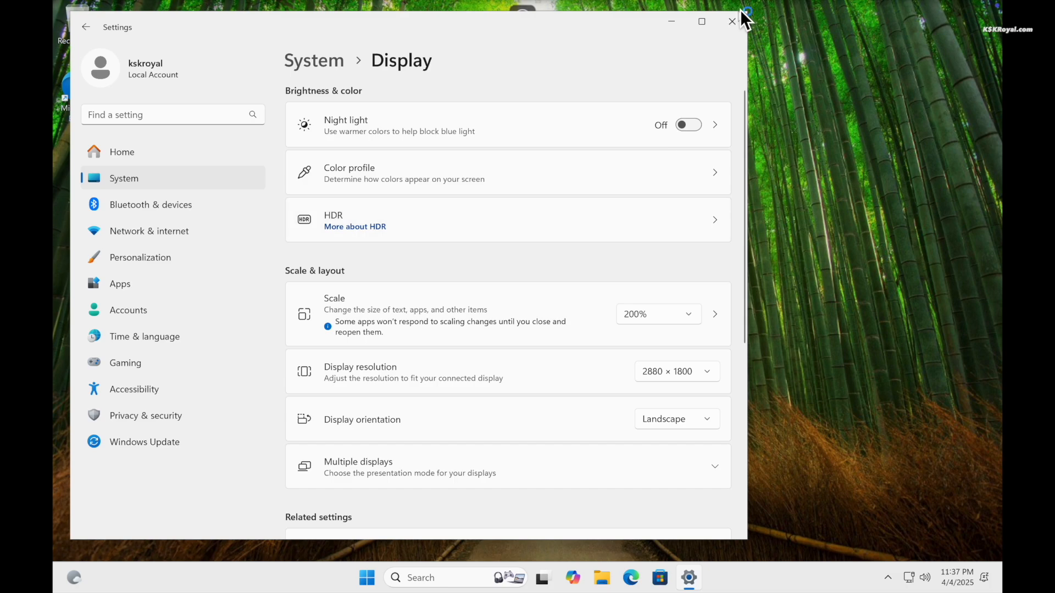
left_click(732, 22)
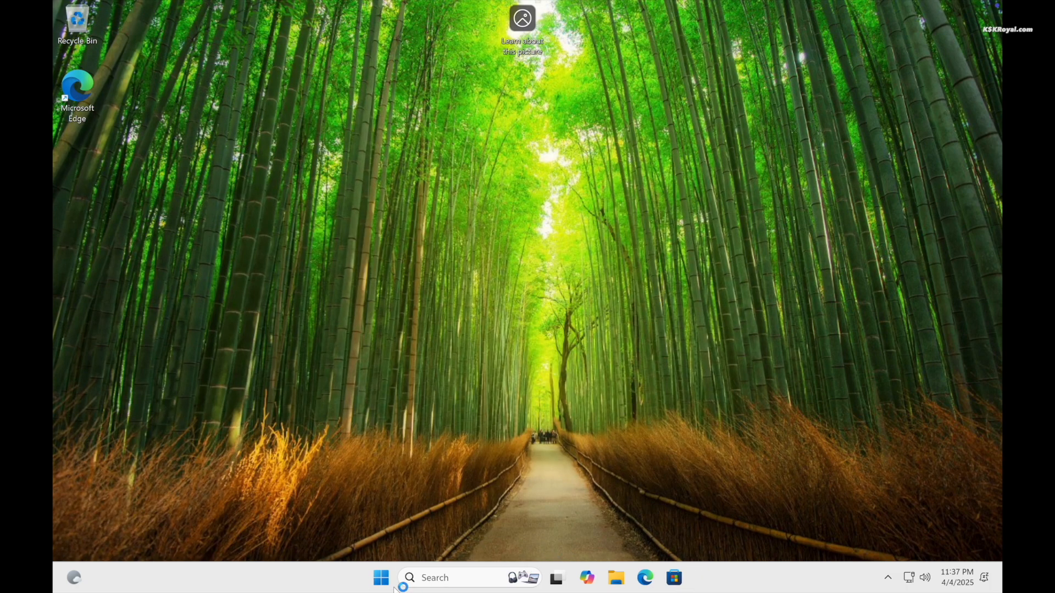
left_click(381, 577)
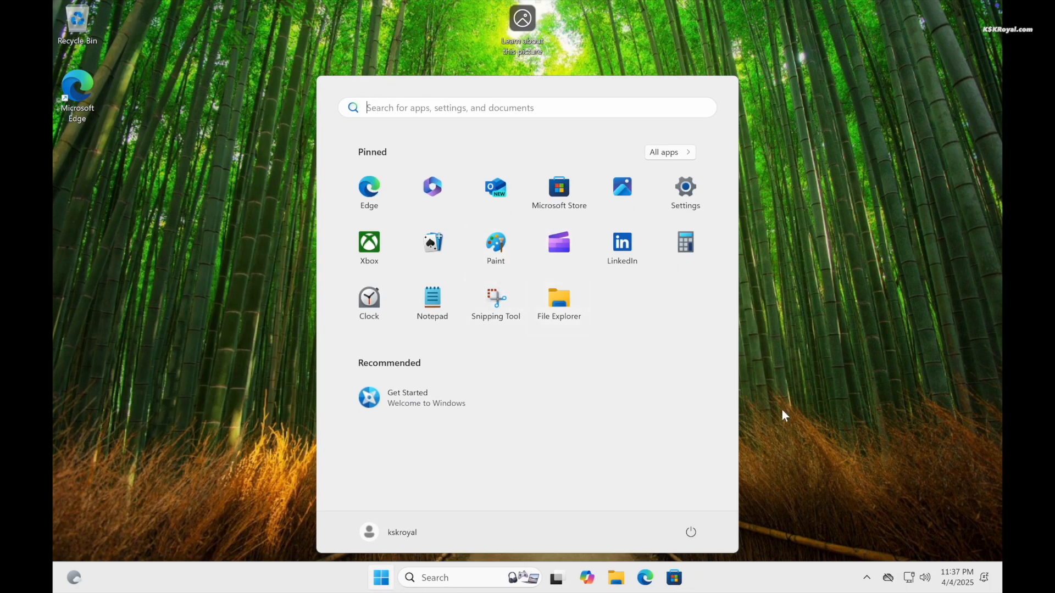
mouse_move(685, 251)
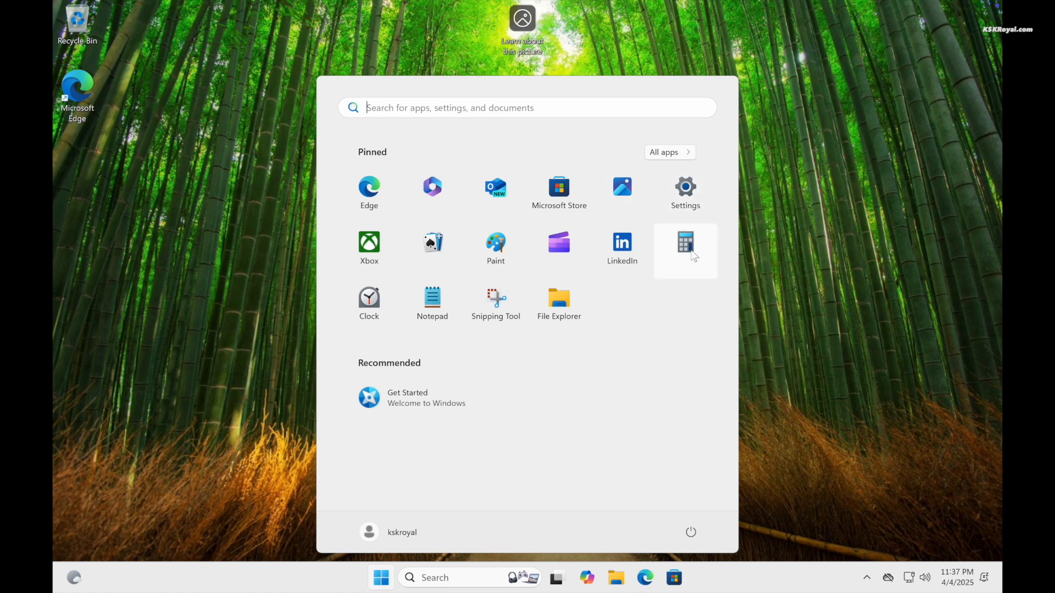
left_click(685, 247)
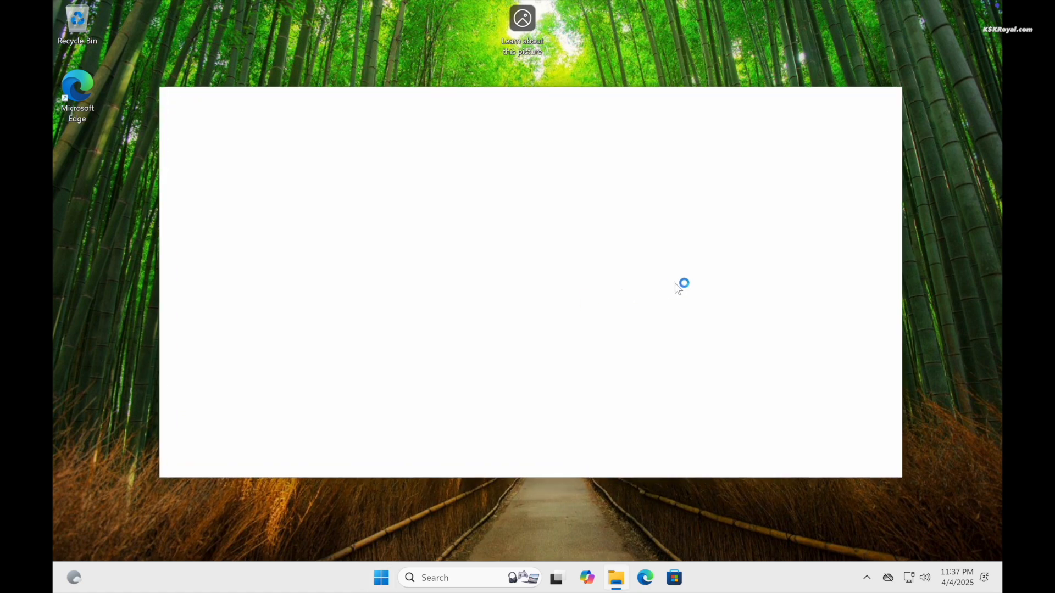
left_click(615, 578)
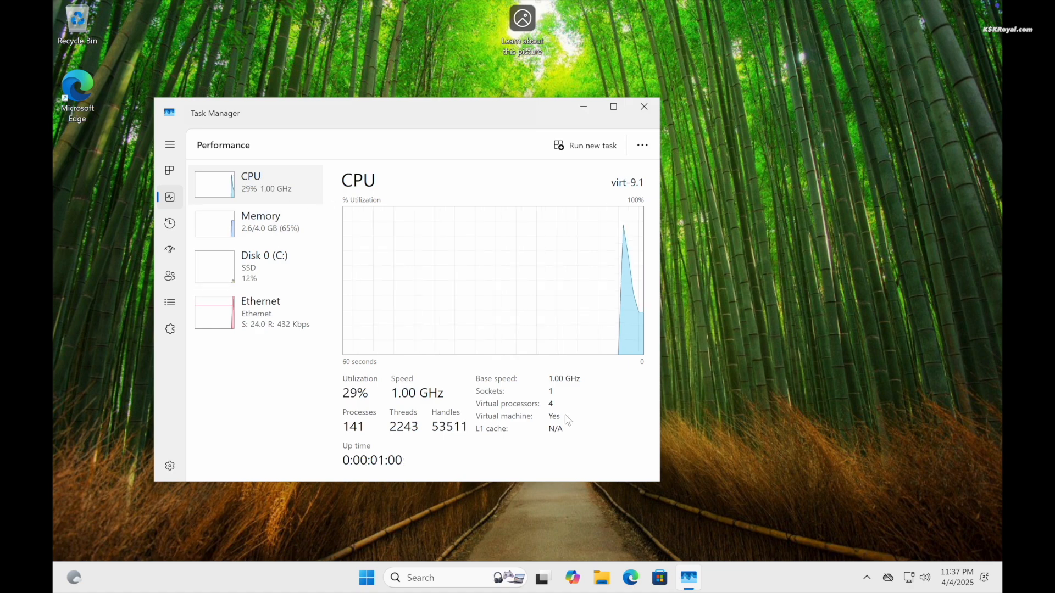
left_click(261, 312)
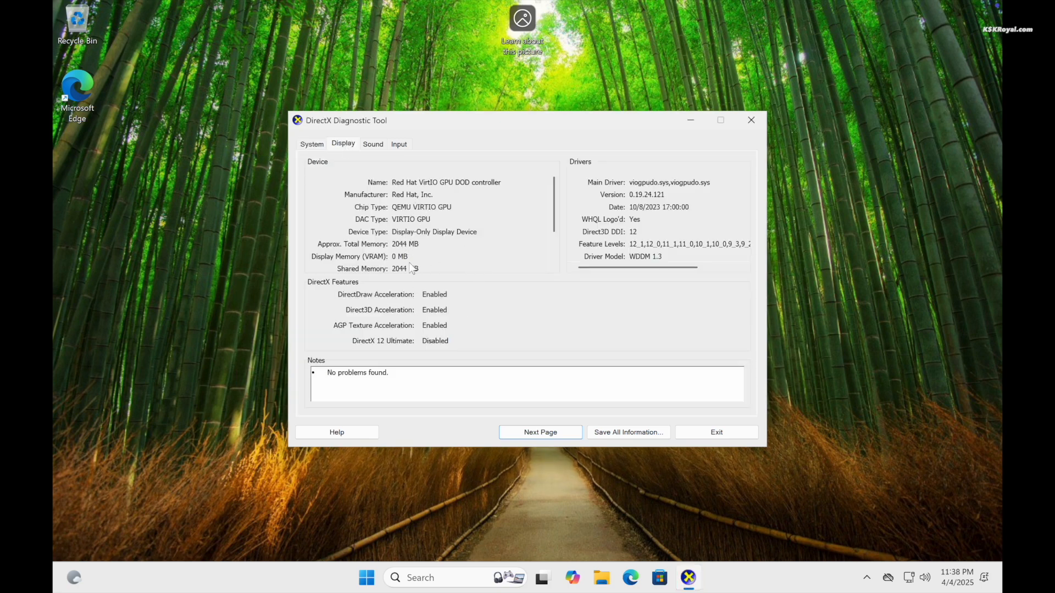
mouse_move(474, 313)
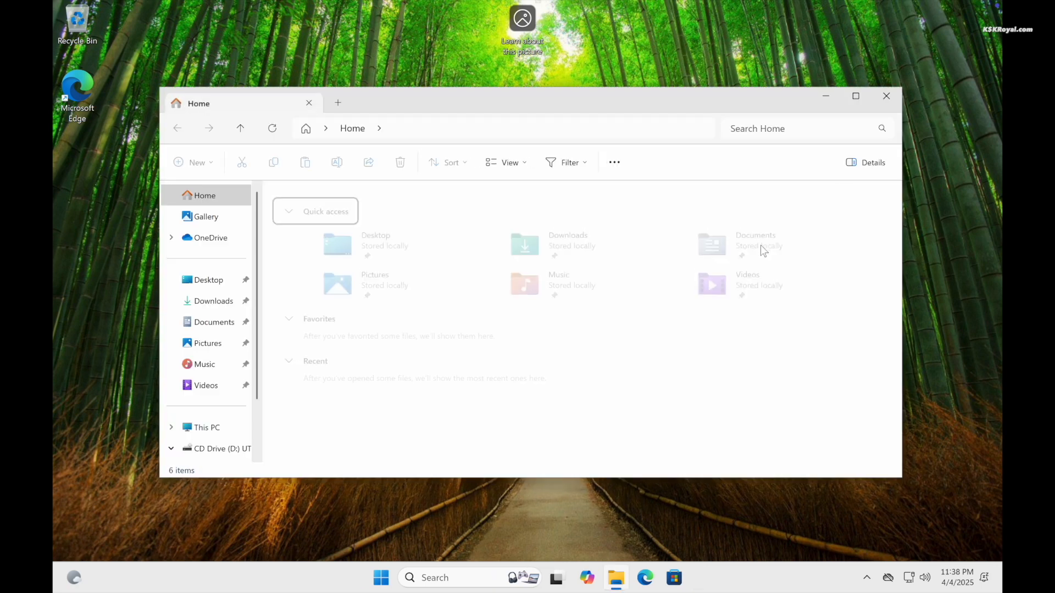
left_click(886, 96)
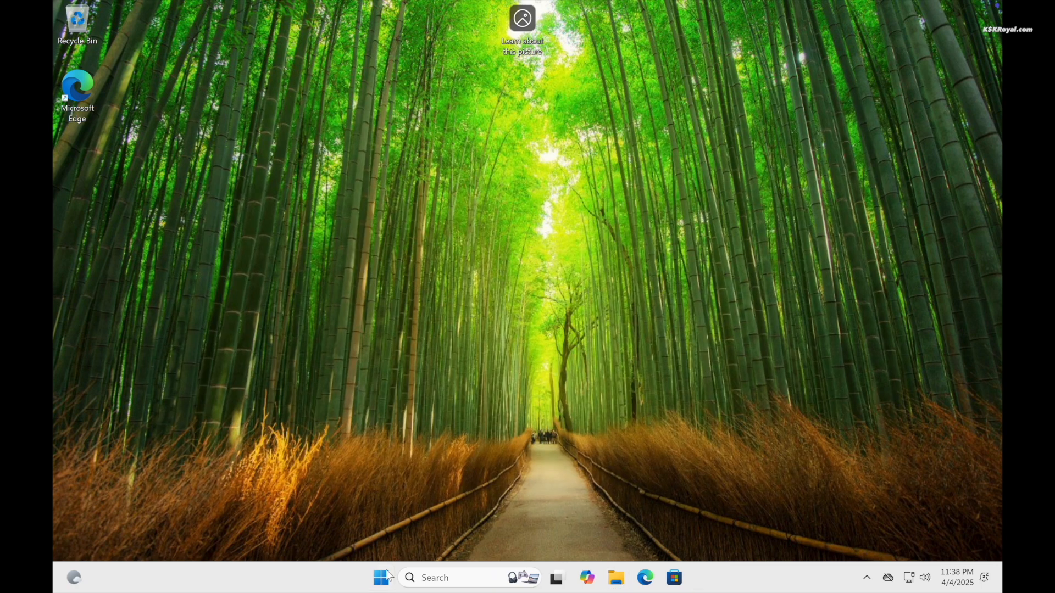
left_click(382, 577)
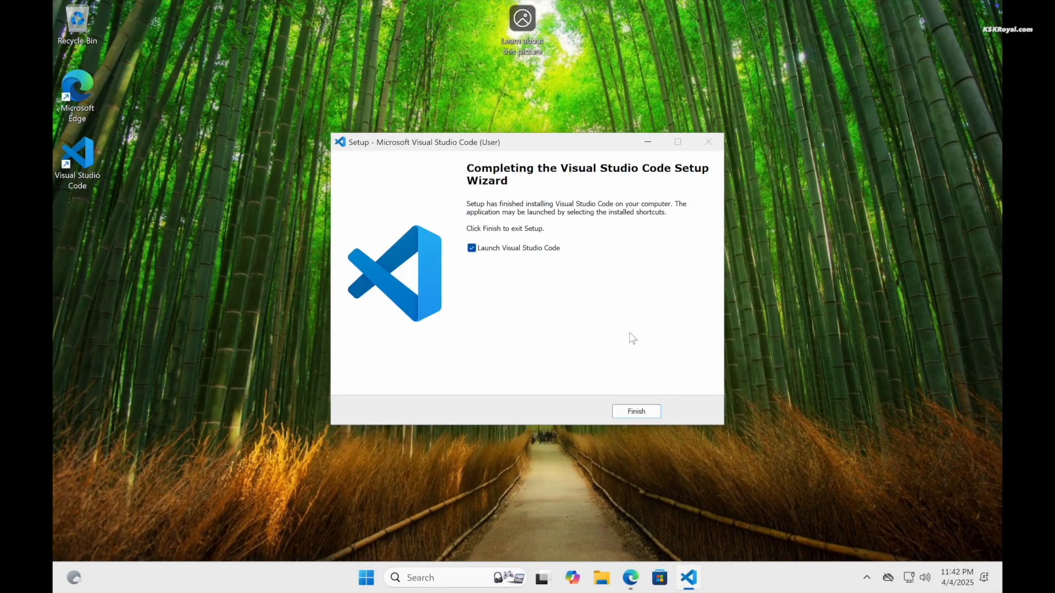
Step: Finish VS Code setup, set editor font size to 28, and type a Java hello-world
left_click(635, 411)
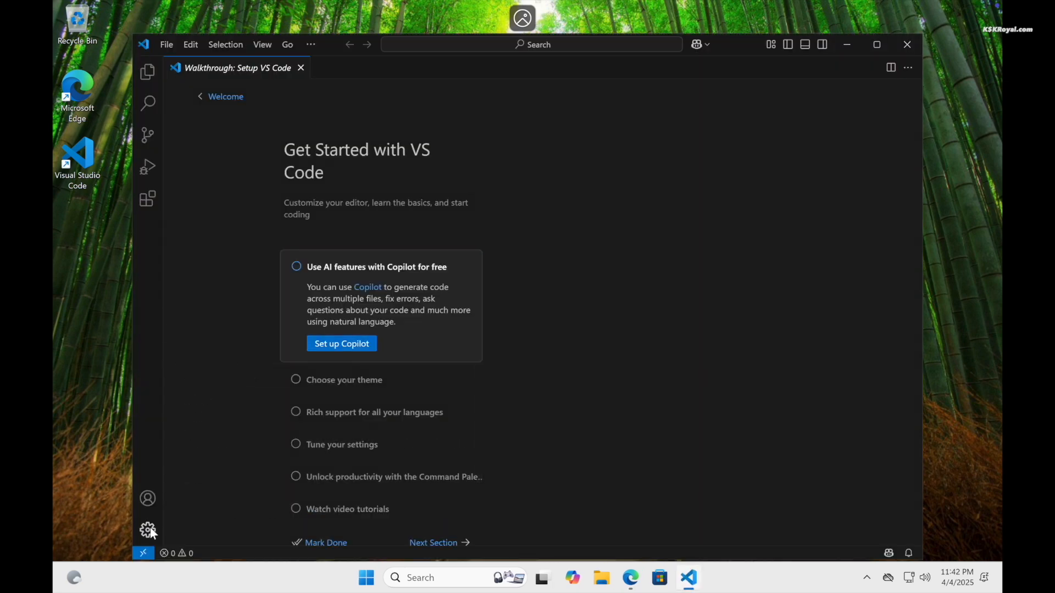
left_click(147, 531)
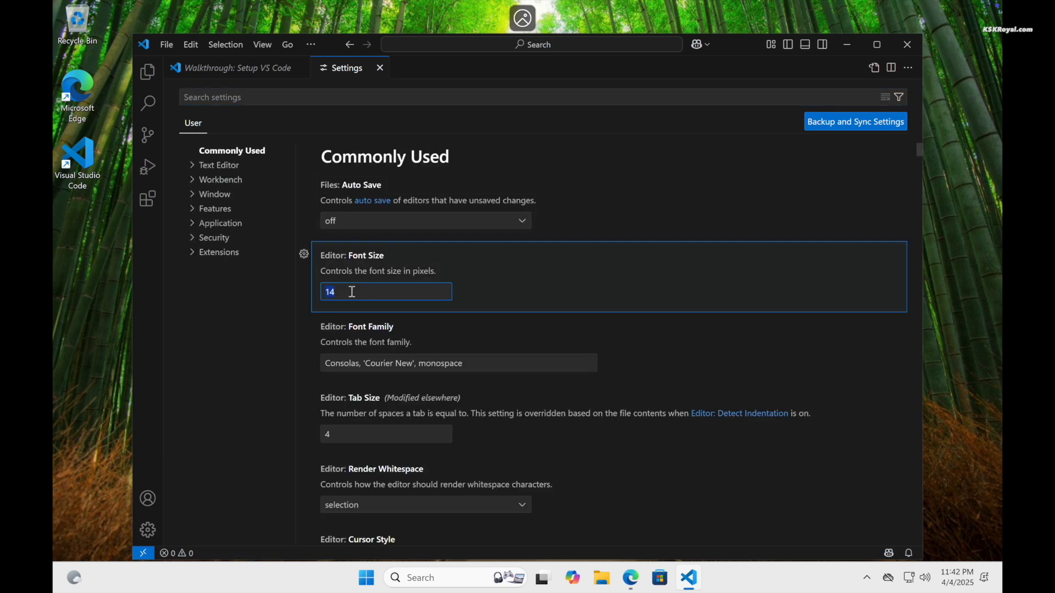
type("28")
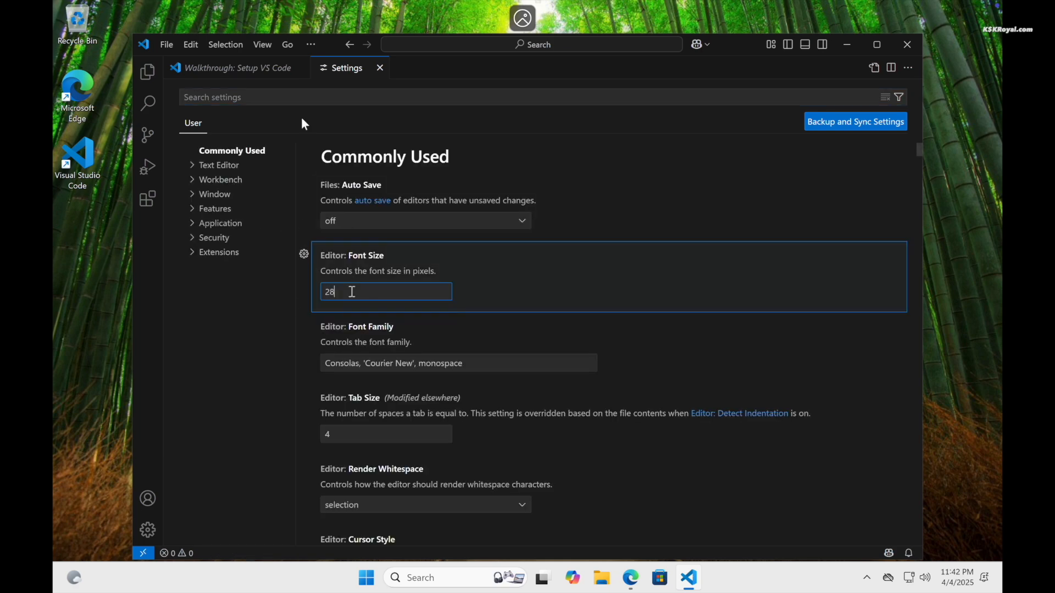
left_click(428, 67)
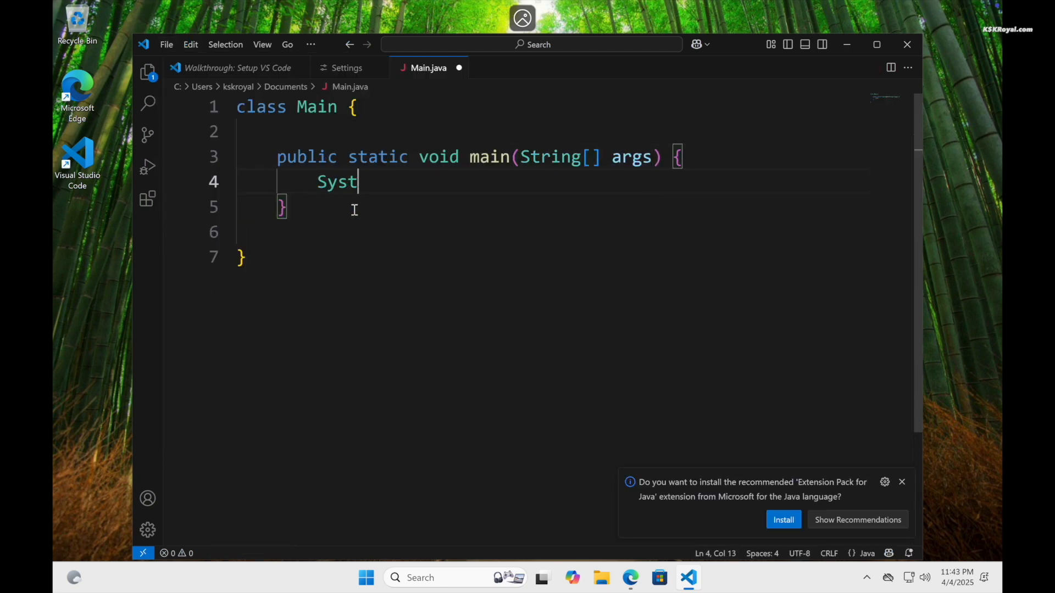
type("em.out.println(\"\")")
type("S")
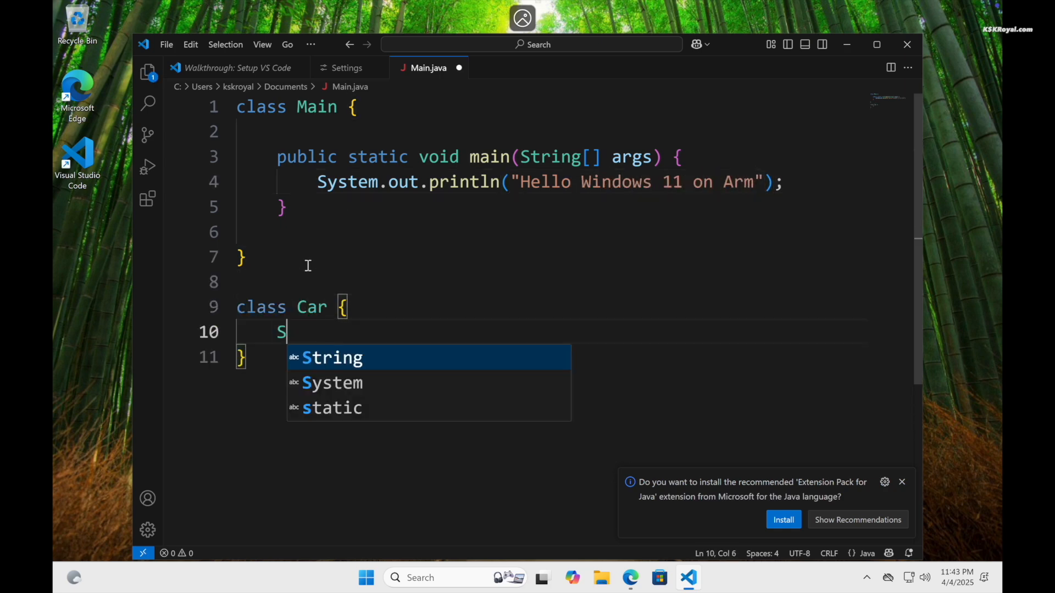
left_click(366, 578)
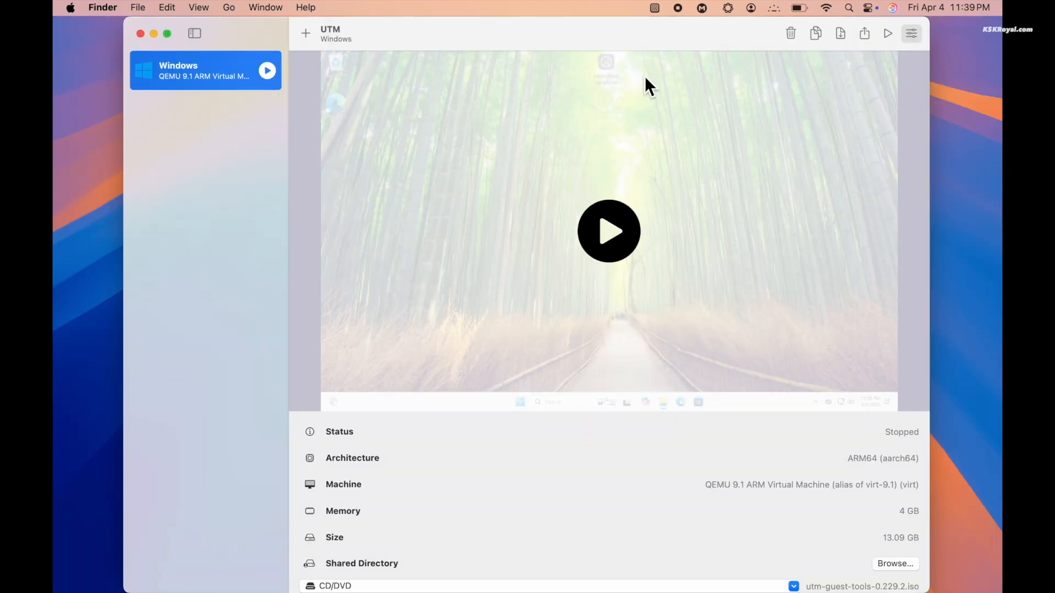
Step: Choose virtio-ramfb as the emulated display card in the VM's Display settings
left_click(910, 33)
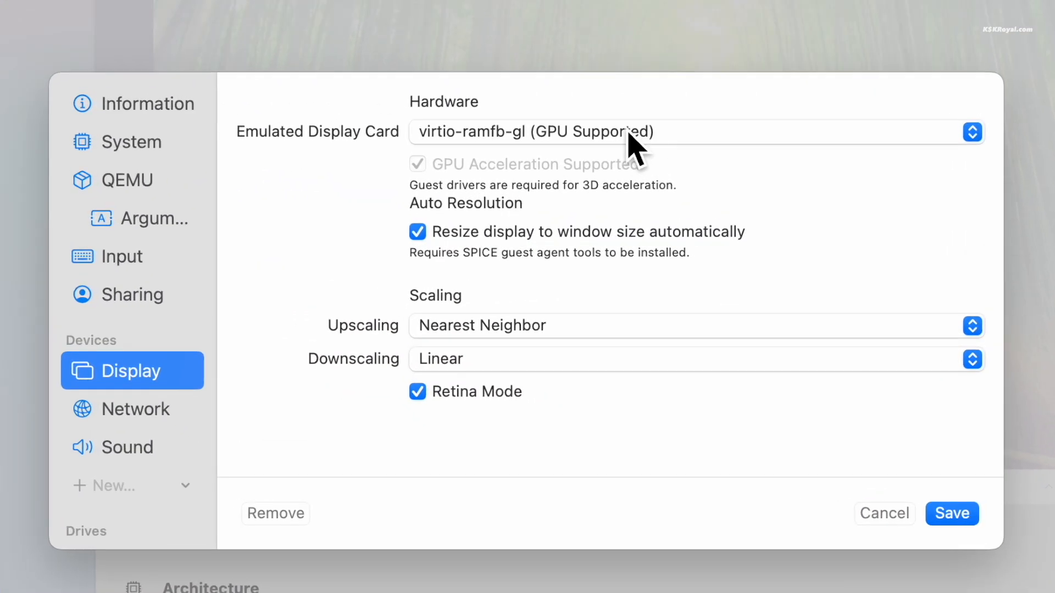
left_click(696, 131)
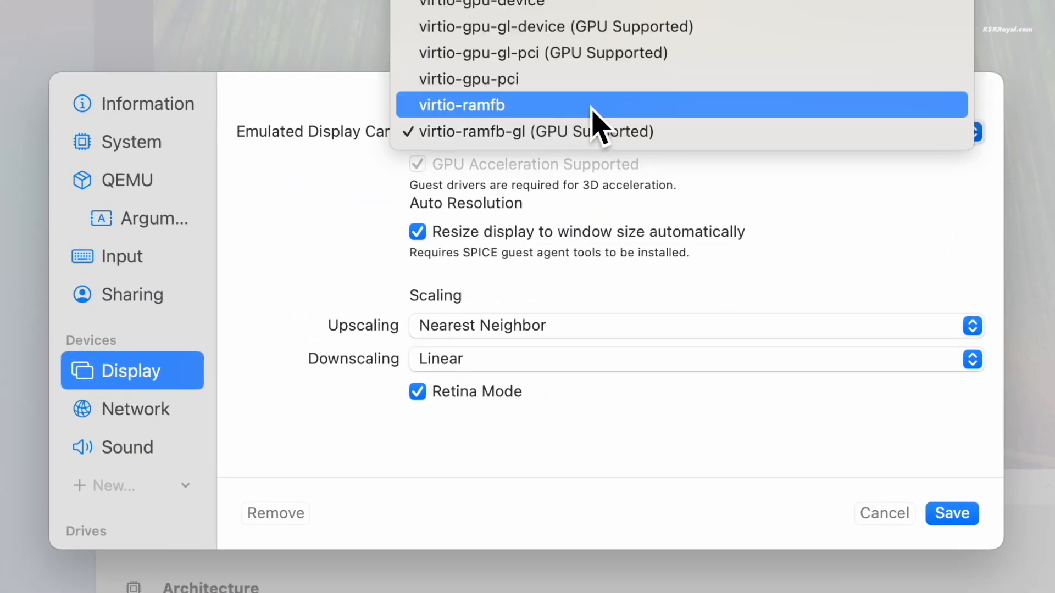
left_click(460, 105)
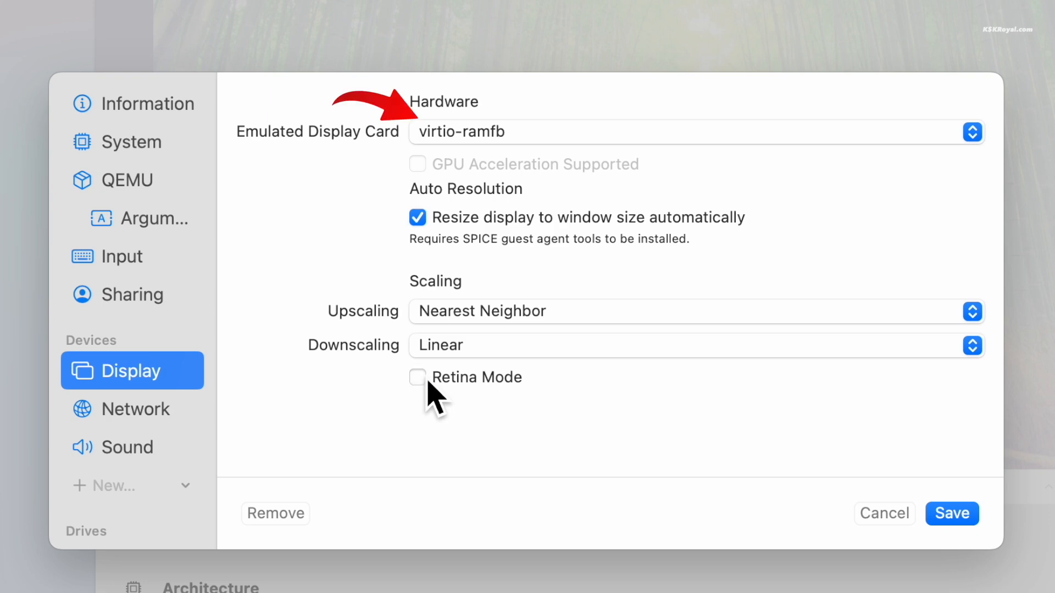
mouse_move(564, 85)
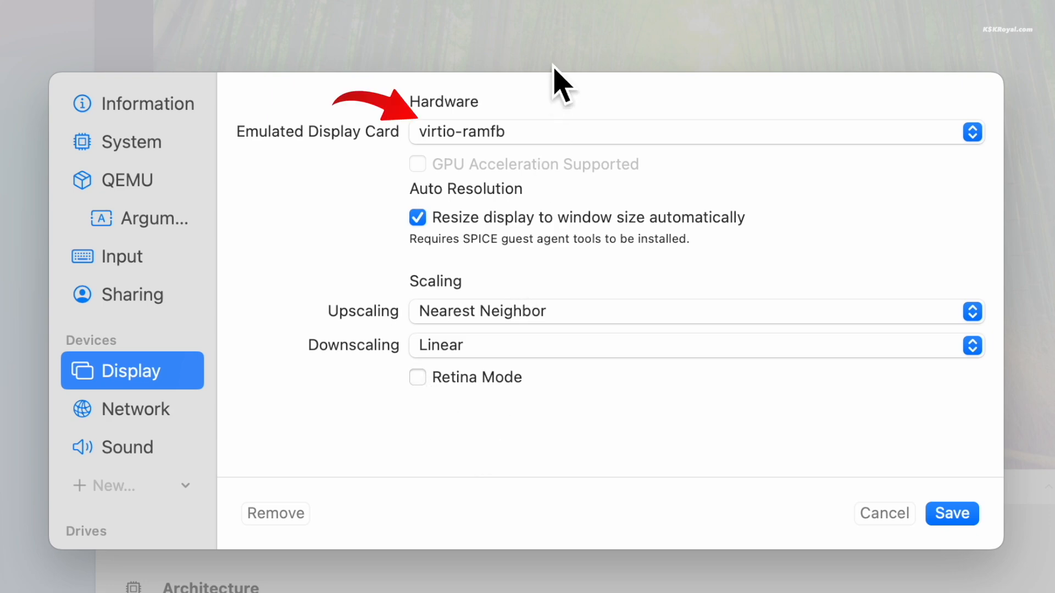
mouse_move(546, 182)
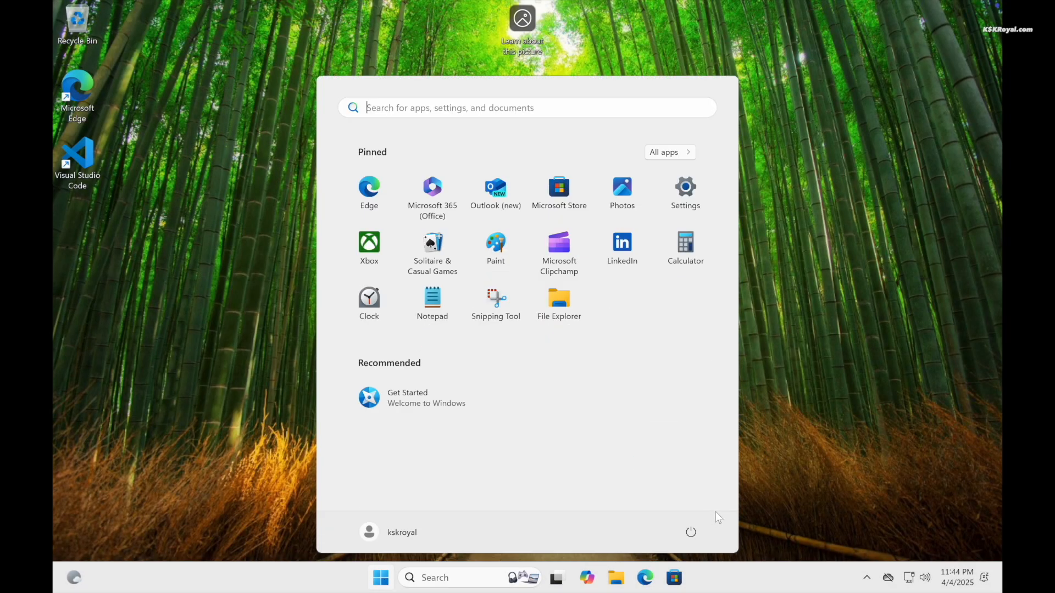
mouse_move(698, 492)
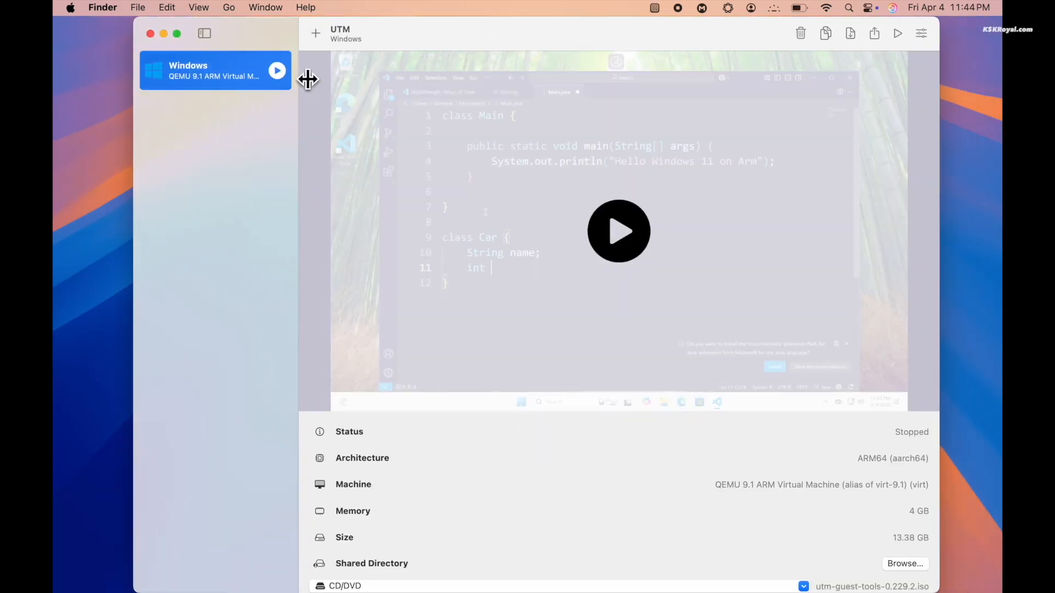
Step: Choose New from template… from the Windows VM's right-click menu
right_click(216, 70)
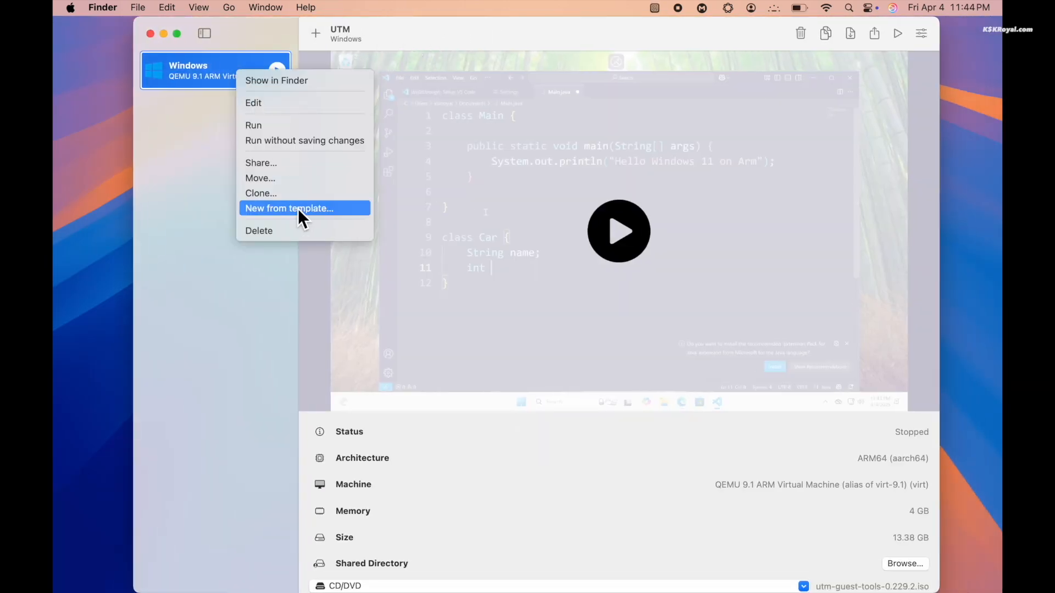
left_click(259, 231)
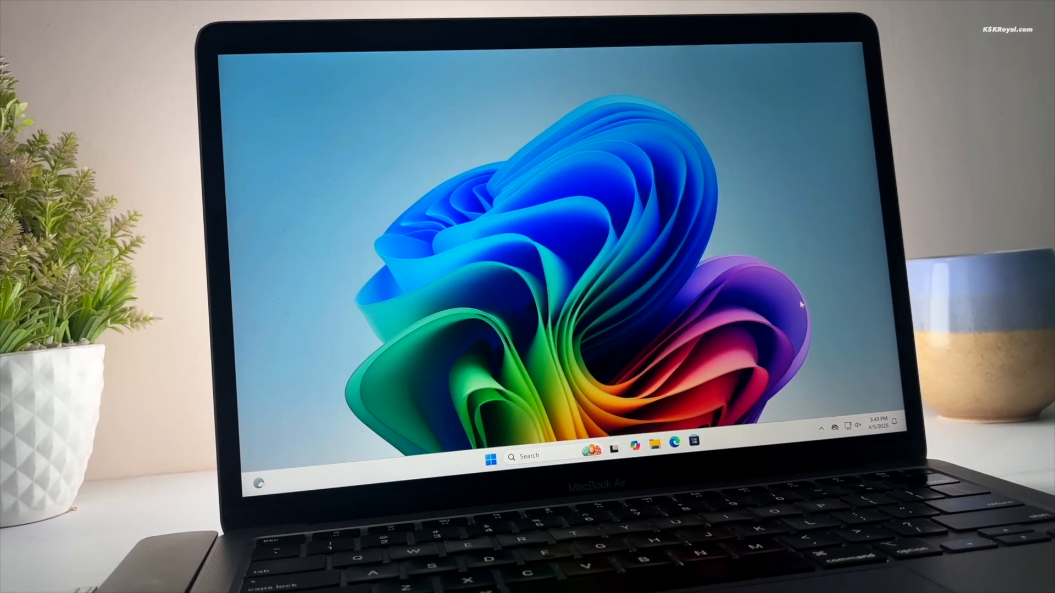
Step: Open the Windows 11 Start menu from the taskbar Start button
left_click(489, 455)
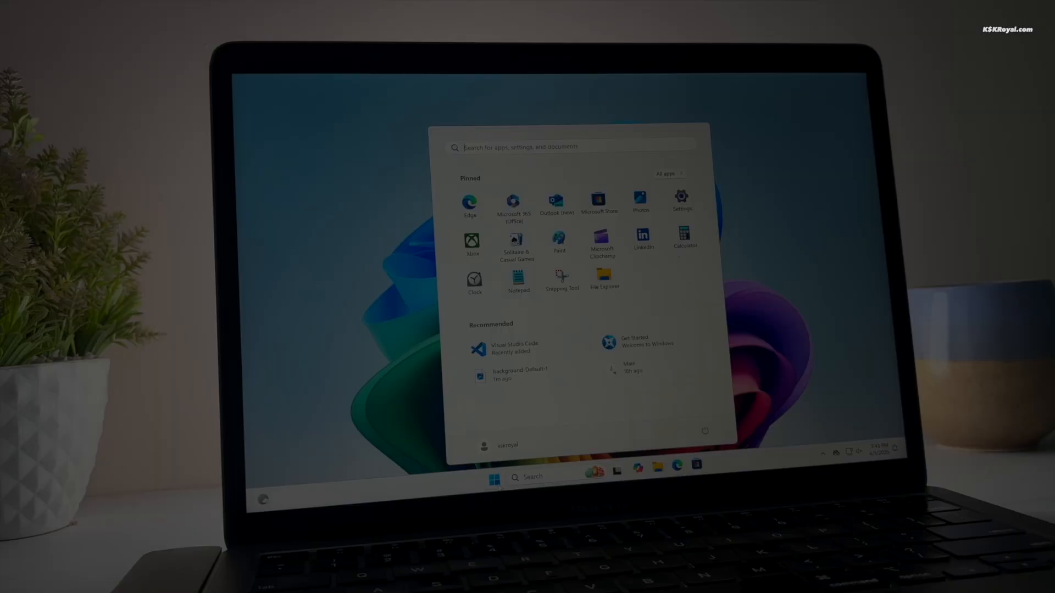